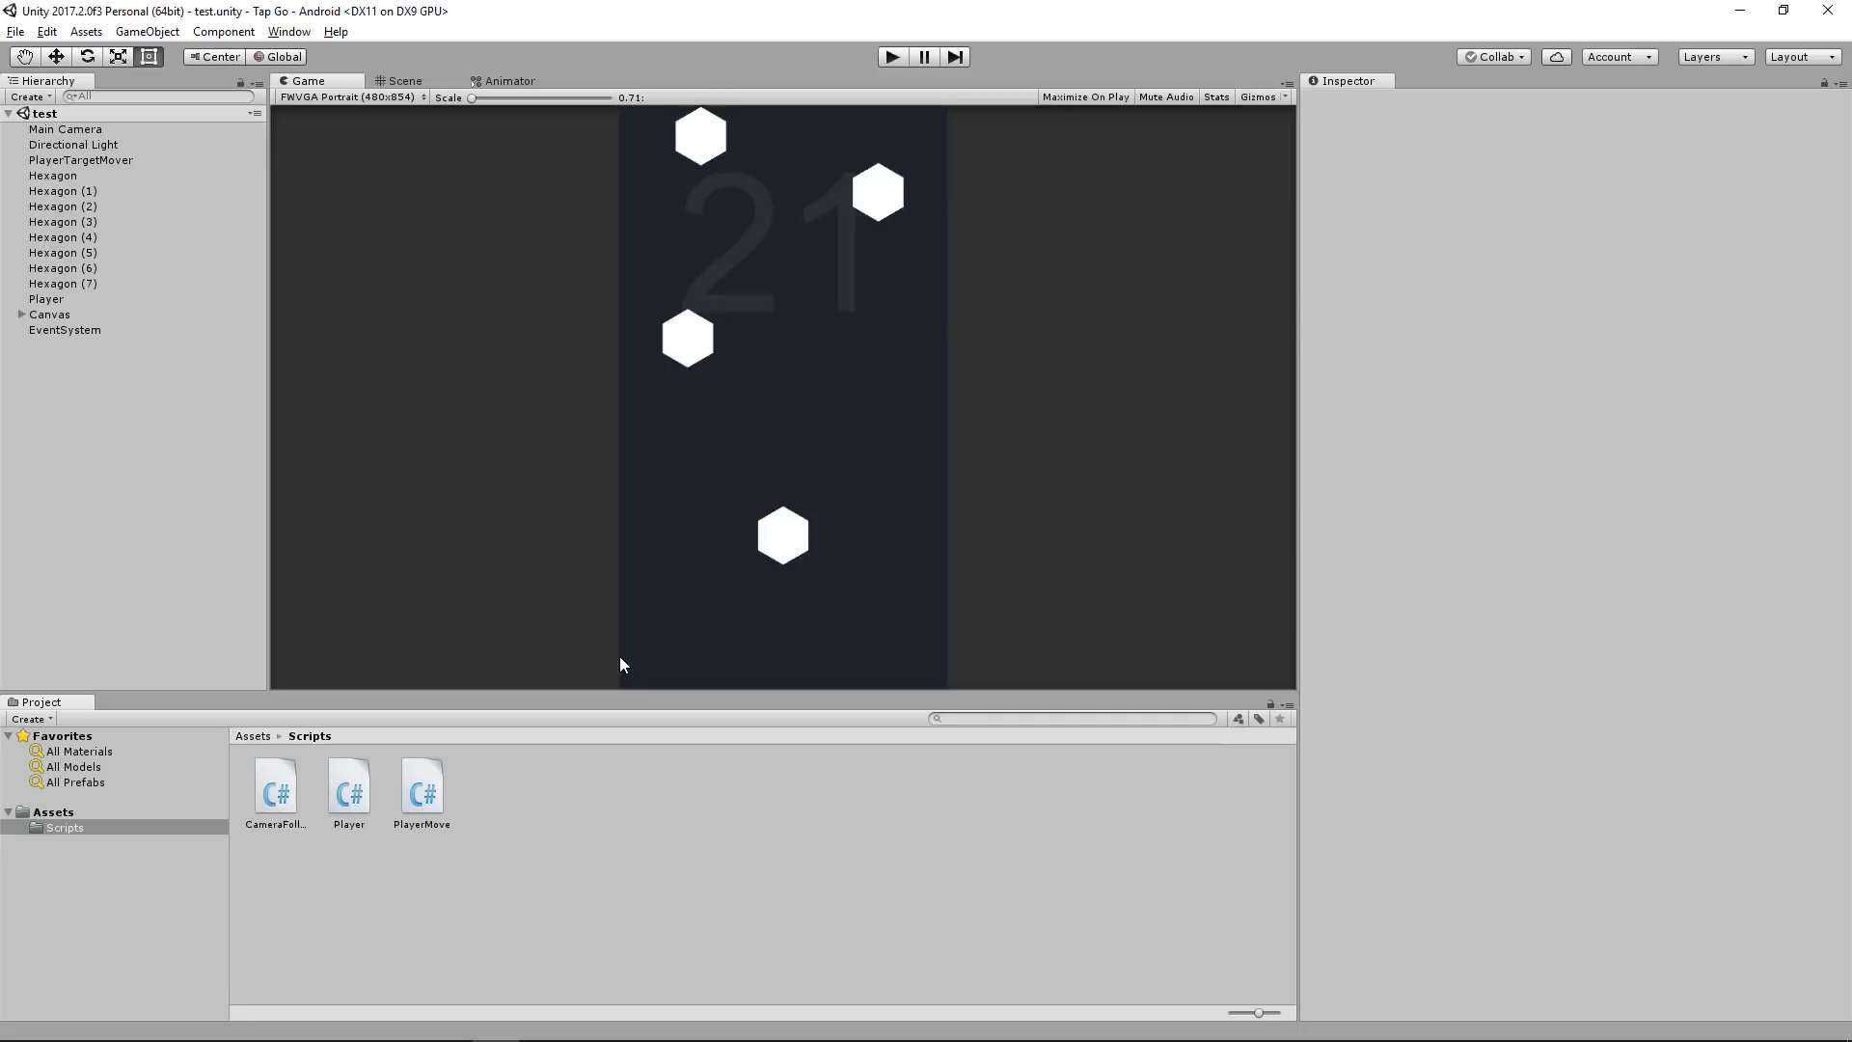
mouse_move(738, 342)
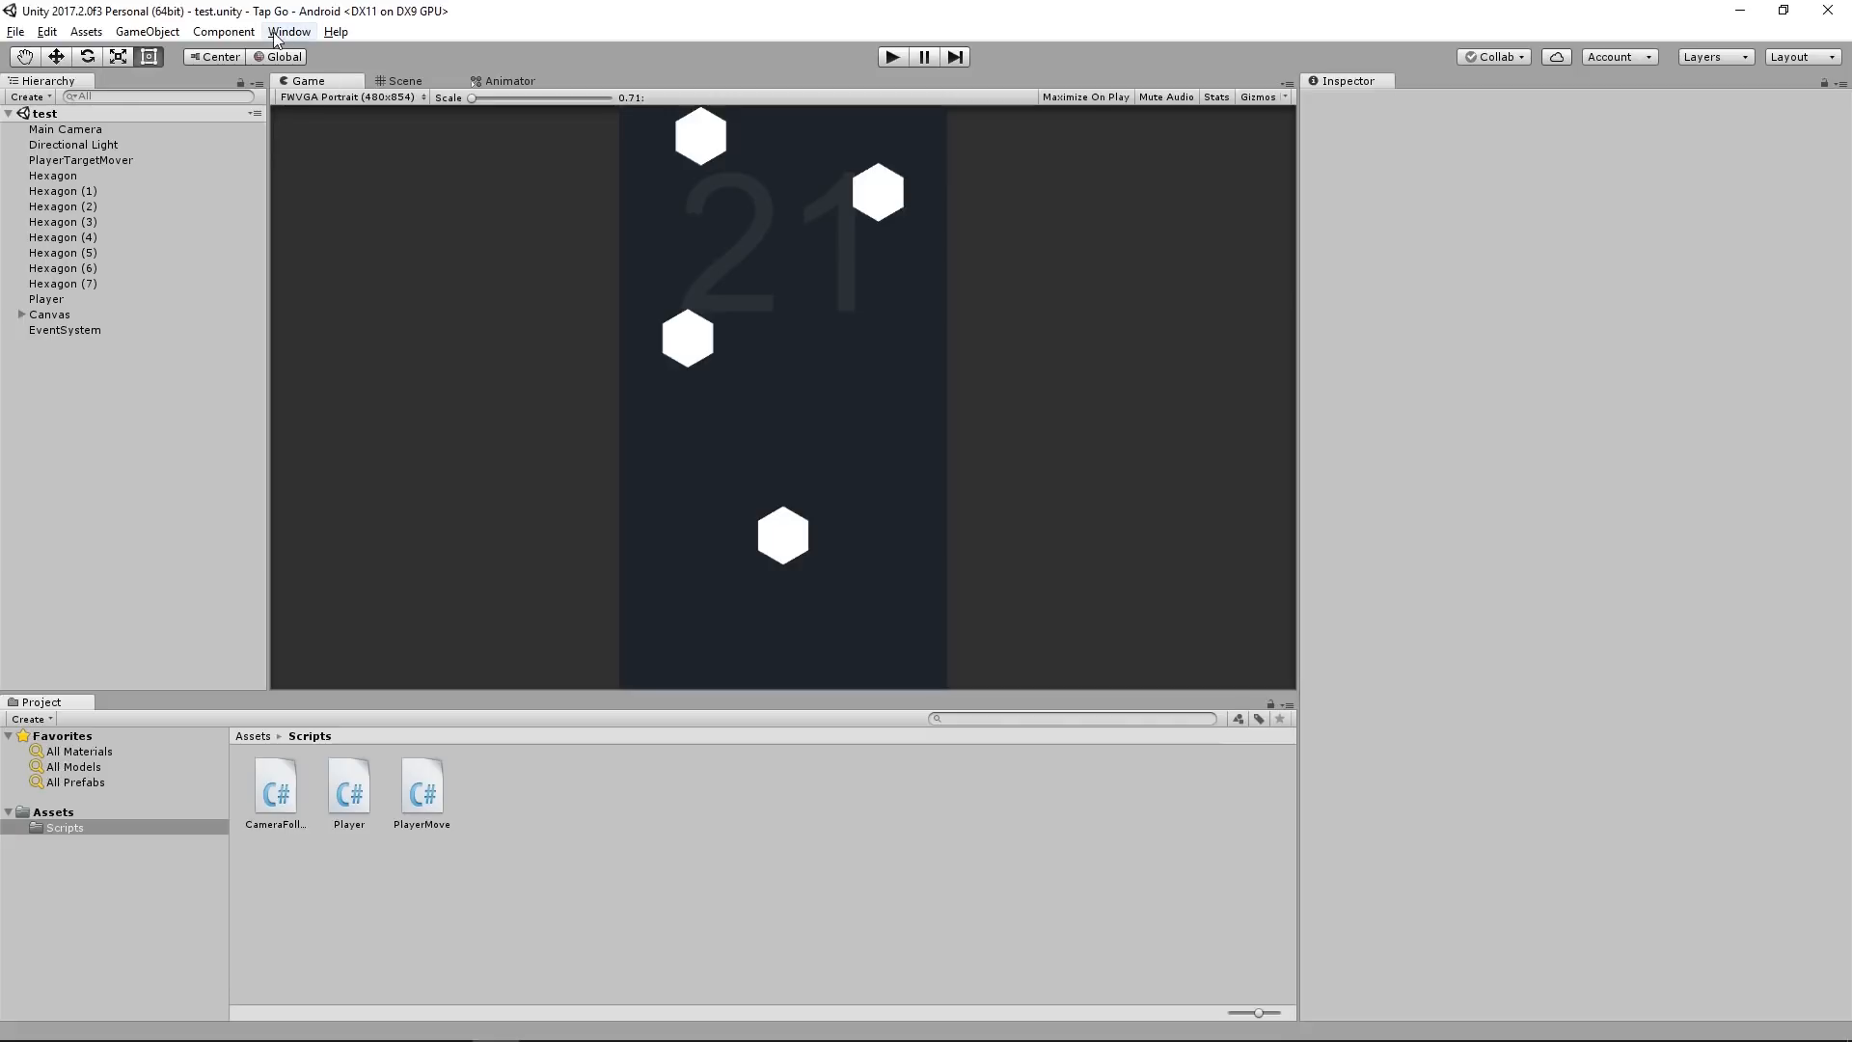
Step: Open the Services window and expand its organization dropdown for creating a Unity Project ID
left_click(288, 30)
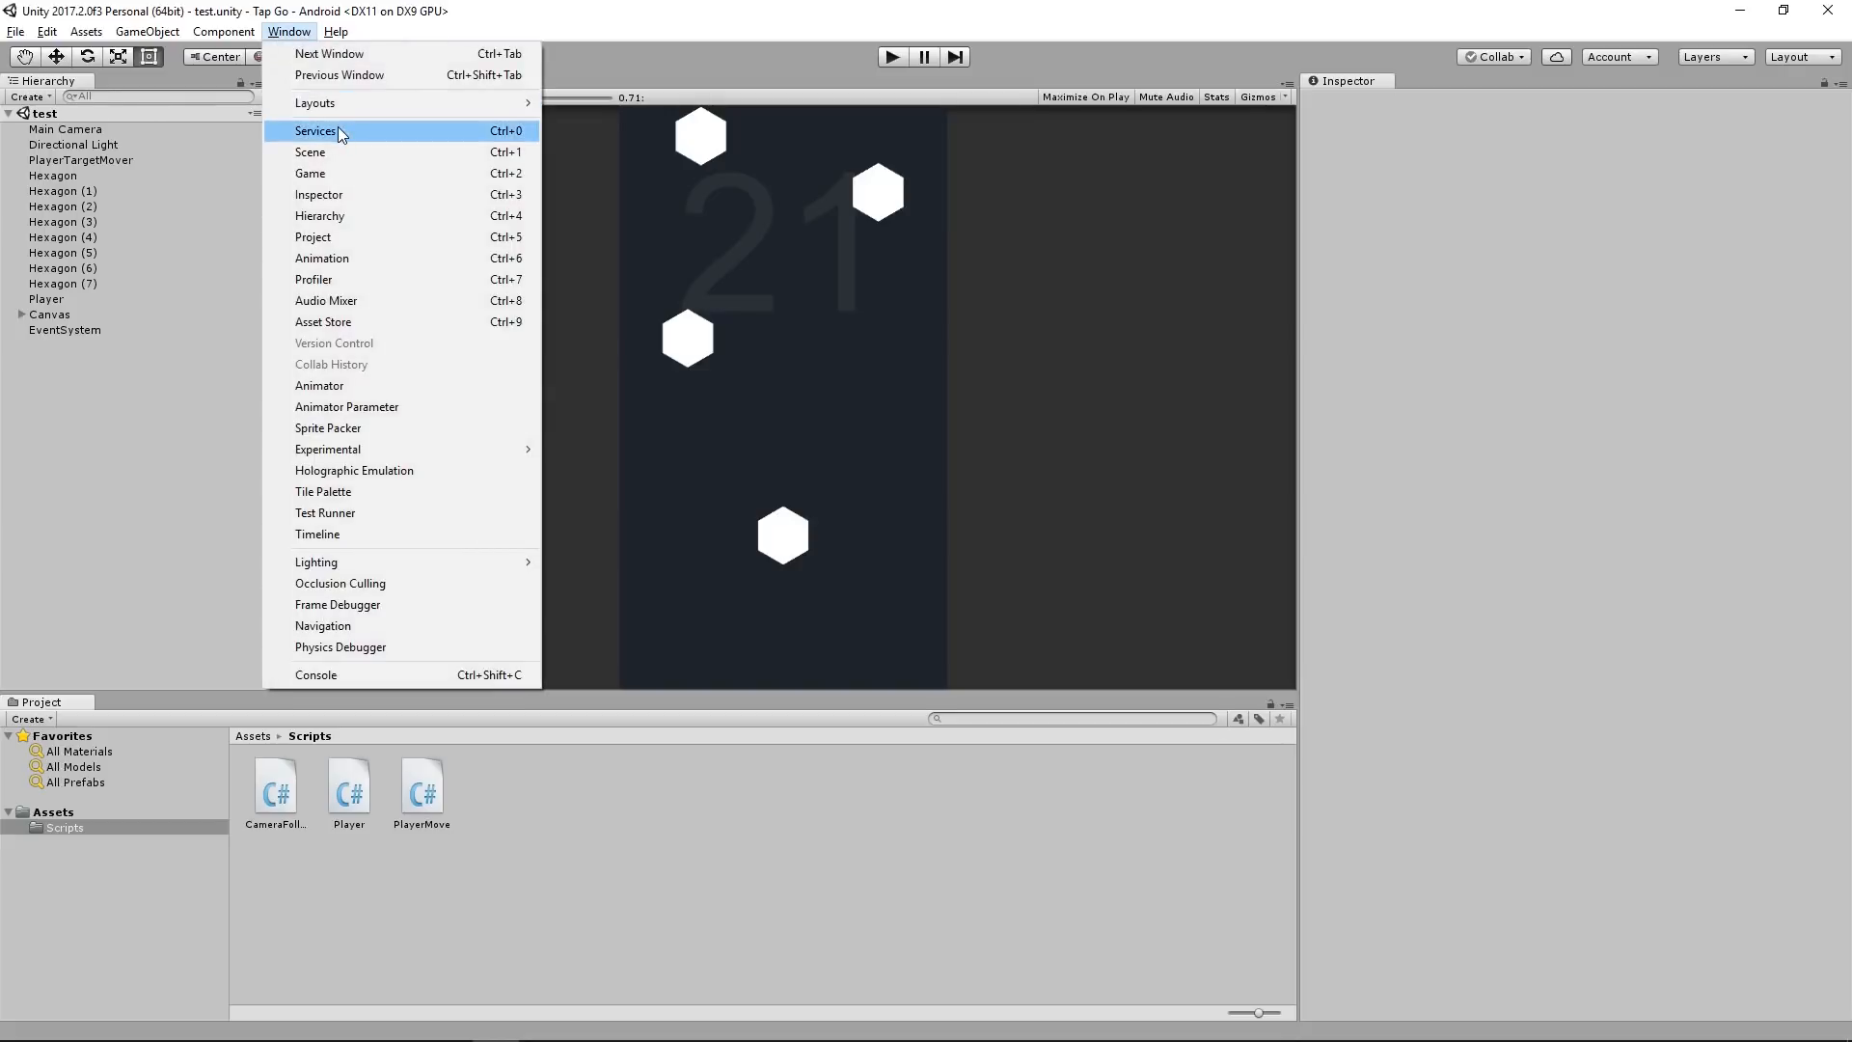
left_click(318, 130)
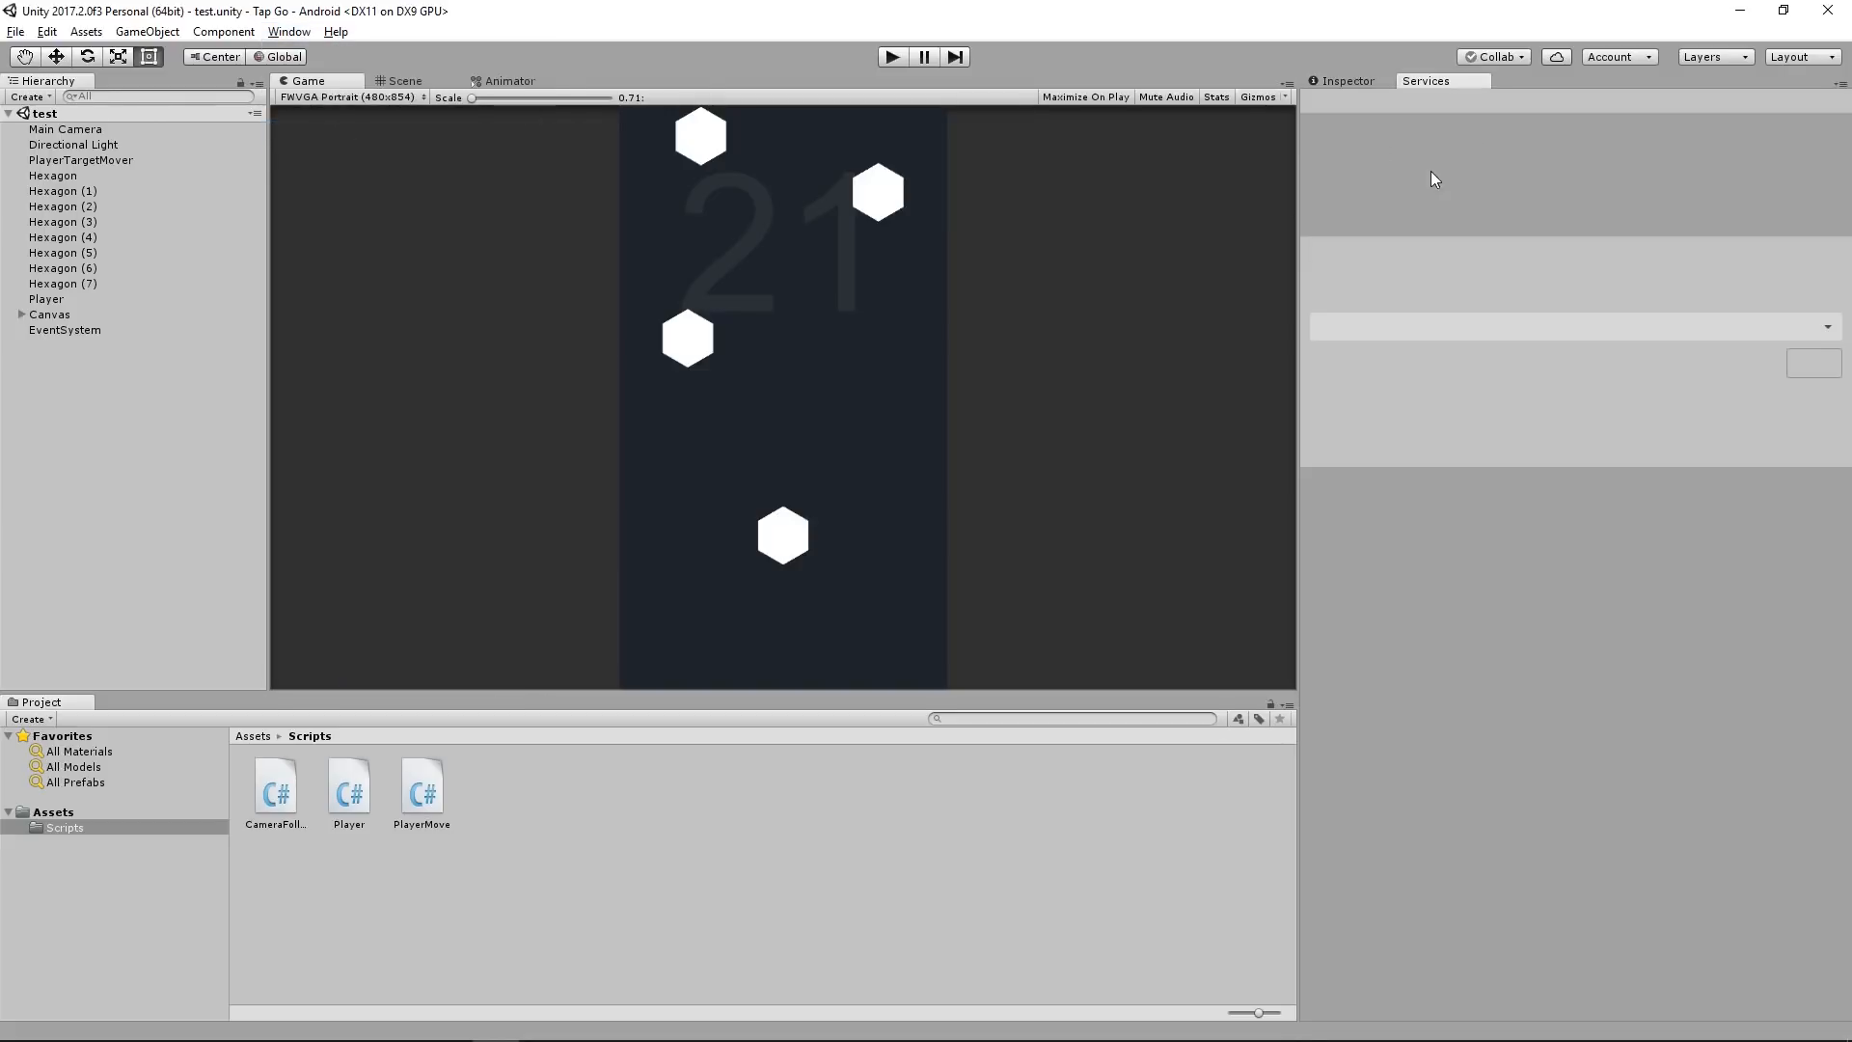
left_click(1426, 80)
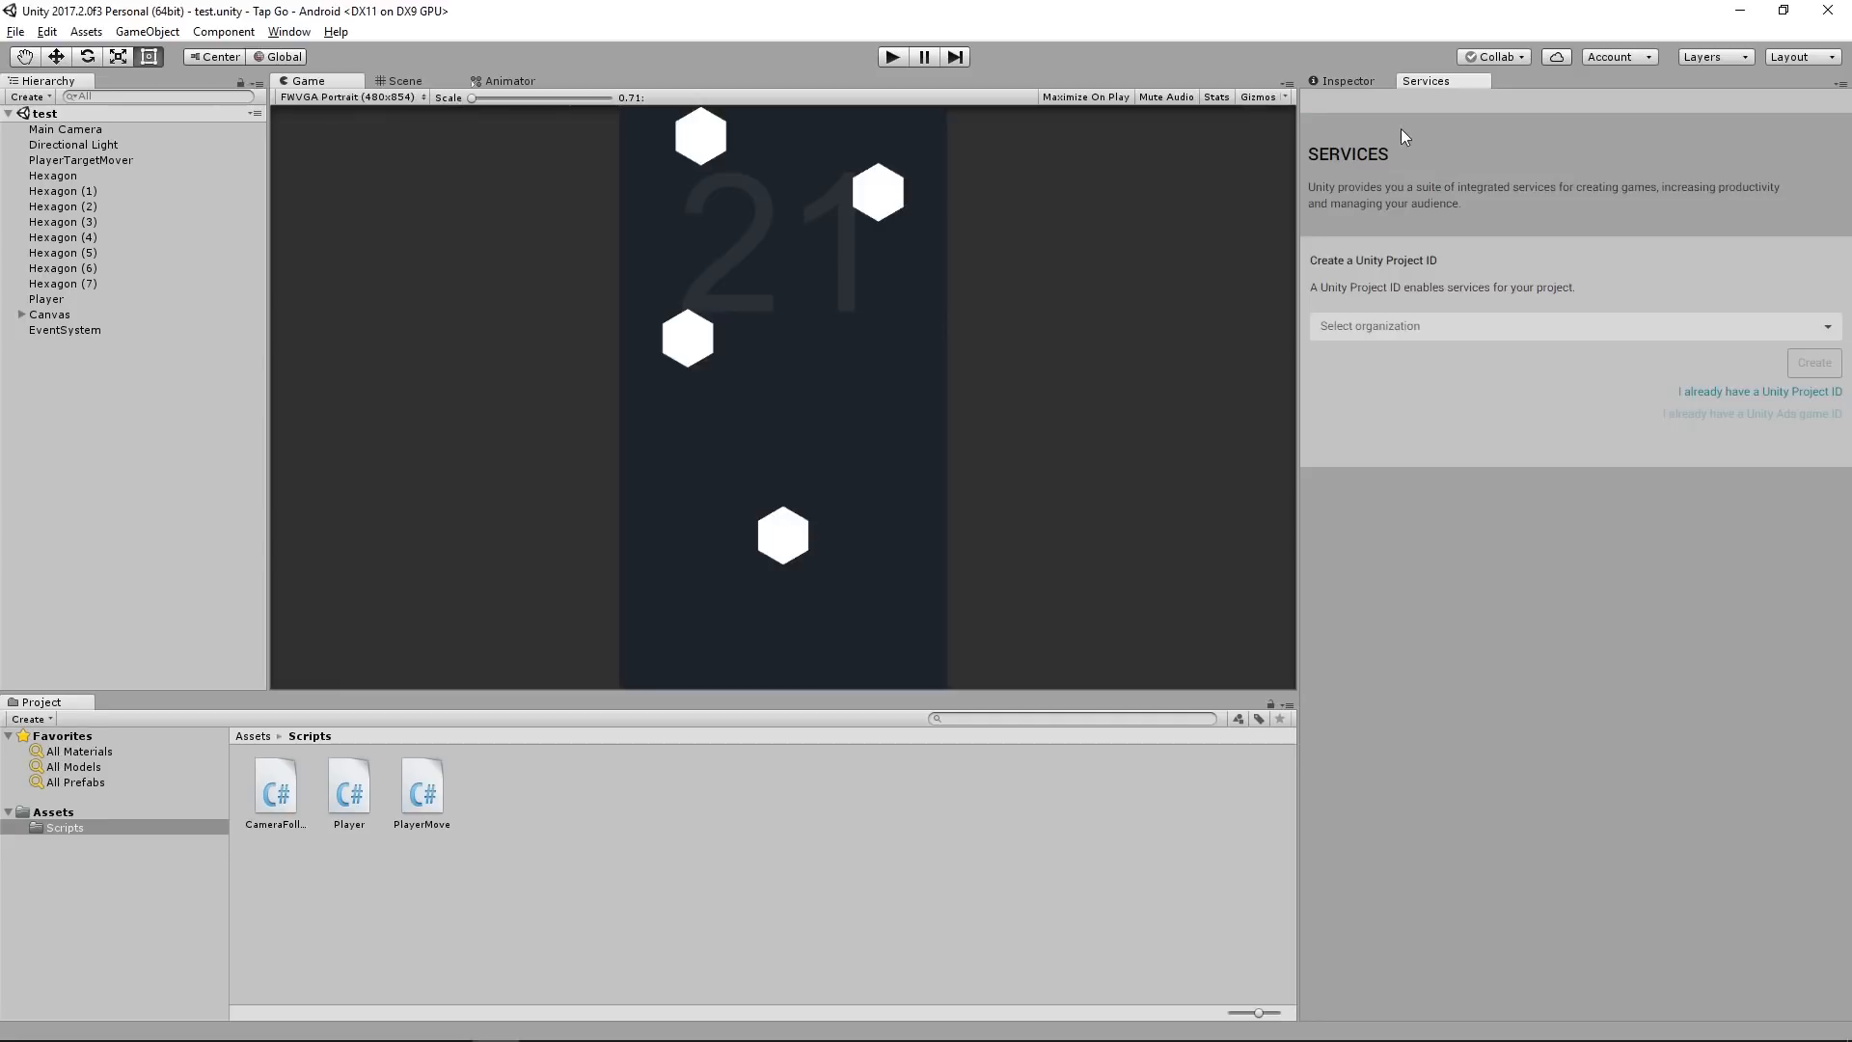
mouse_move(1440, 441)
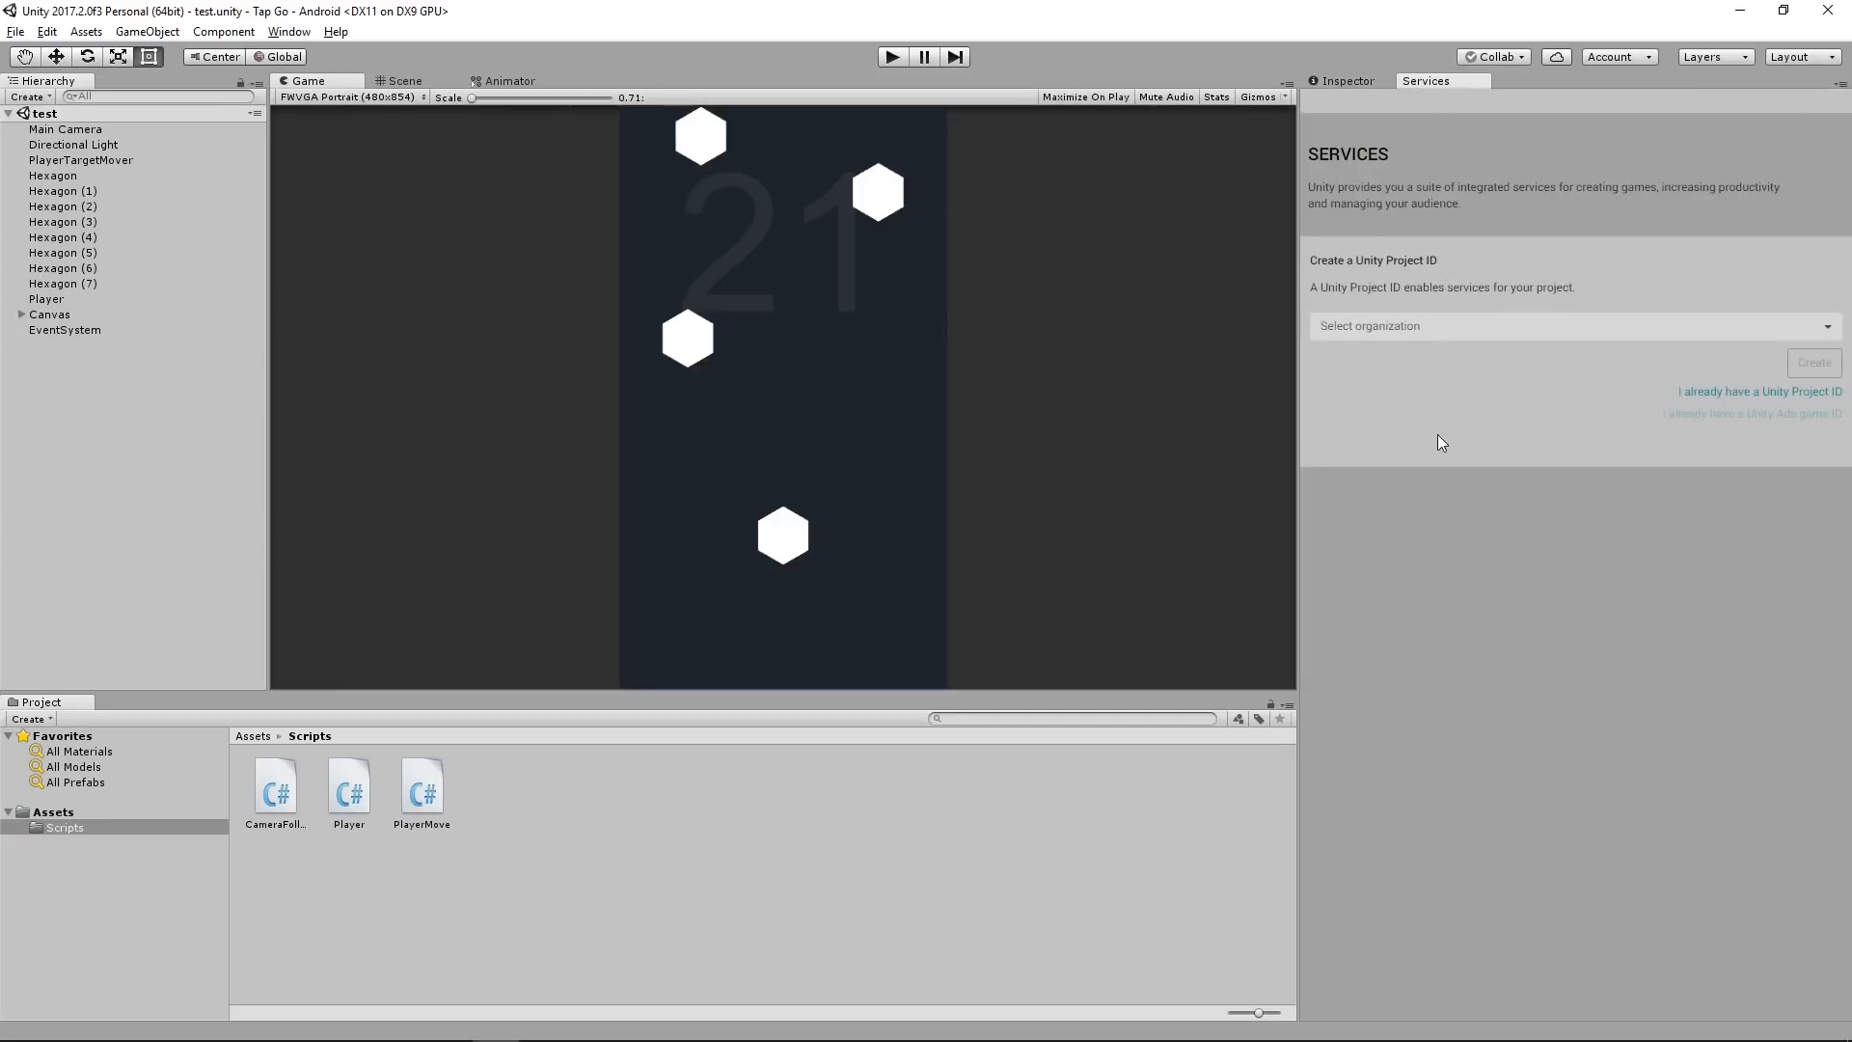
mouse_move(1347, 172)
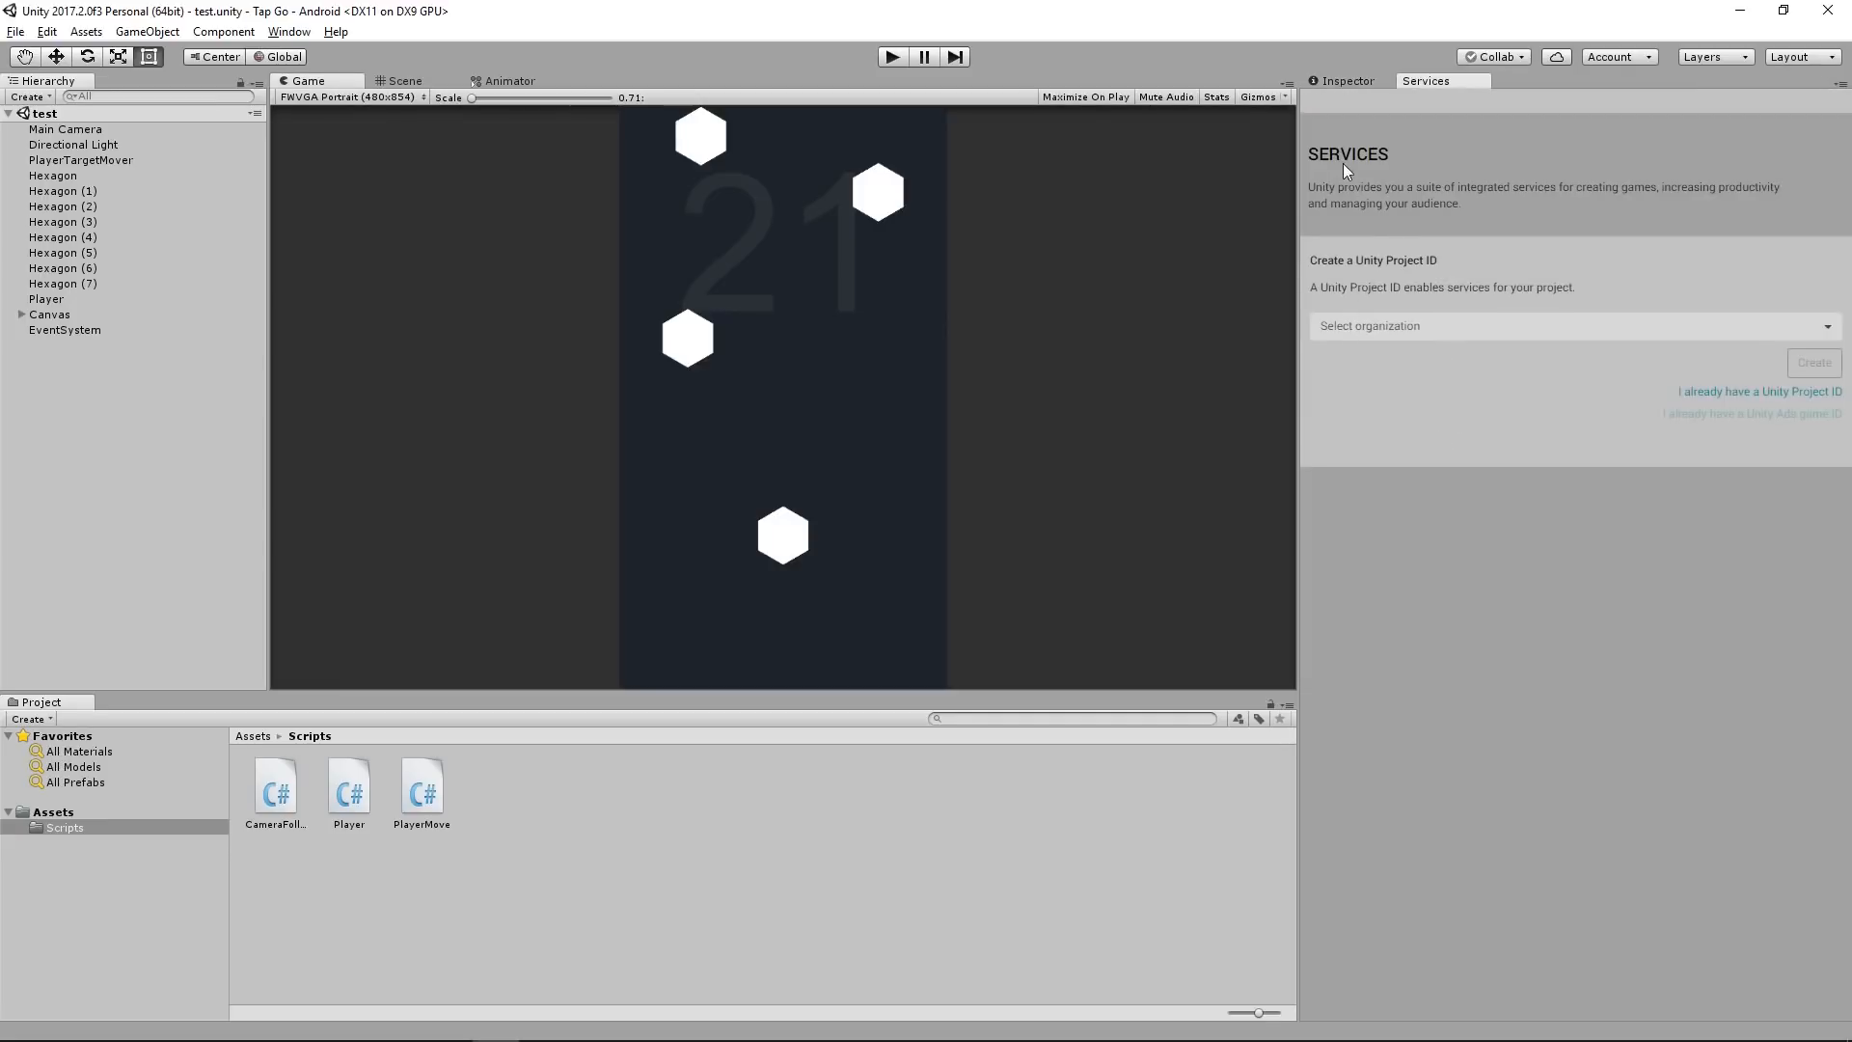
left_click(1571, 325)
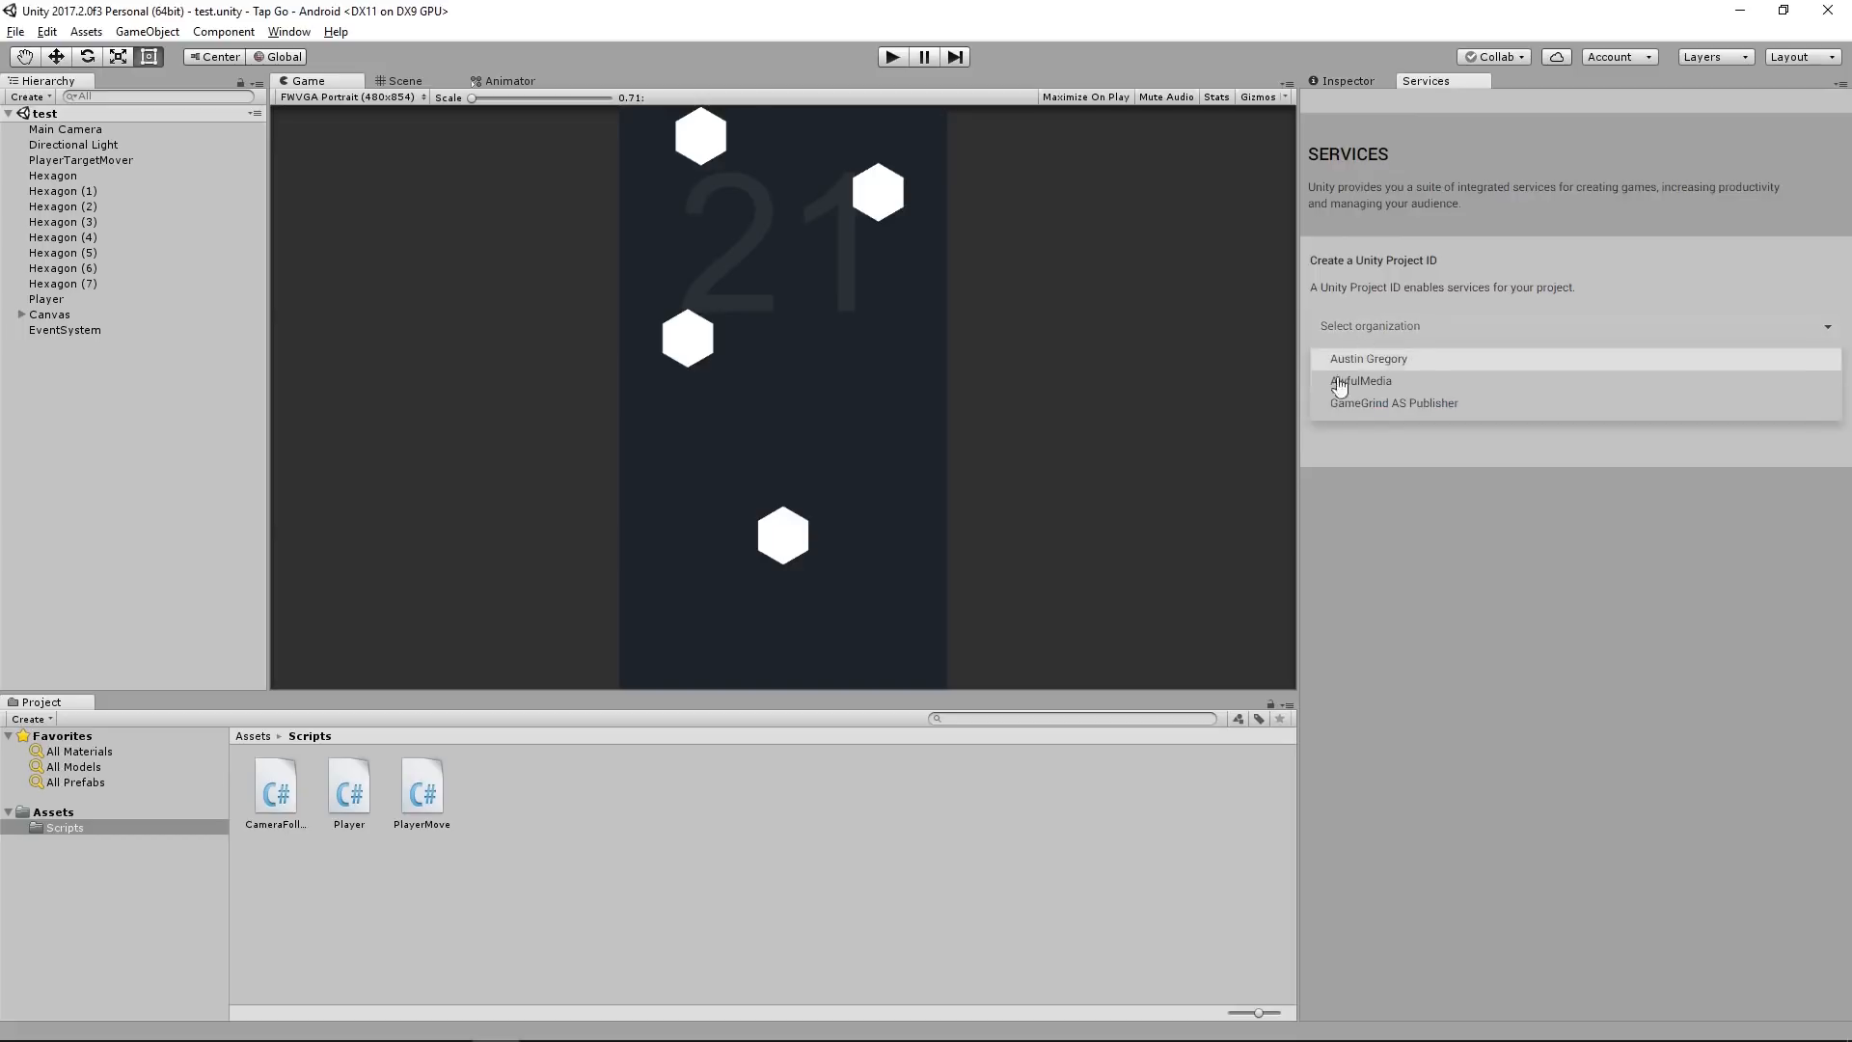
mouse_move(1341, 412)
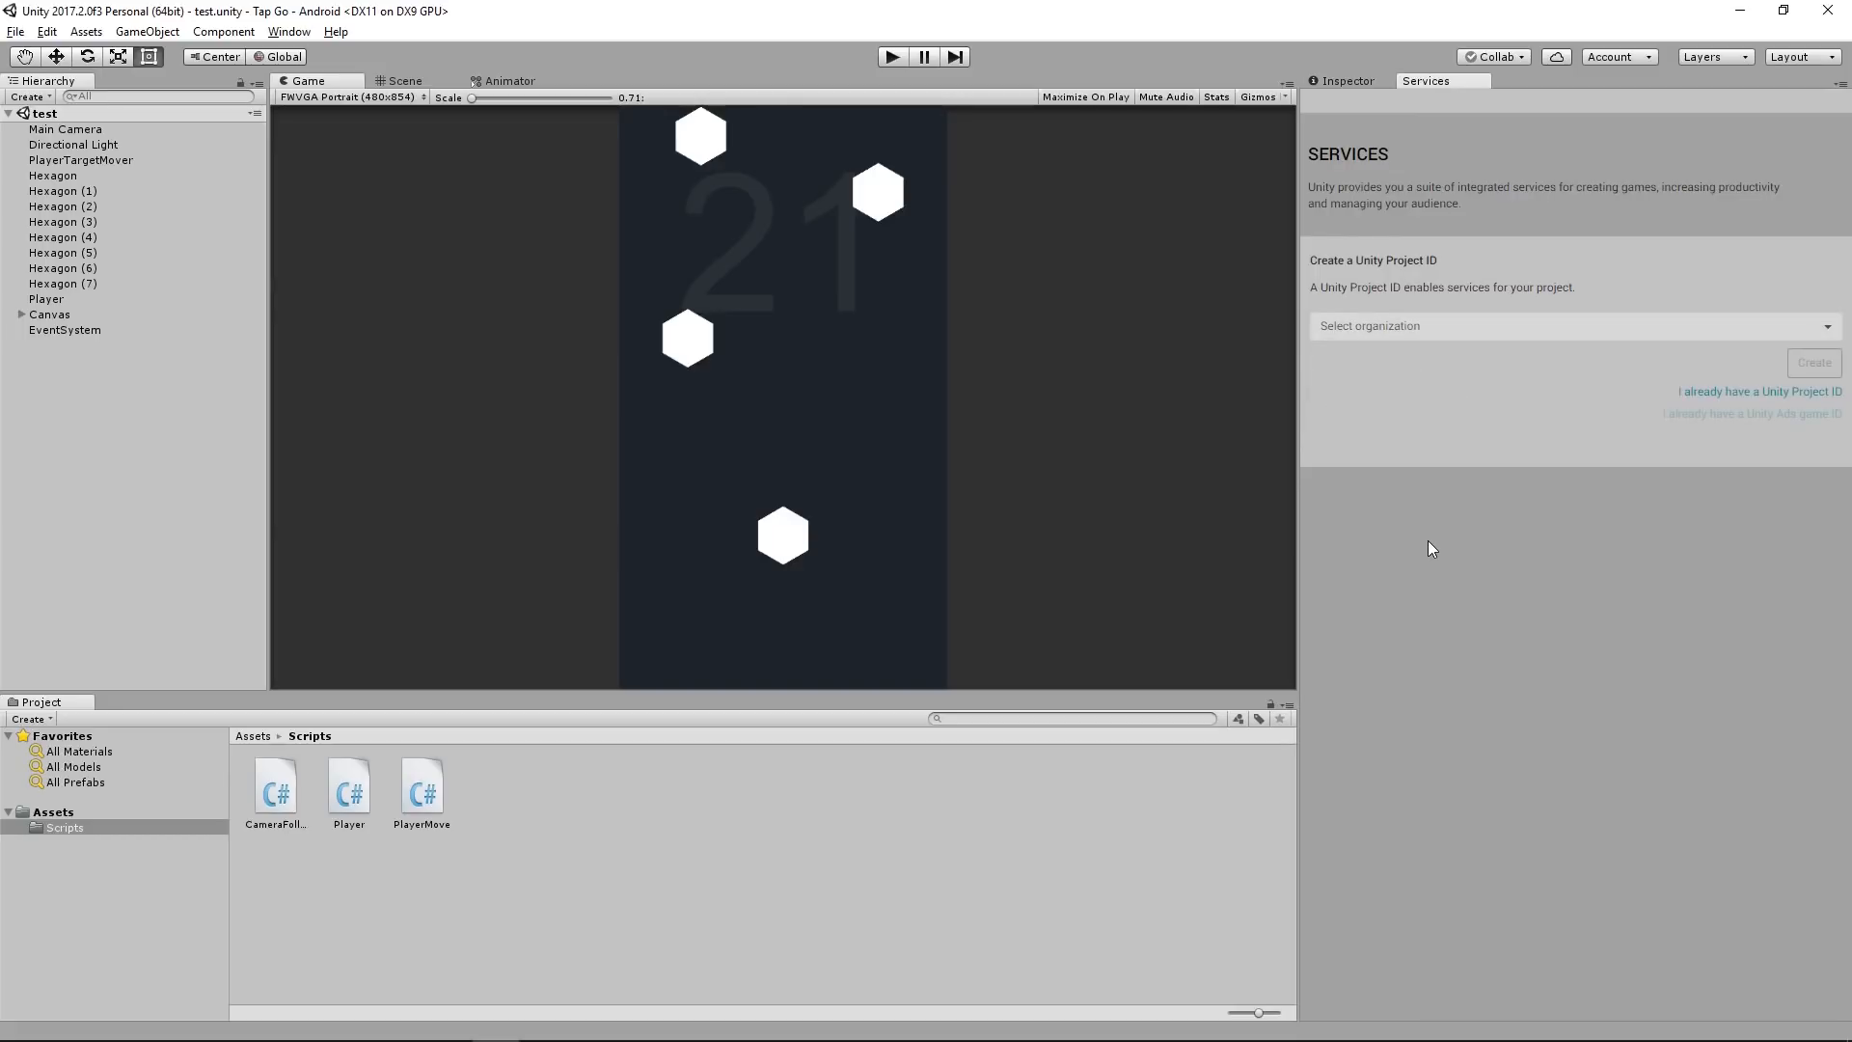
mouse_move(1435, 548)
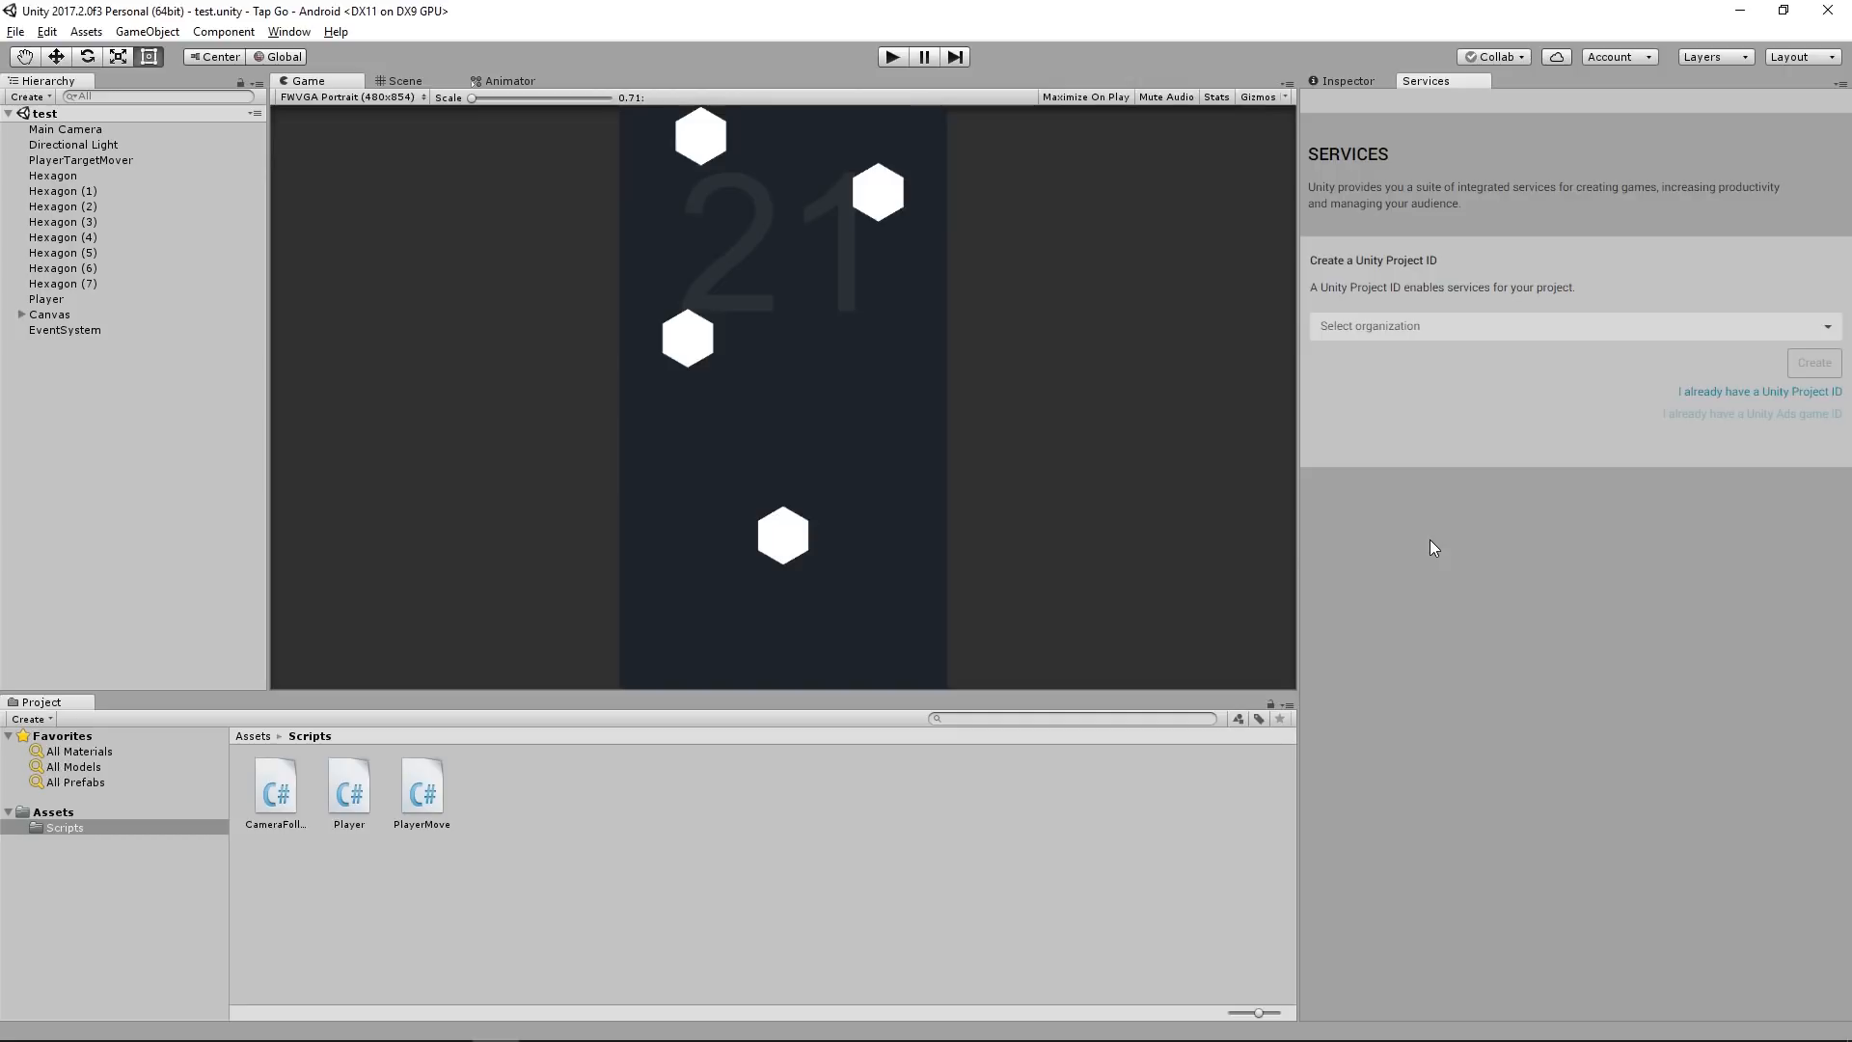
Step: Switch to the Unity ID browser tab and view the My Account Settings page
left_click(1616, 57)
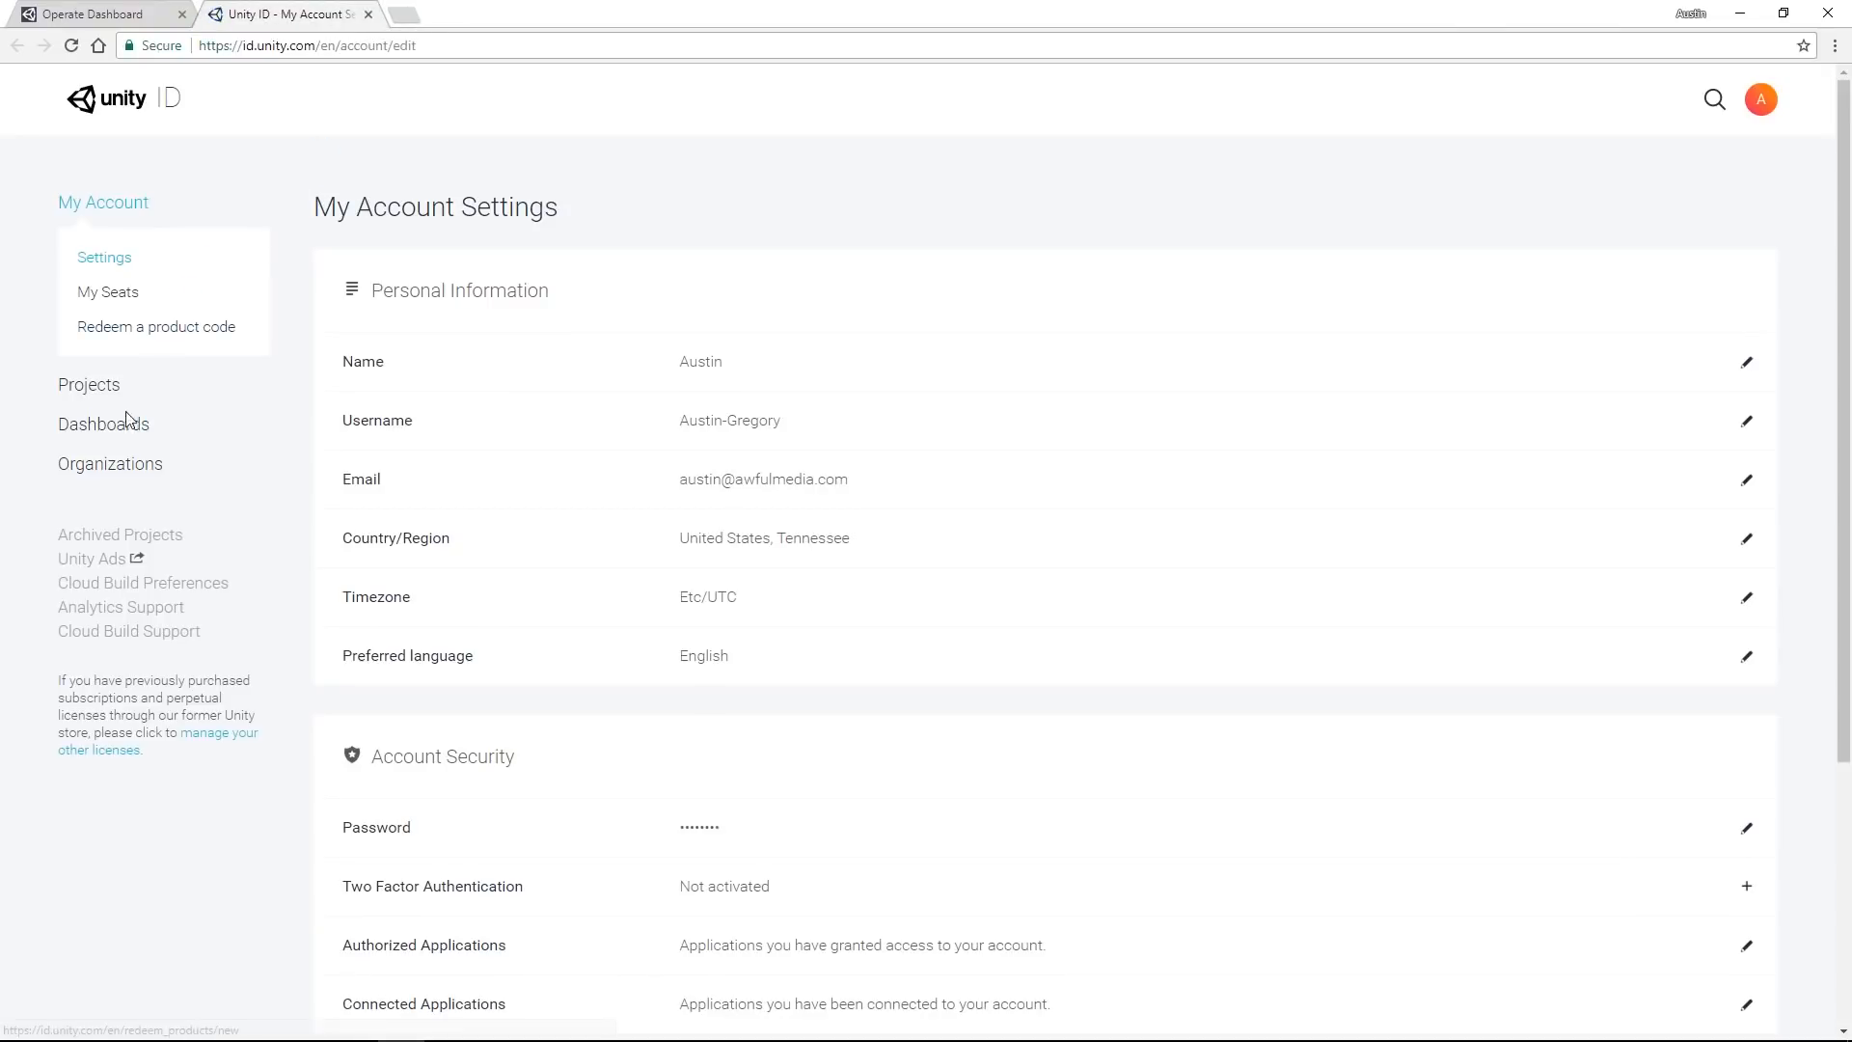
left_click(110, 463)
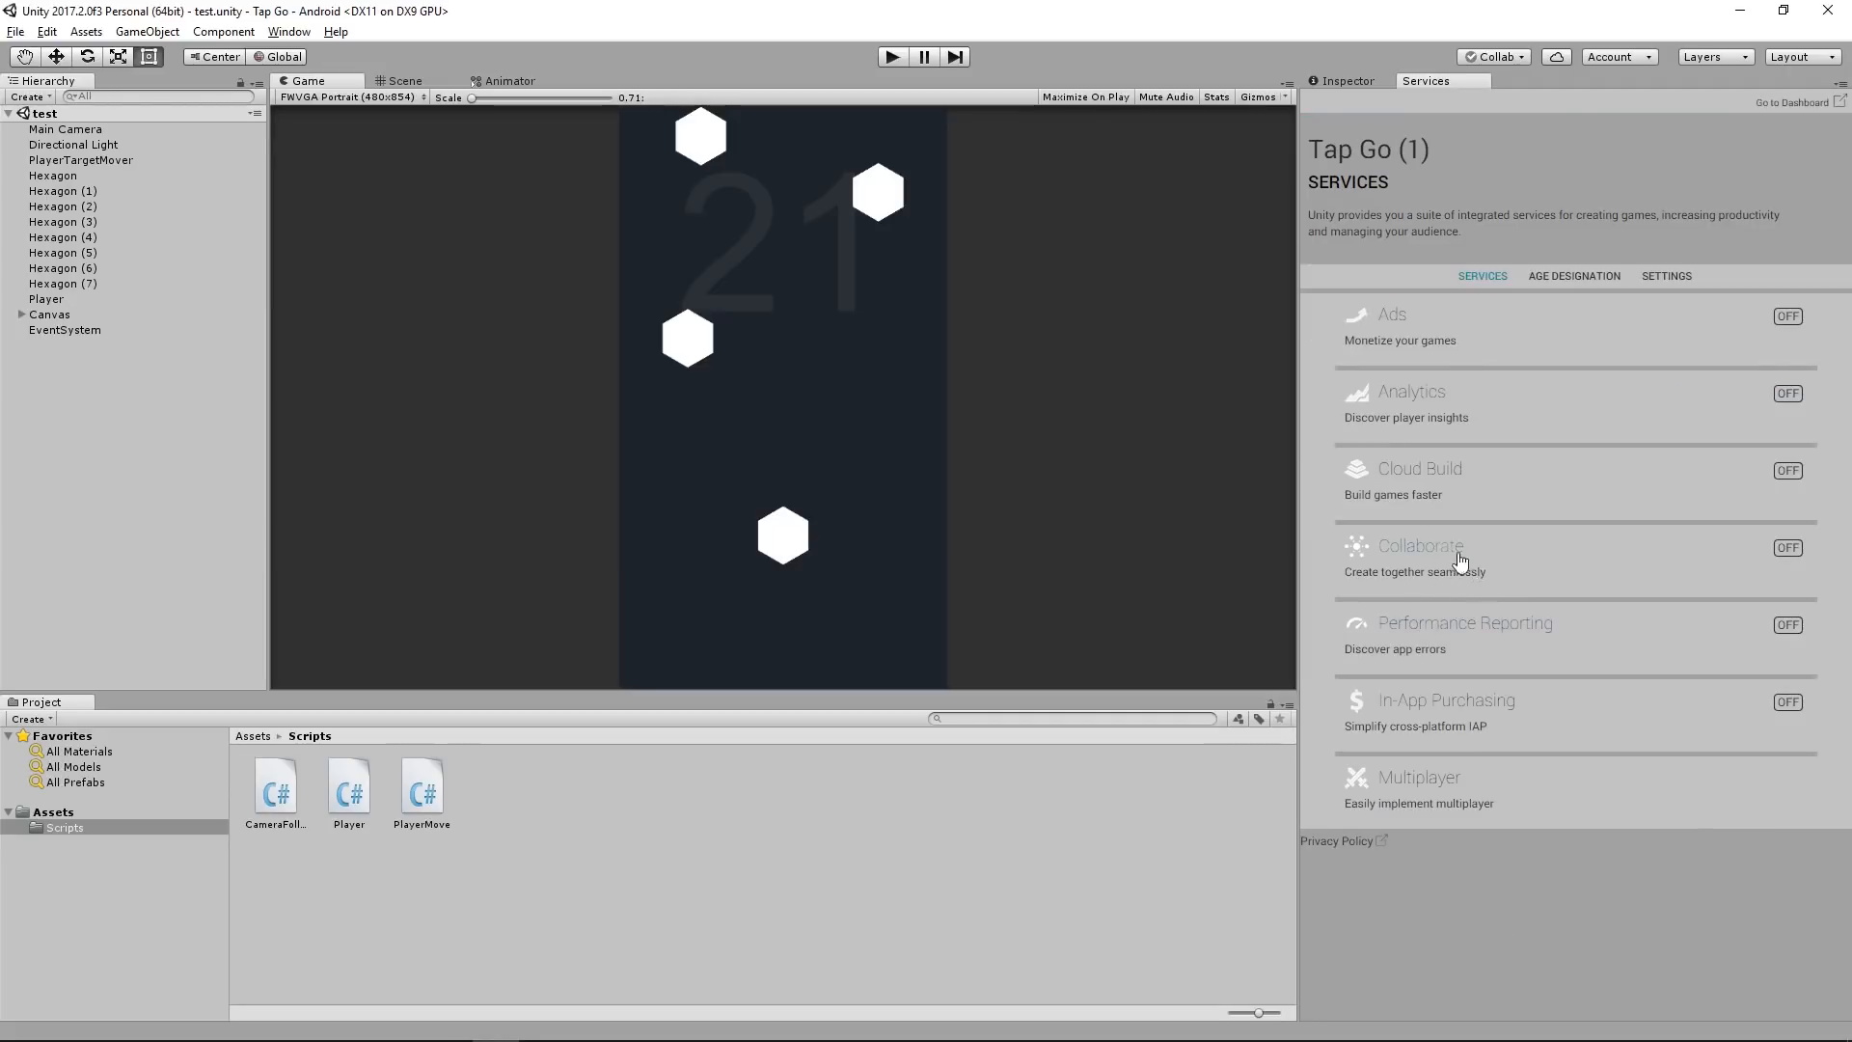
mouse_move(1474, 820)
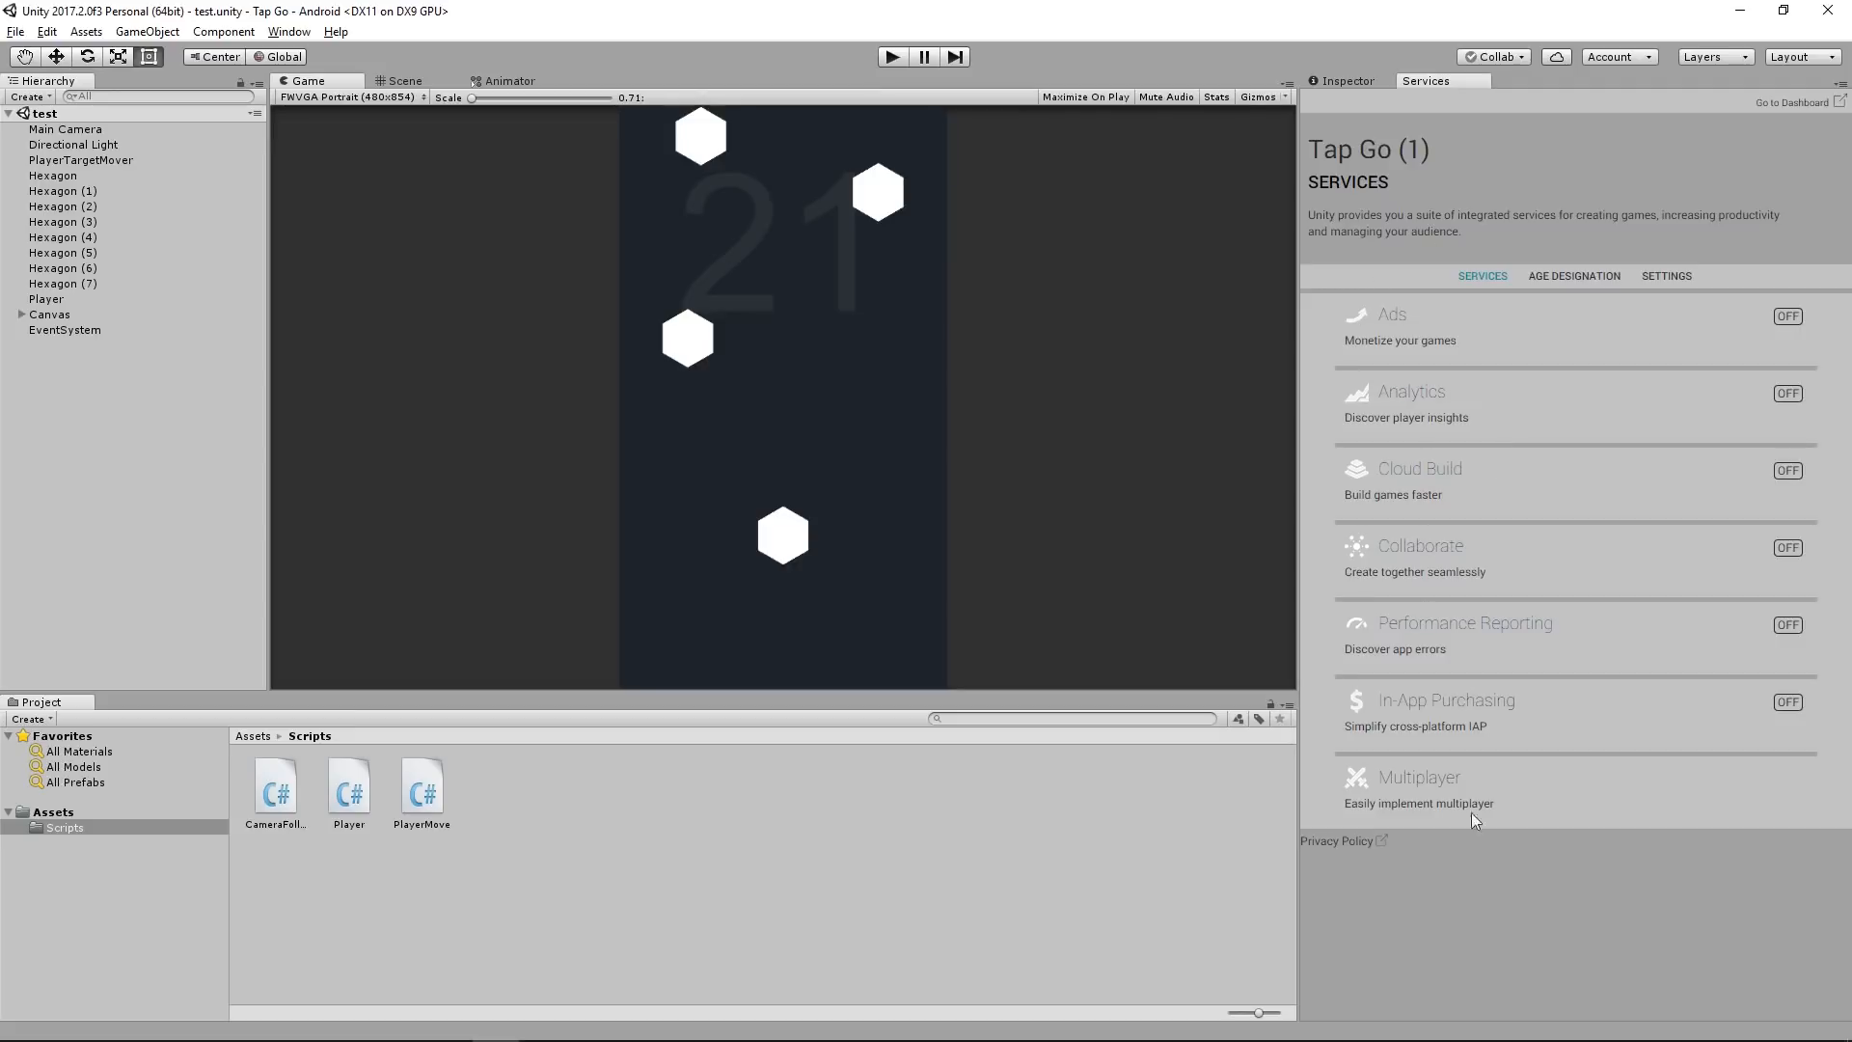
mouse_move(1382, 310)
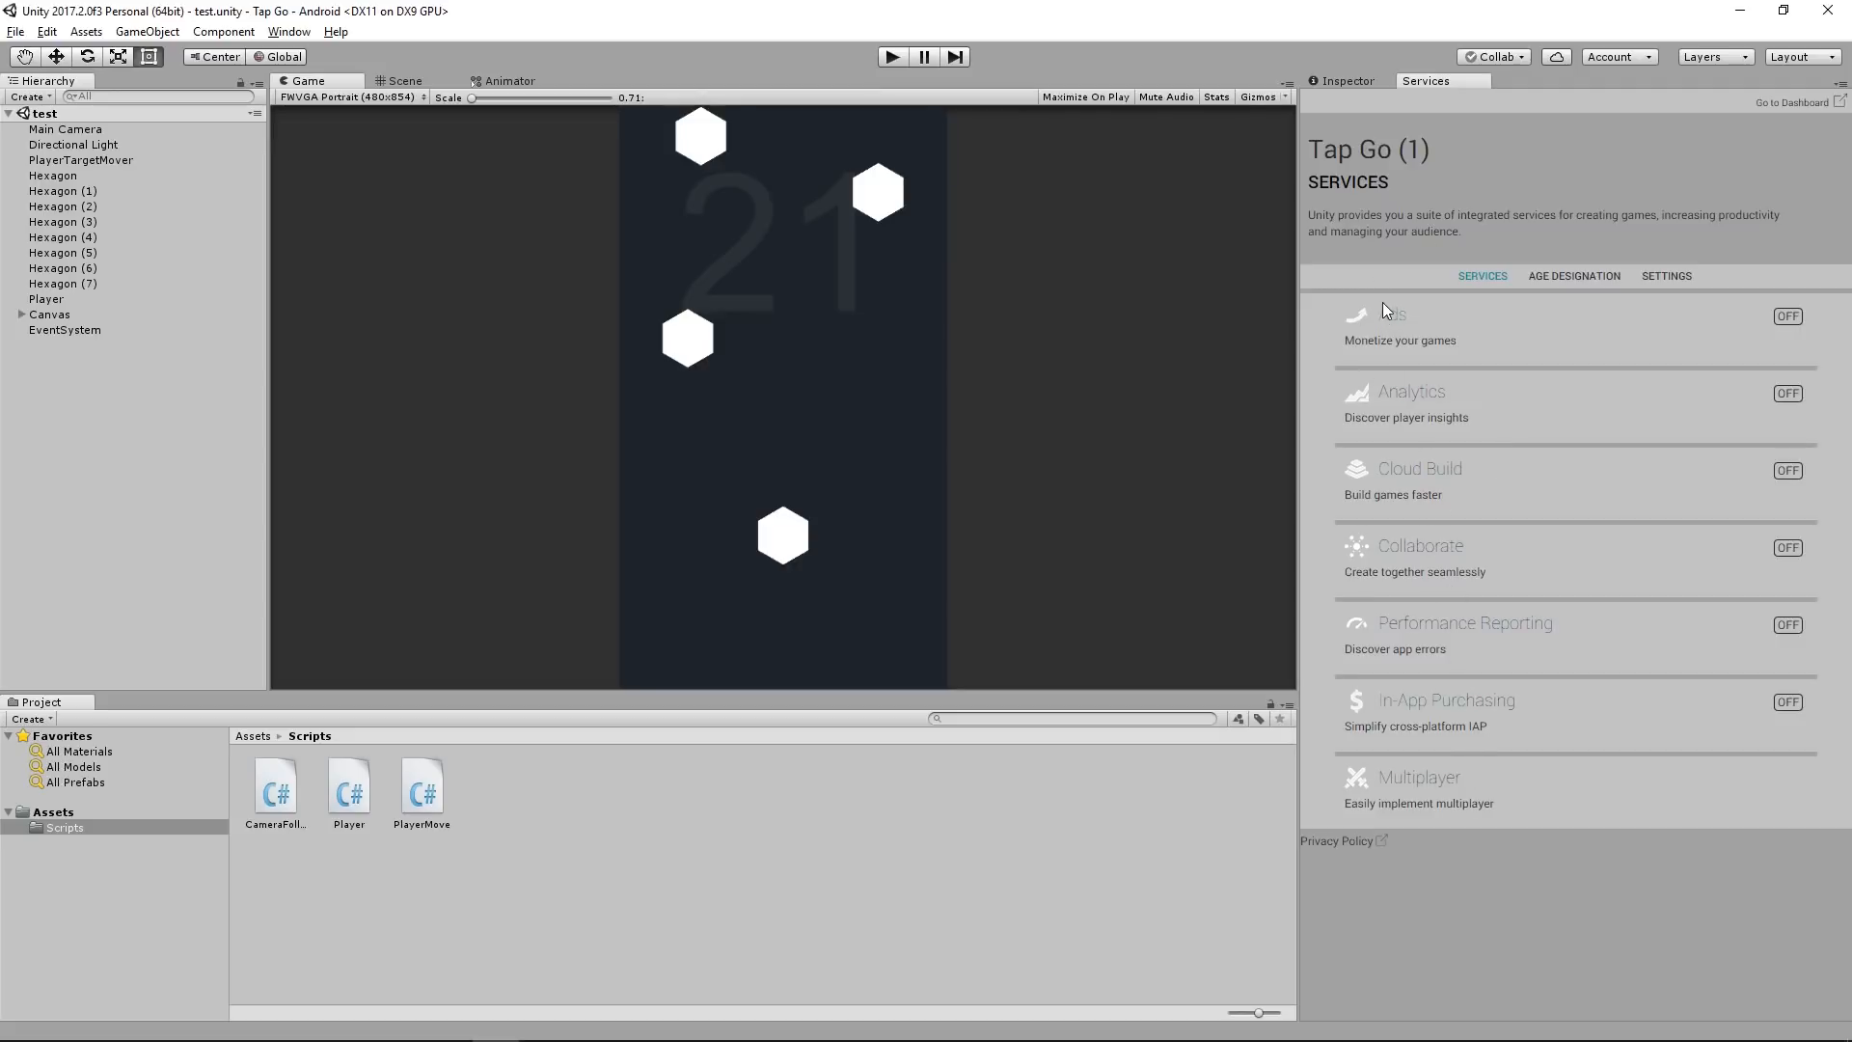
mouse_move(1422, 378)
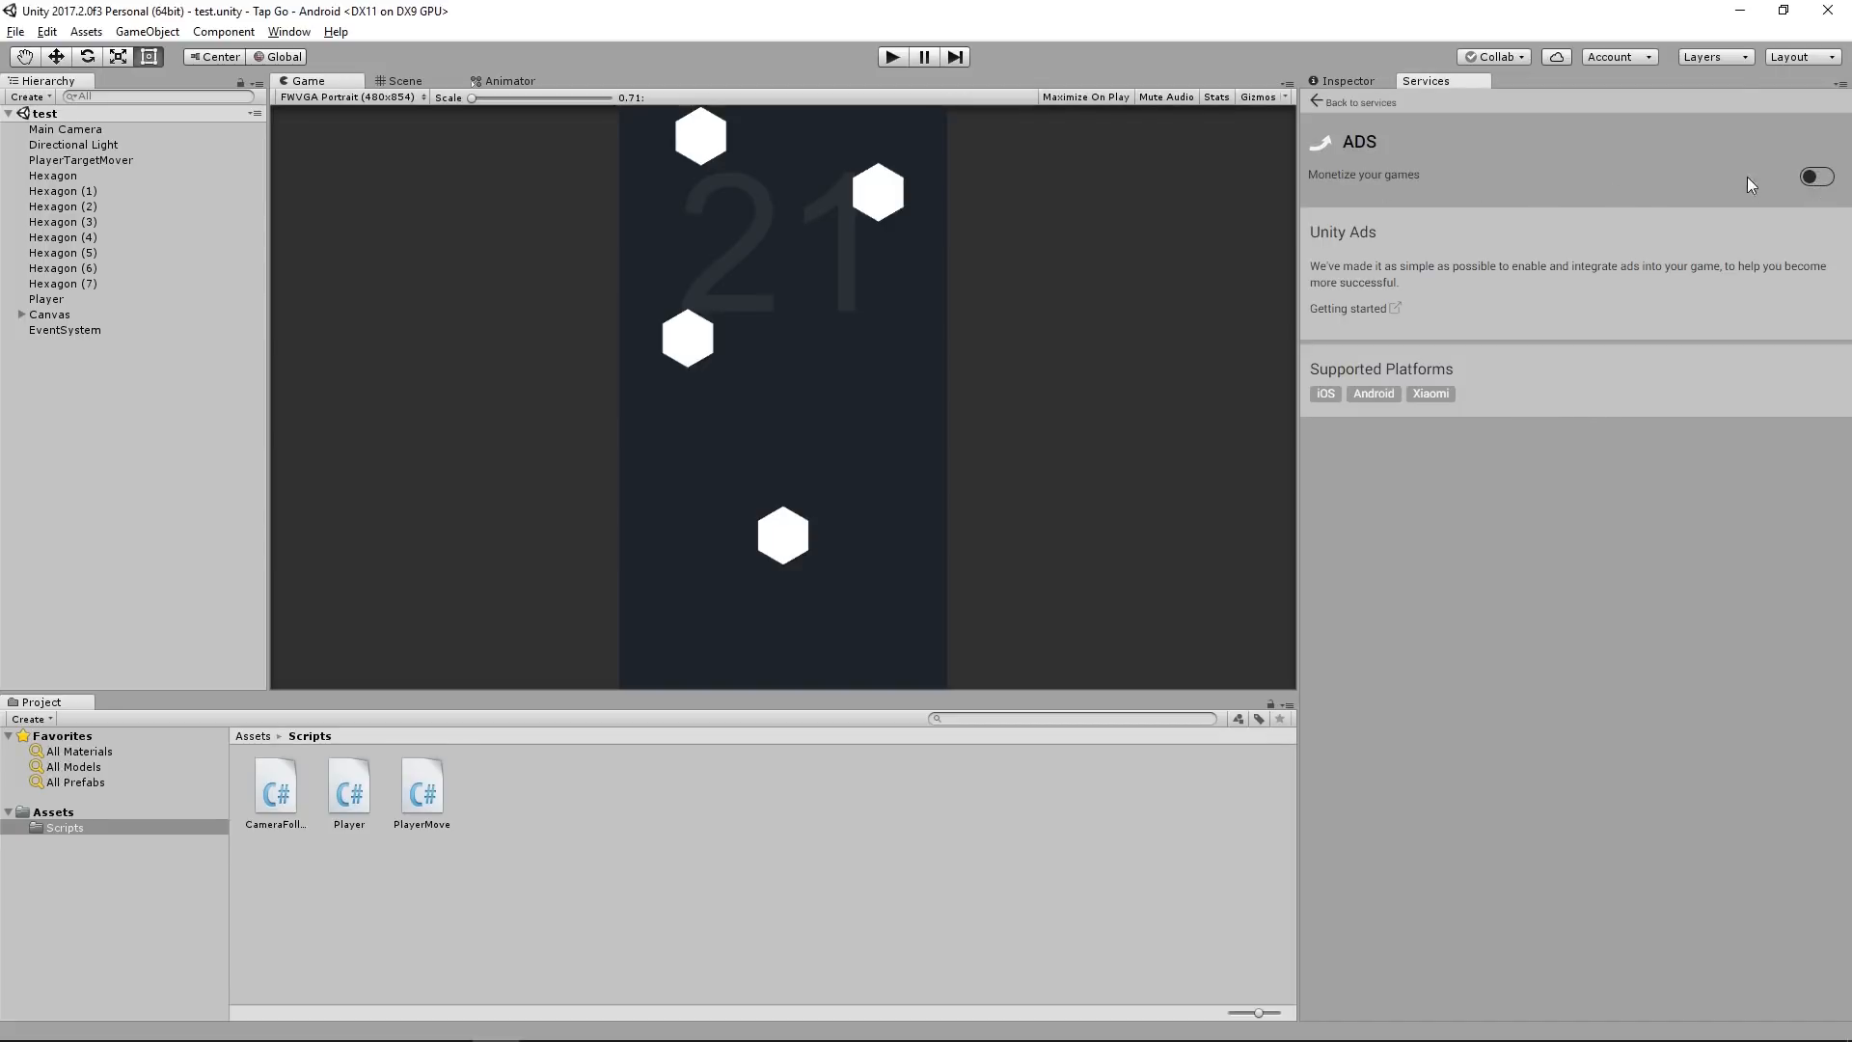
Step: Turn on Ads with test mode and the built-in Ads extension enabled, then open the Ads dashboard
left_click(1816, 176)
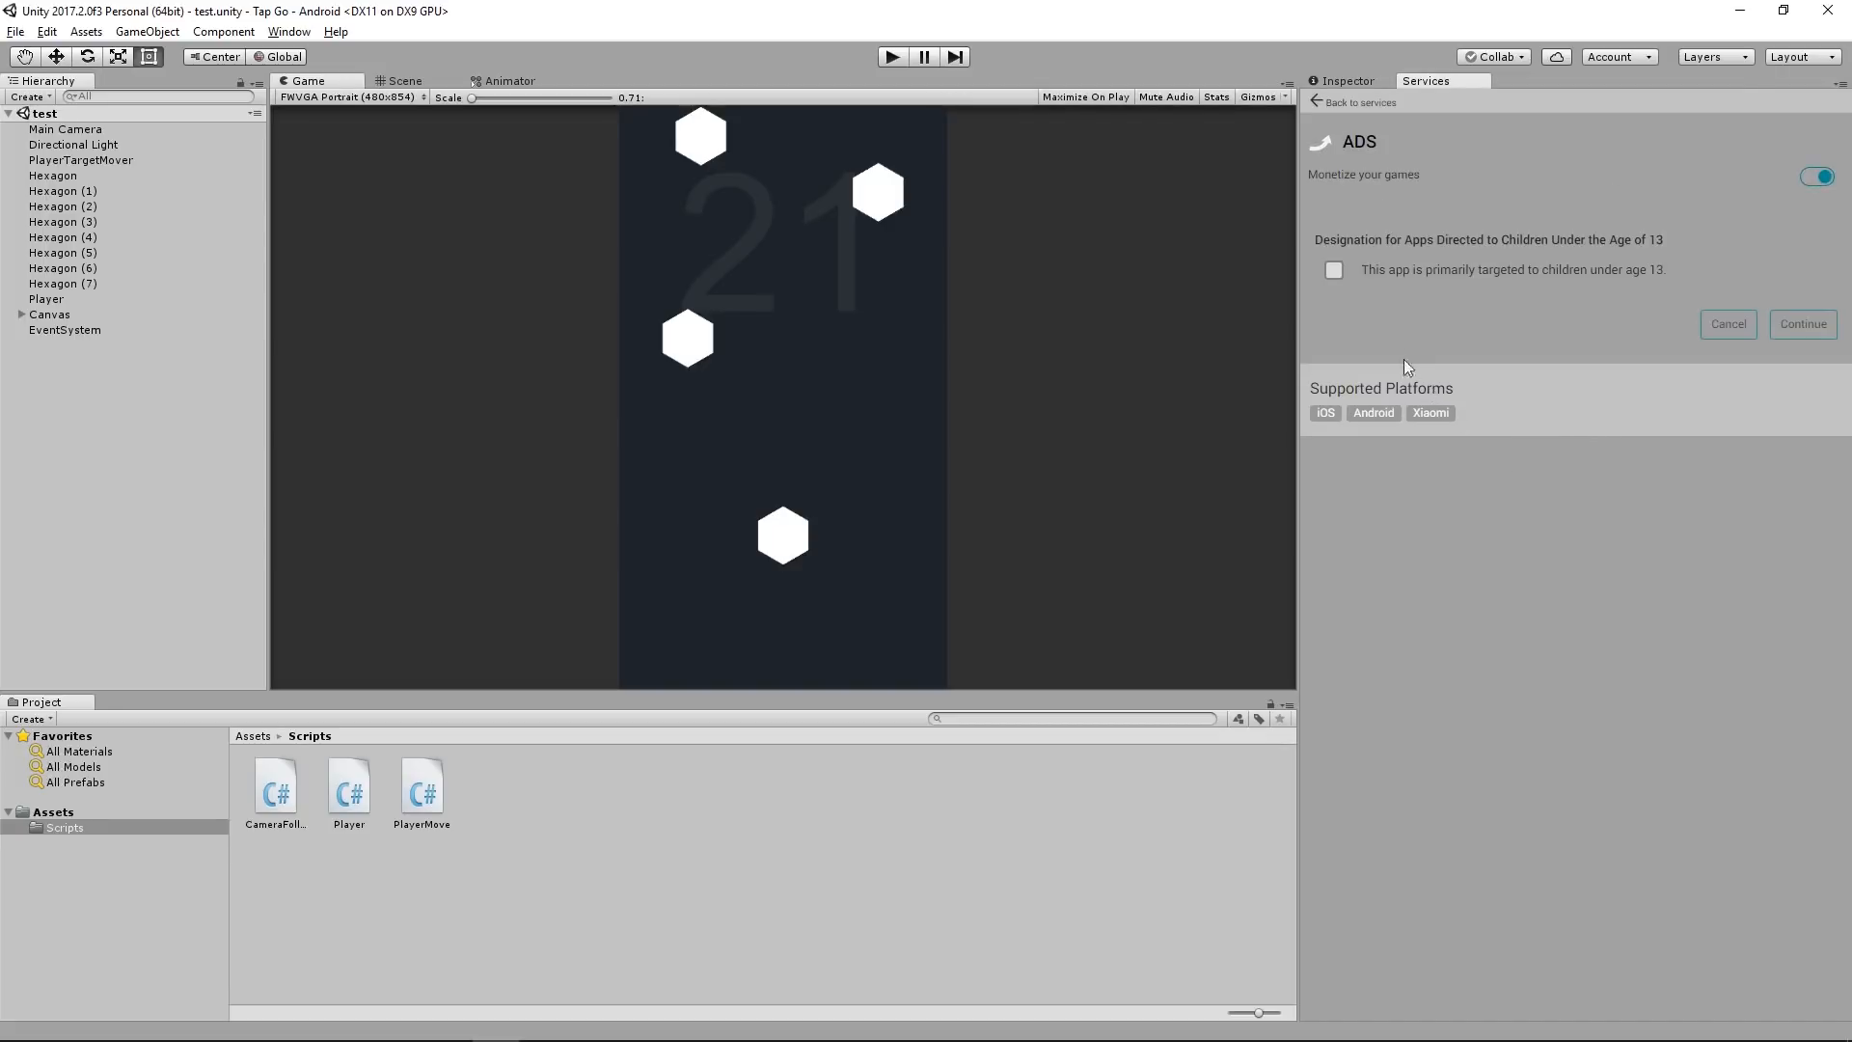
mouse_move(1720, 310)
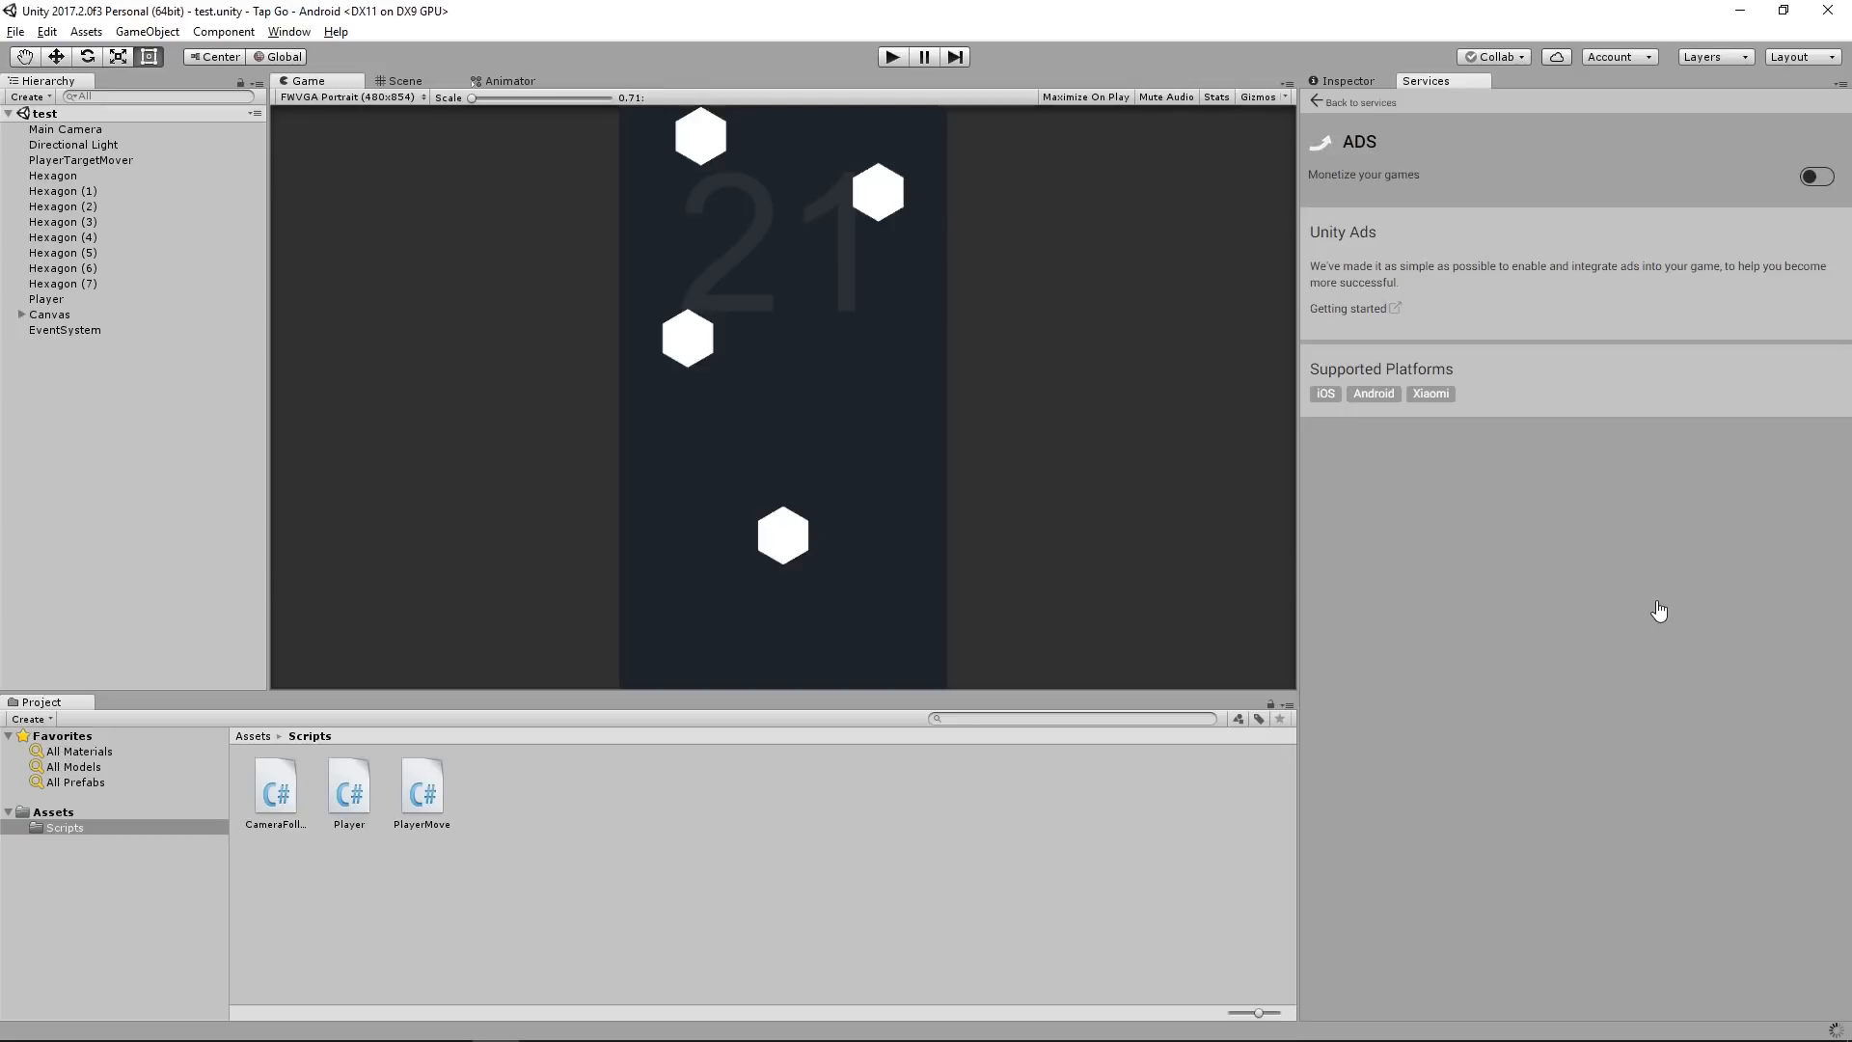
left_click(1816, 176)
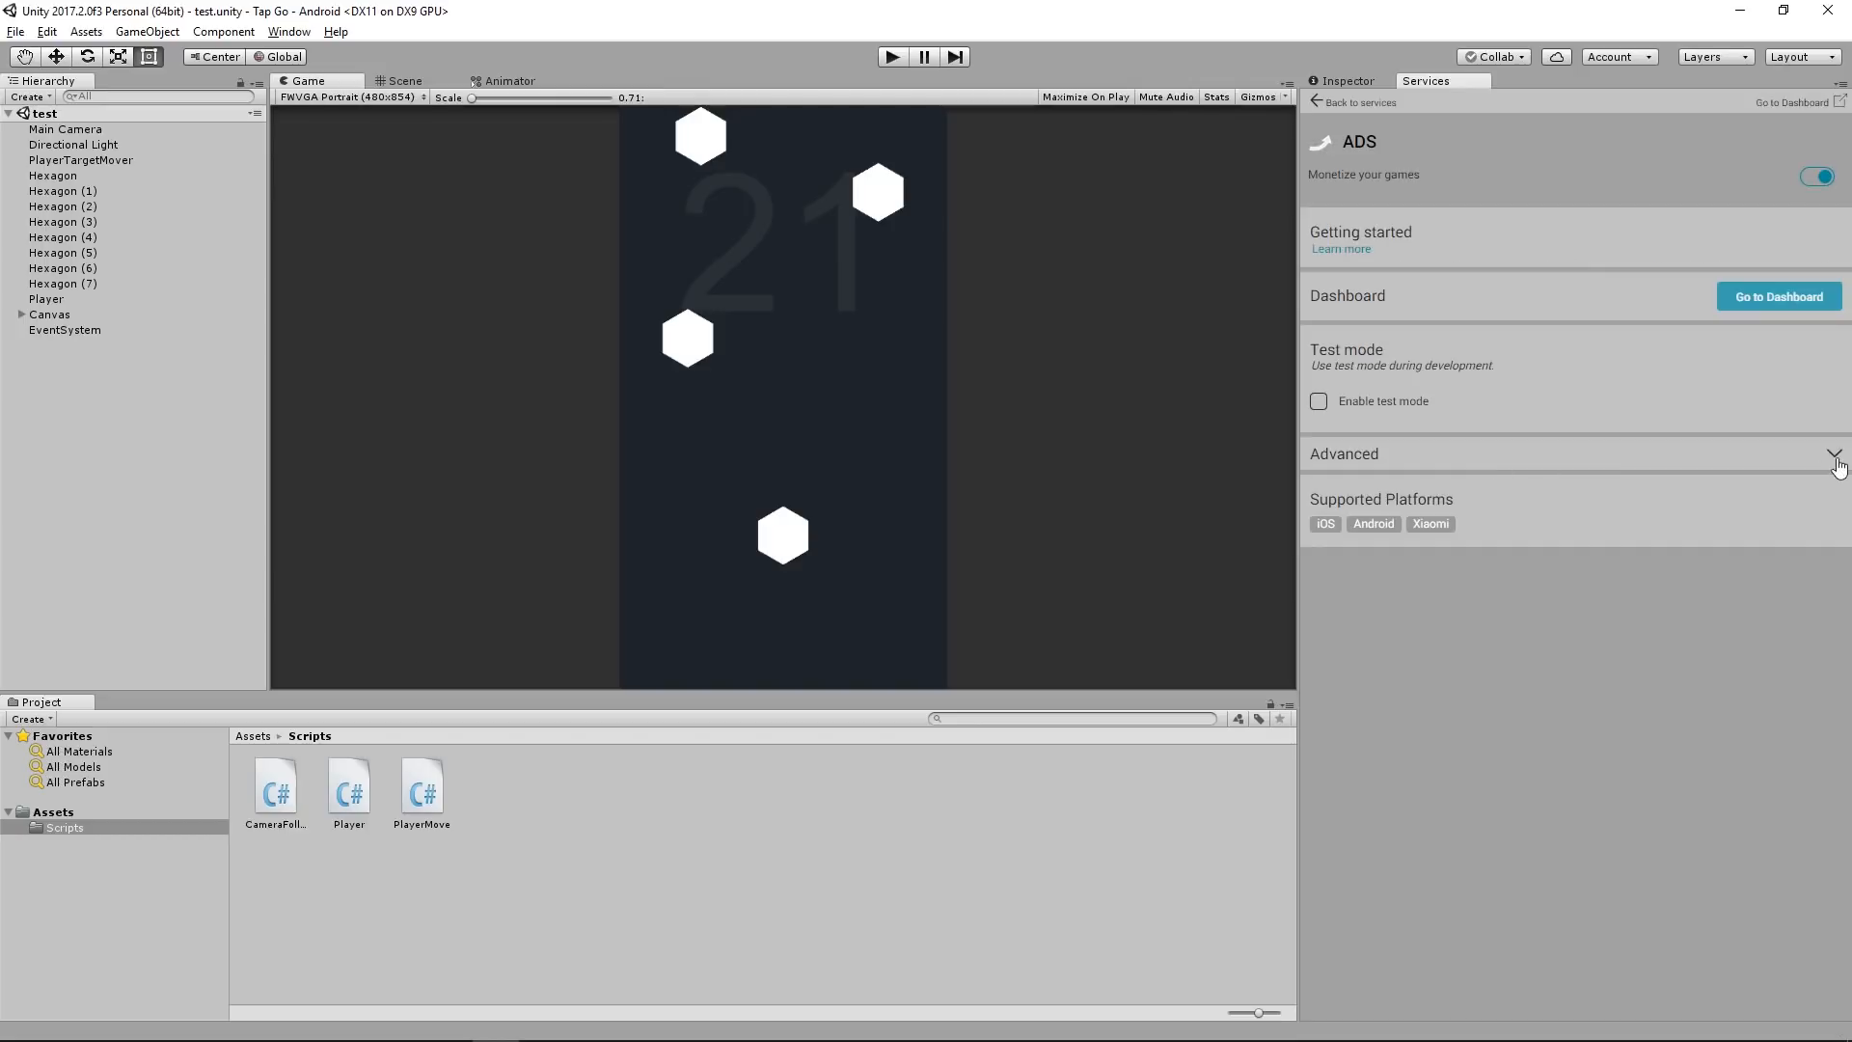
left_click(1835, 453)
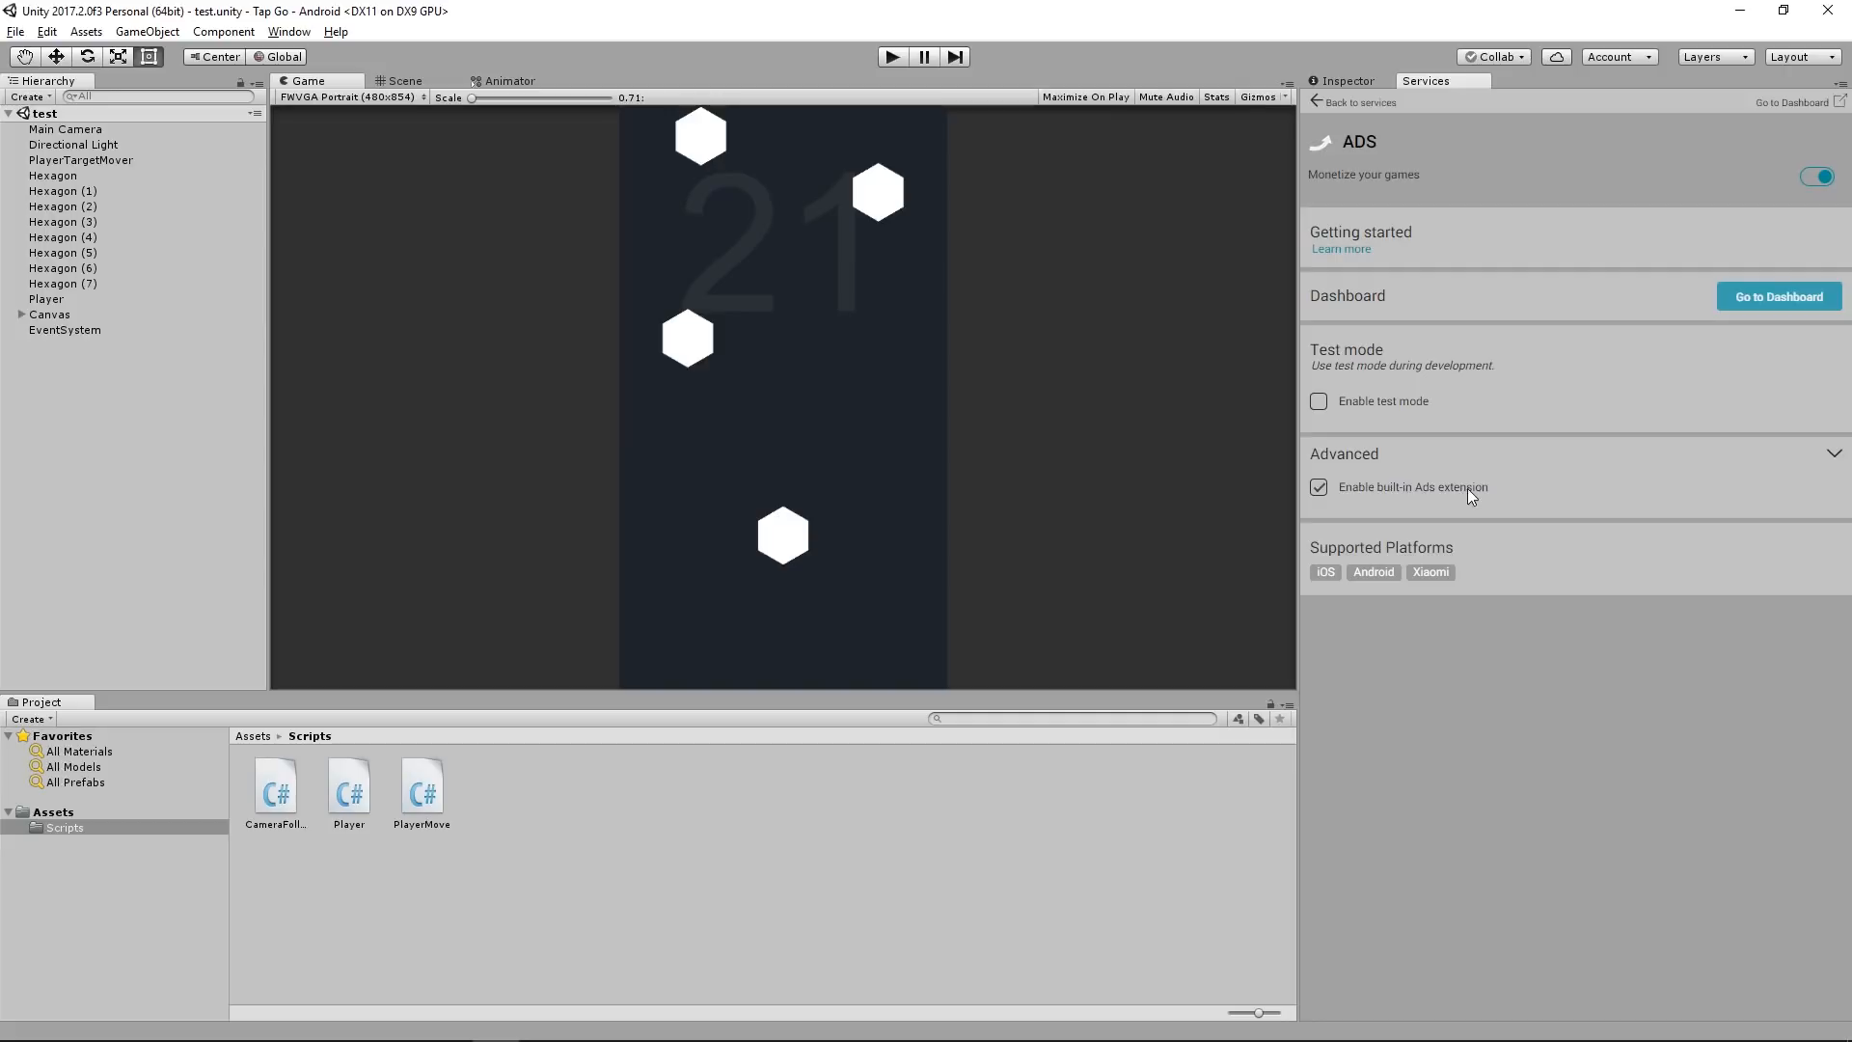
left_click(1318, 486)
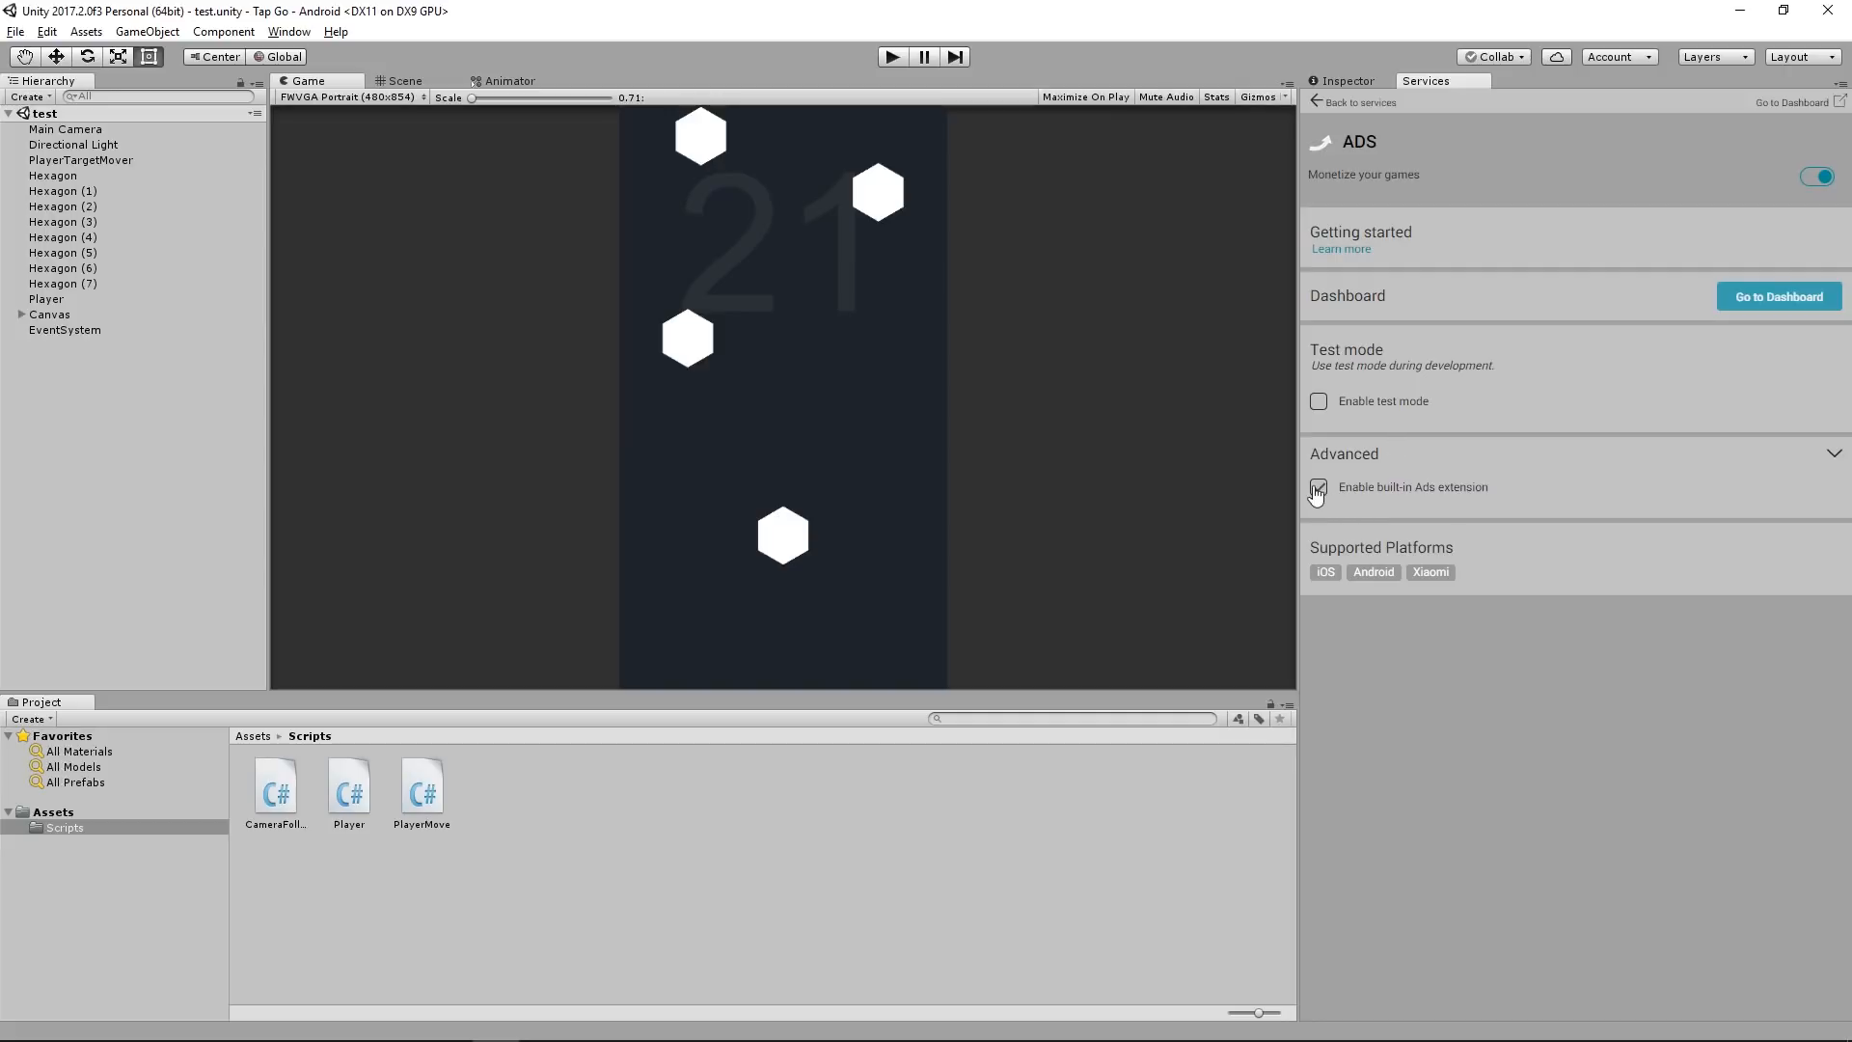
left_click(1318, 486)
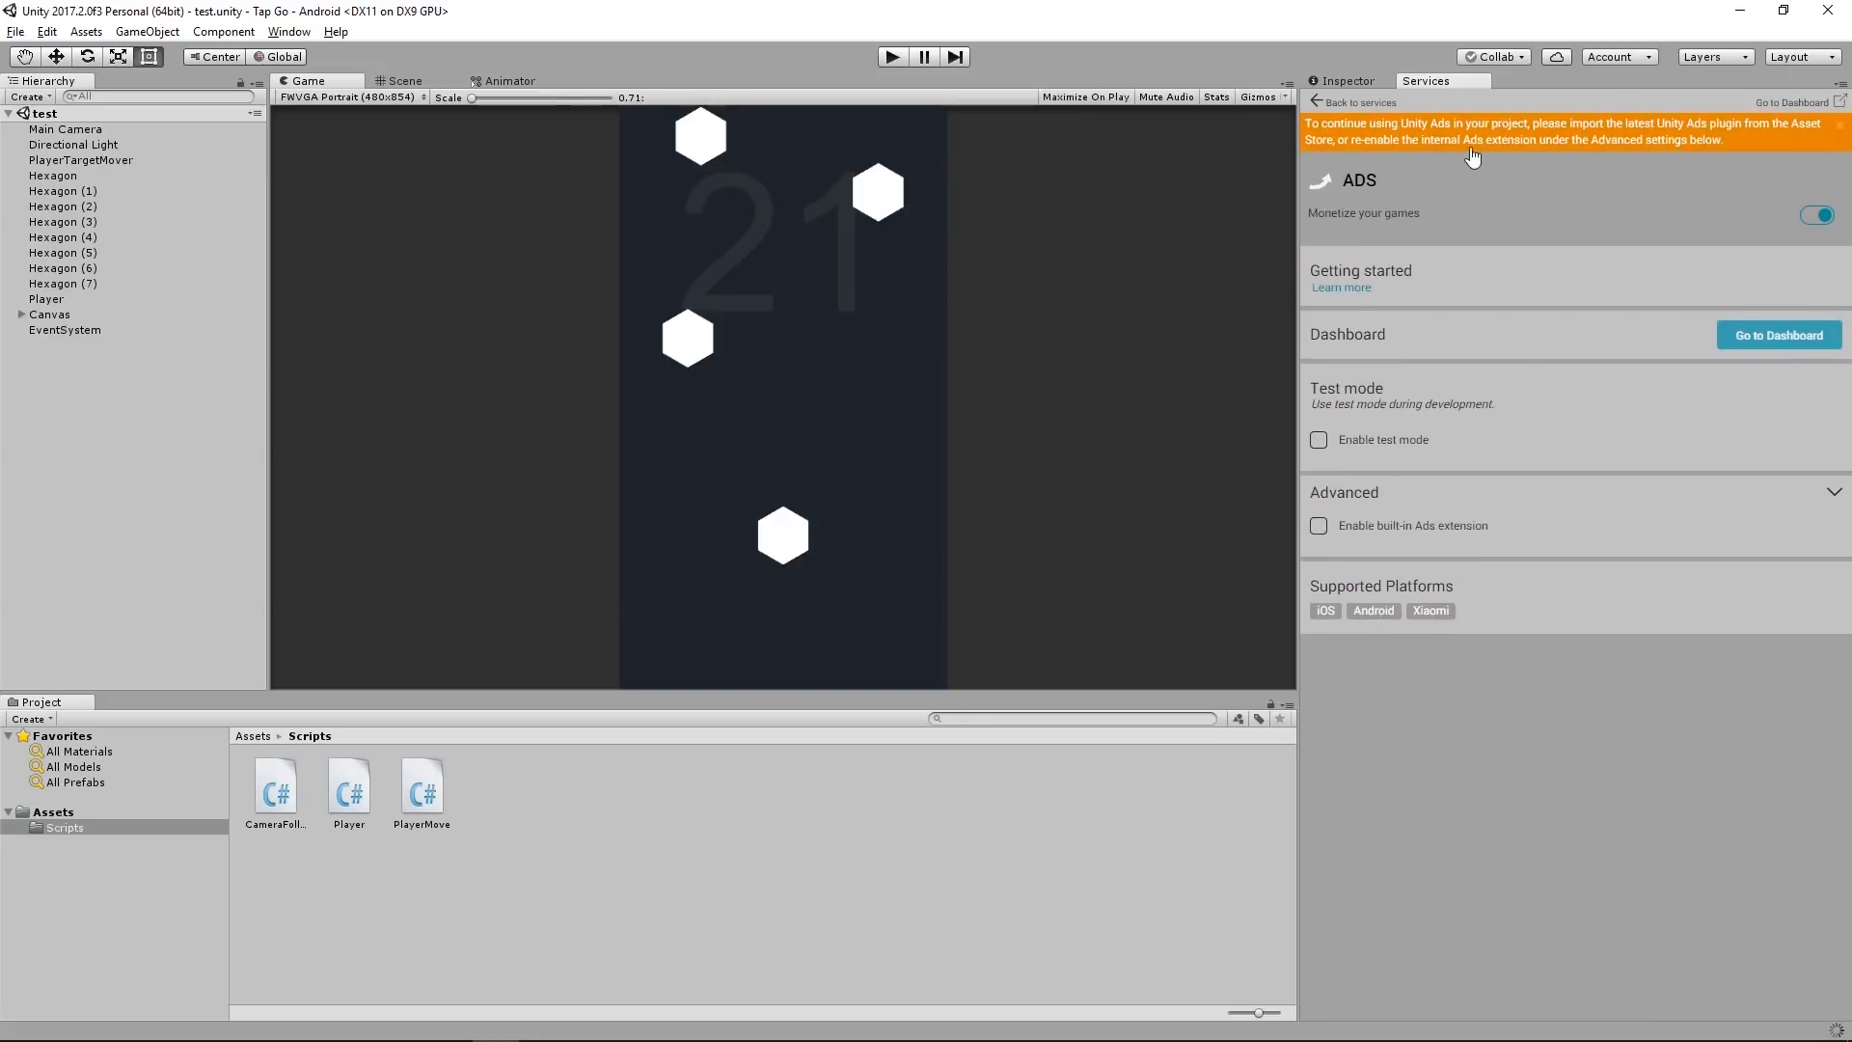
mouse_move(1528, 150)
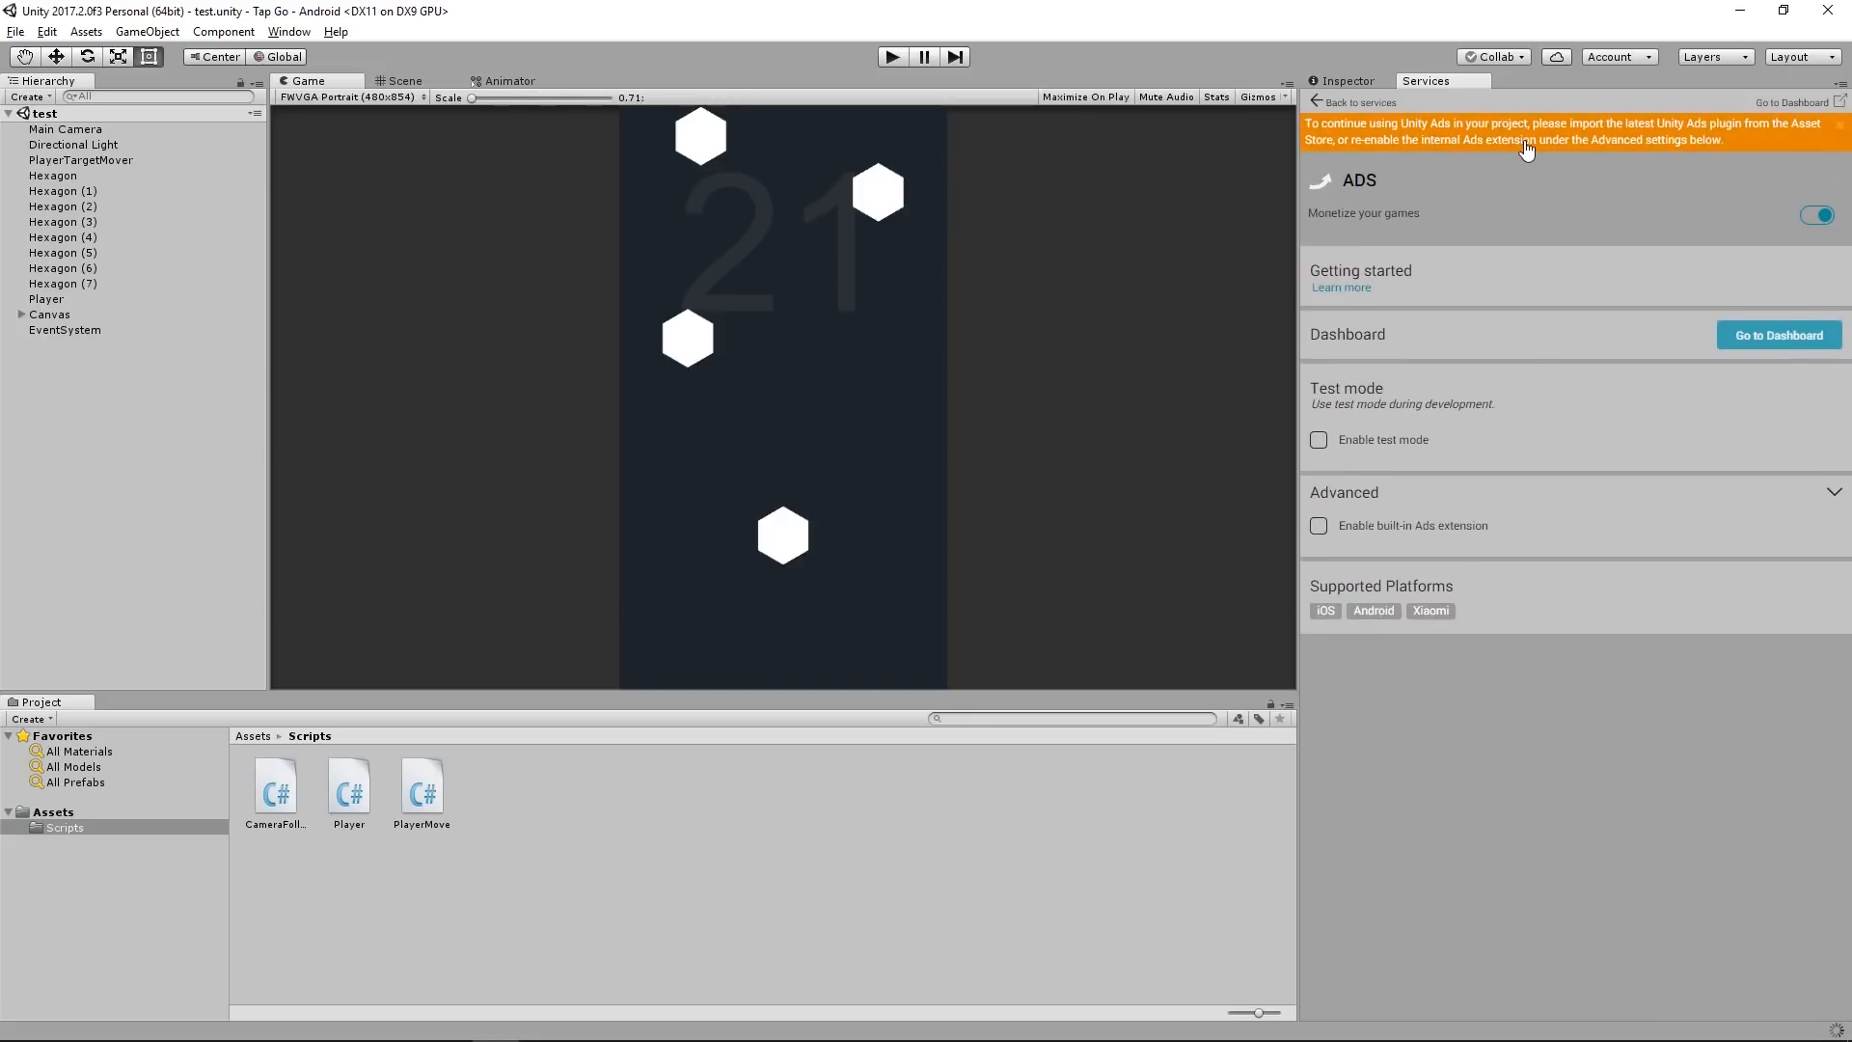
left_click(1319, 525)
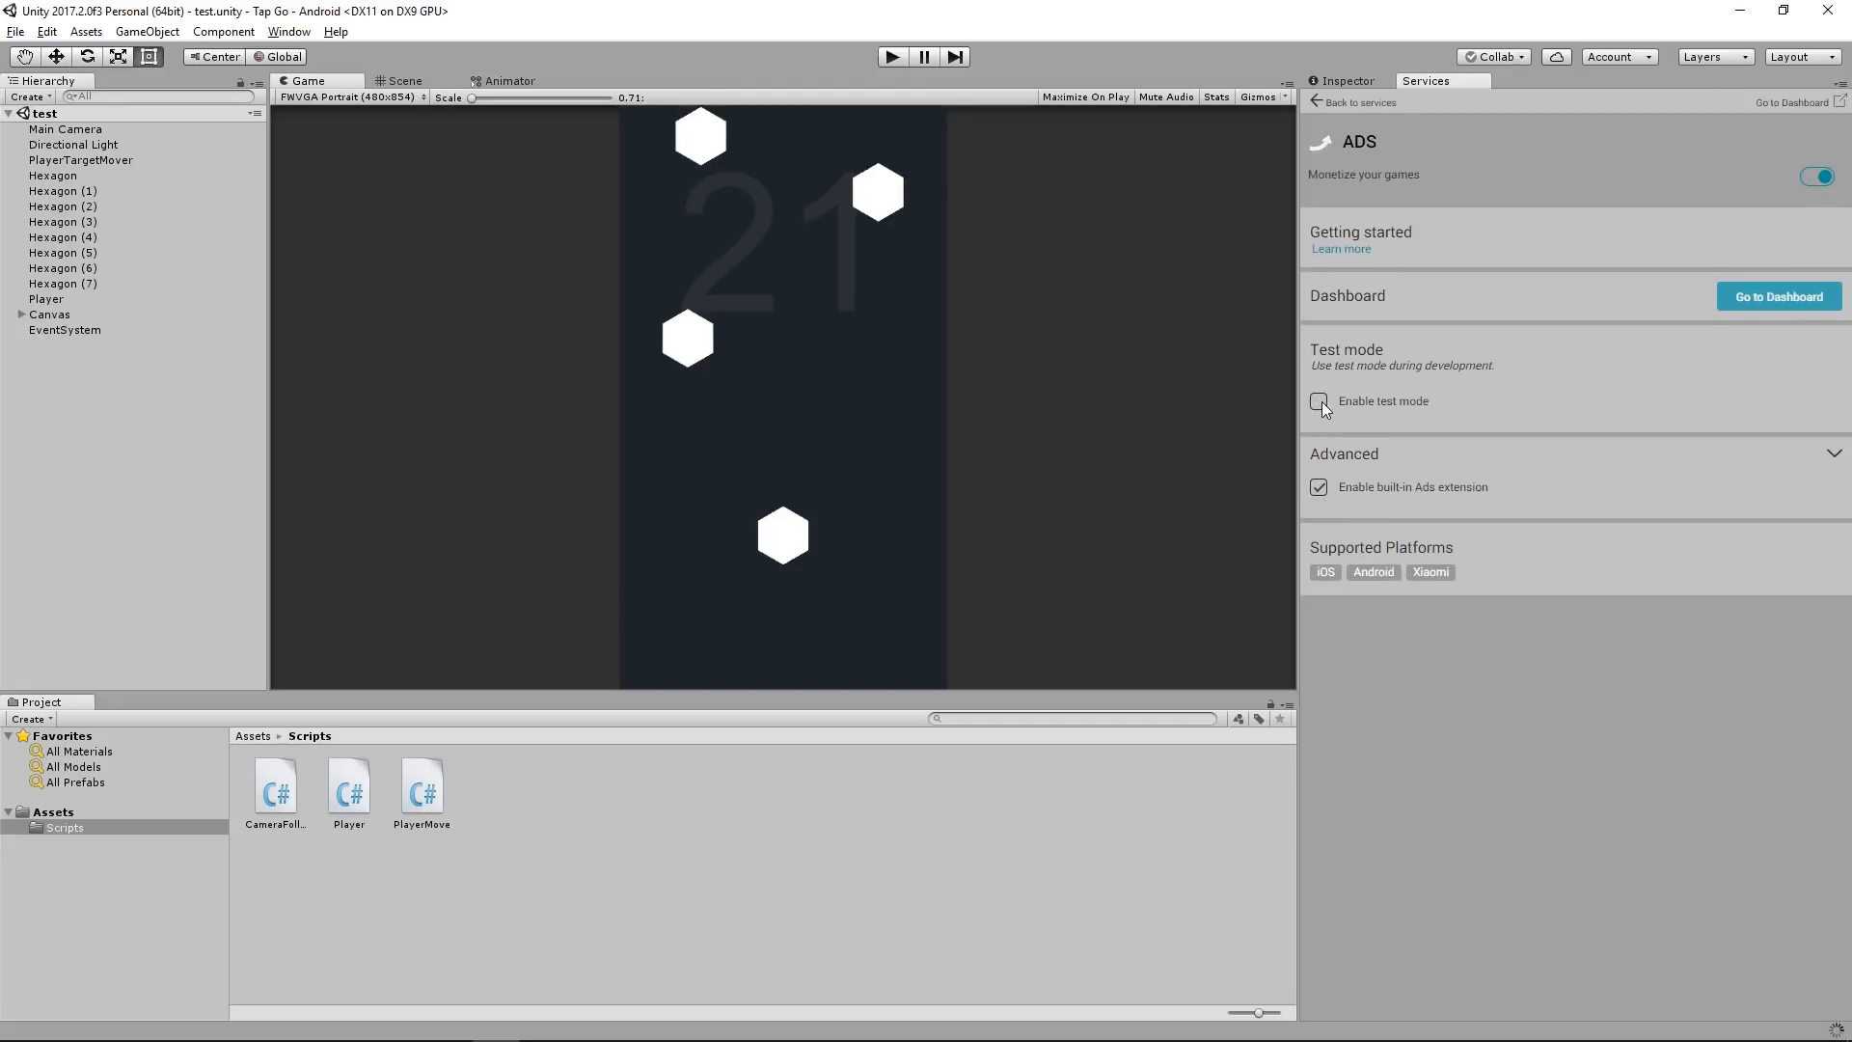
left_click(1318, 401)
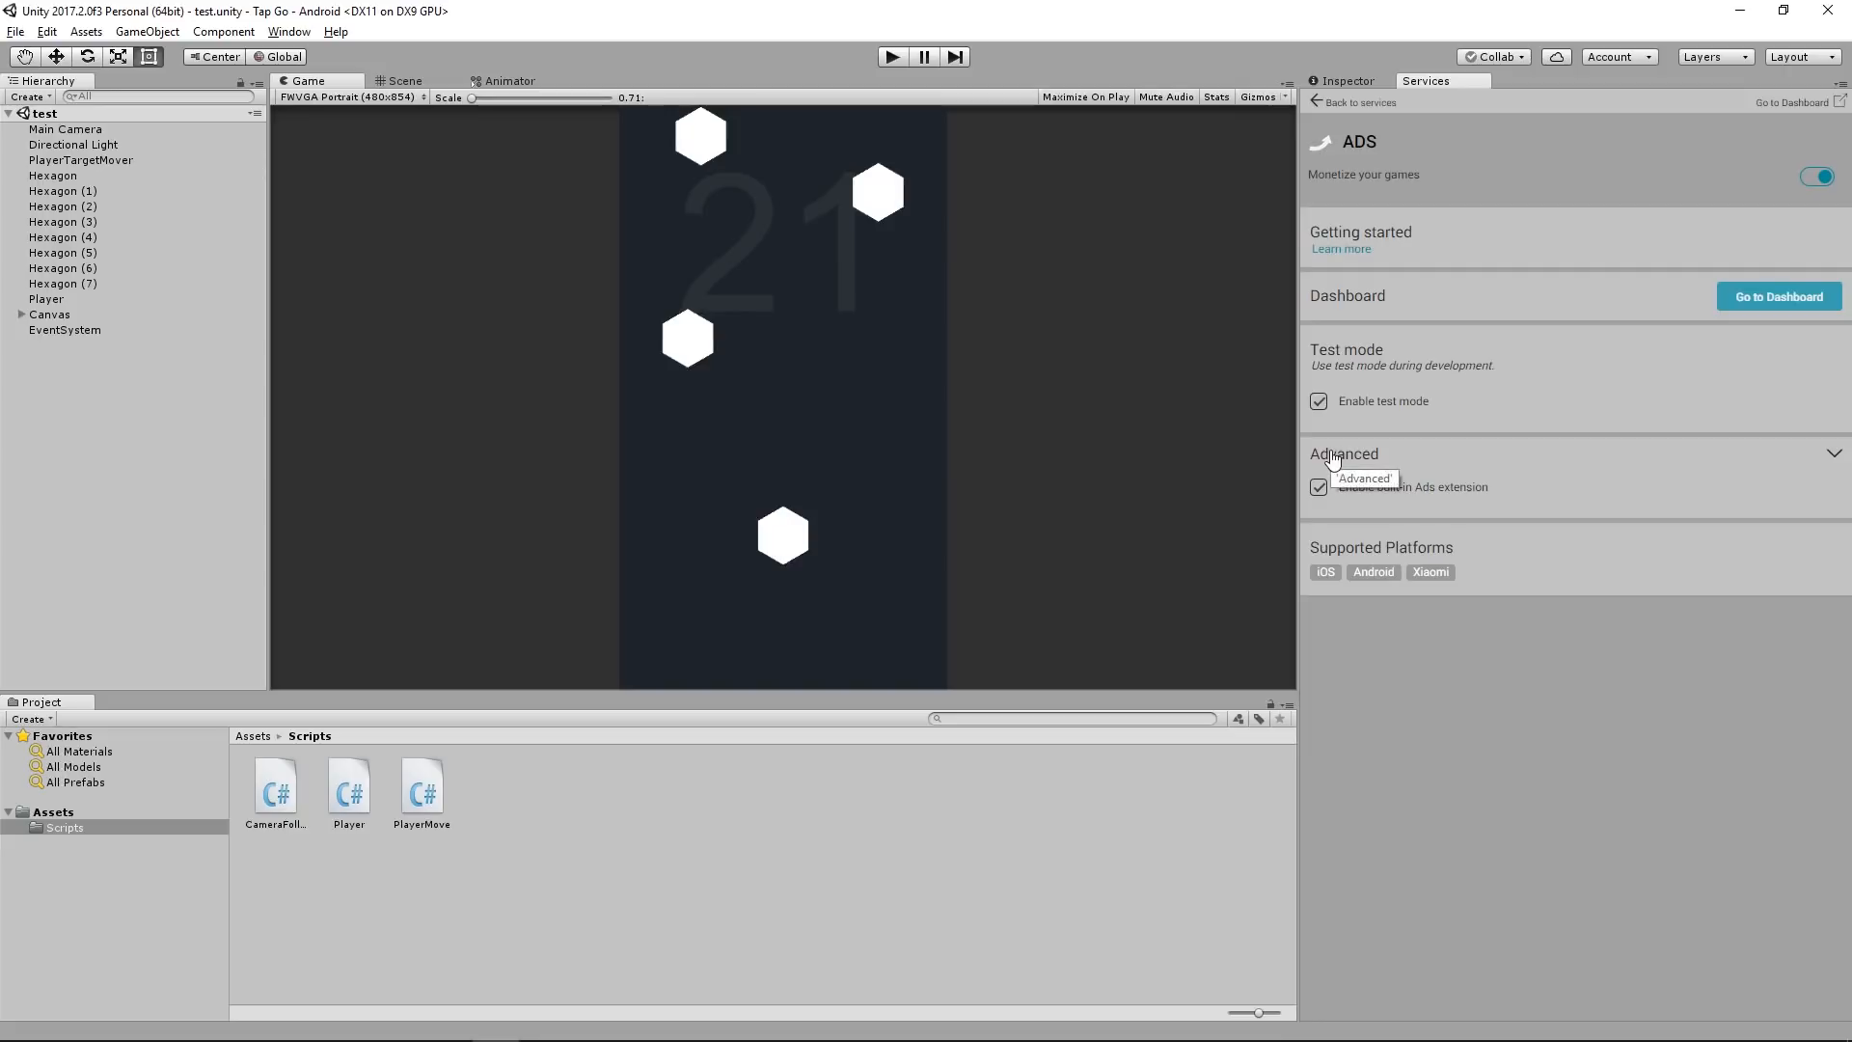
mouse_move(1335, 458)
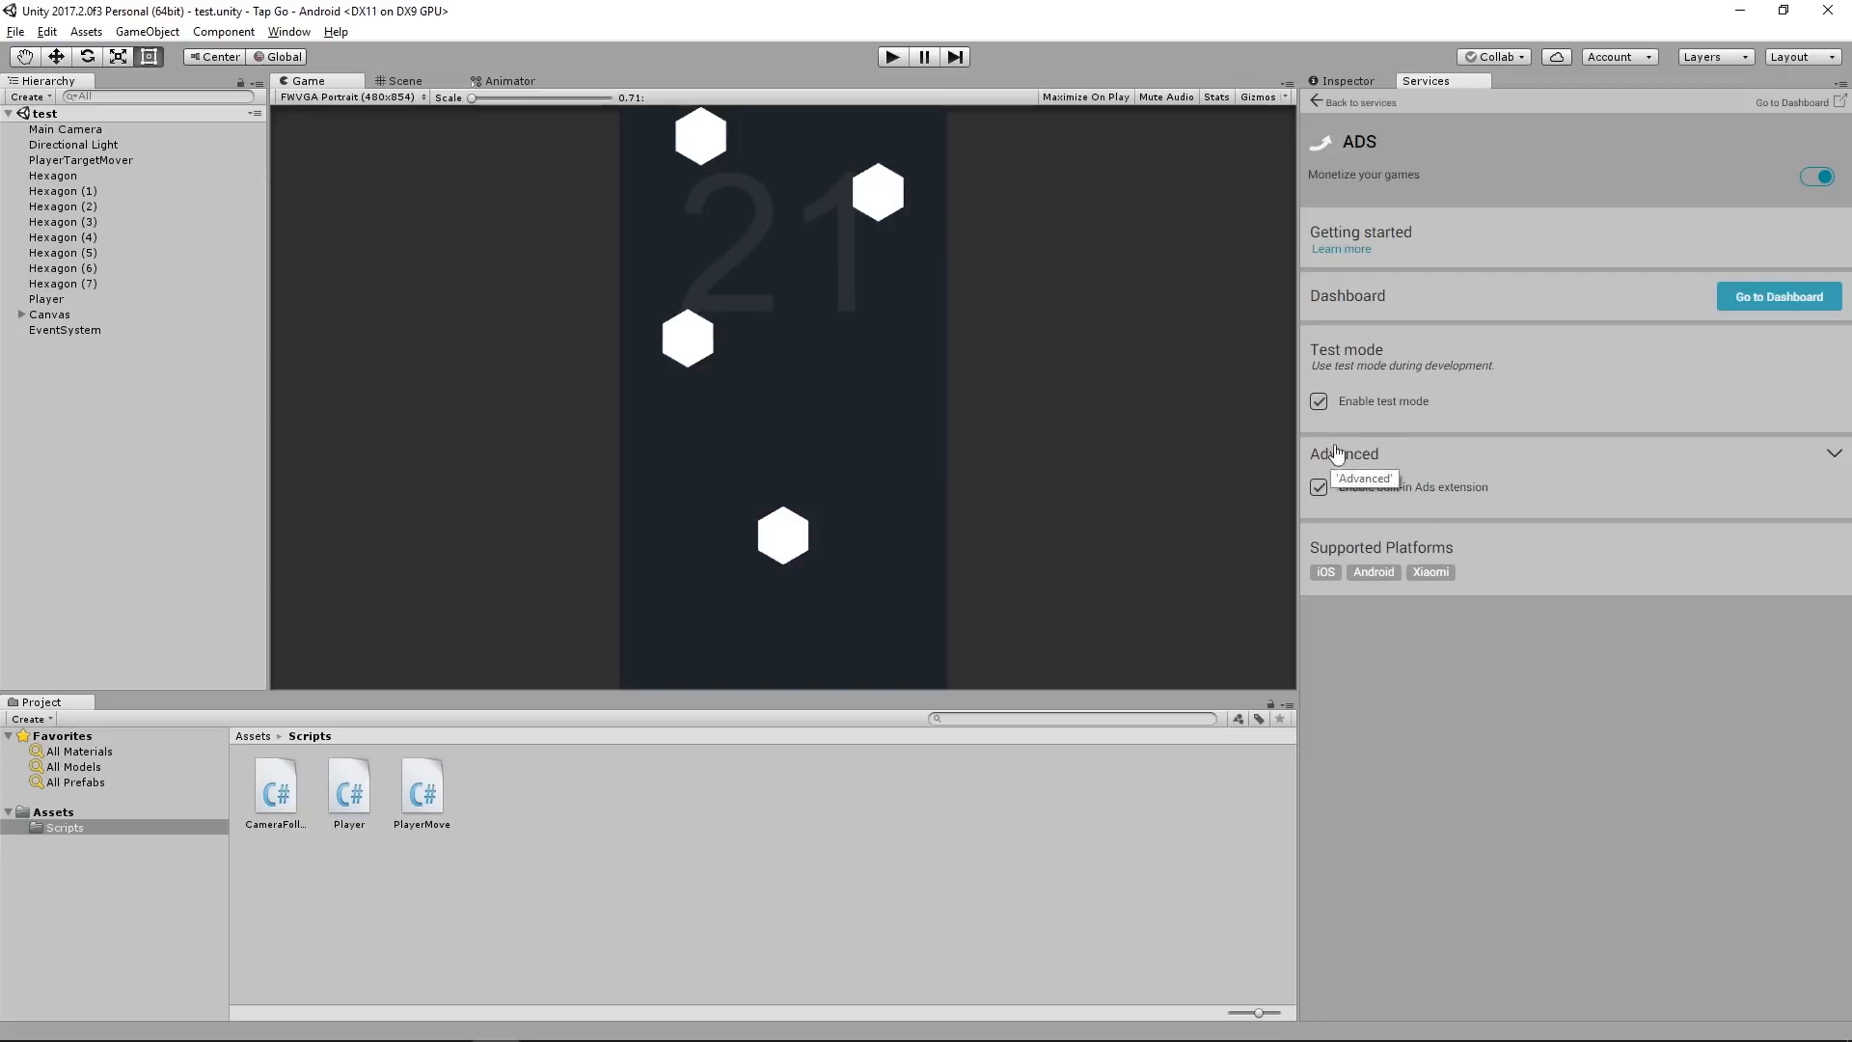
mouse_move(1495, 441)
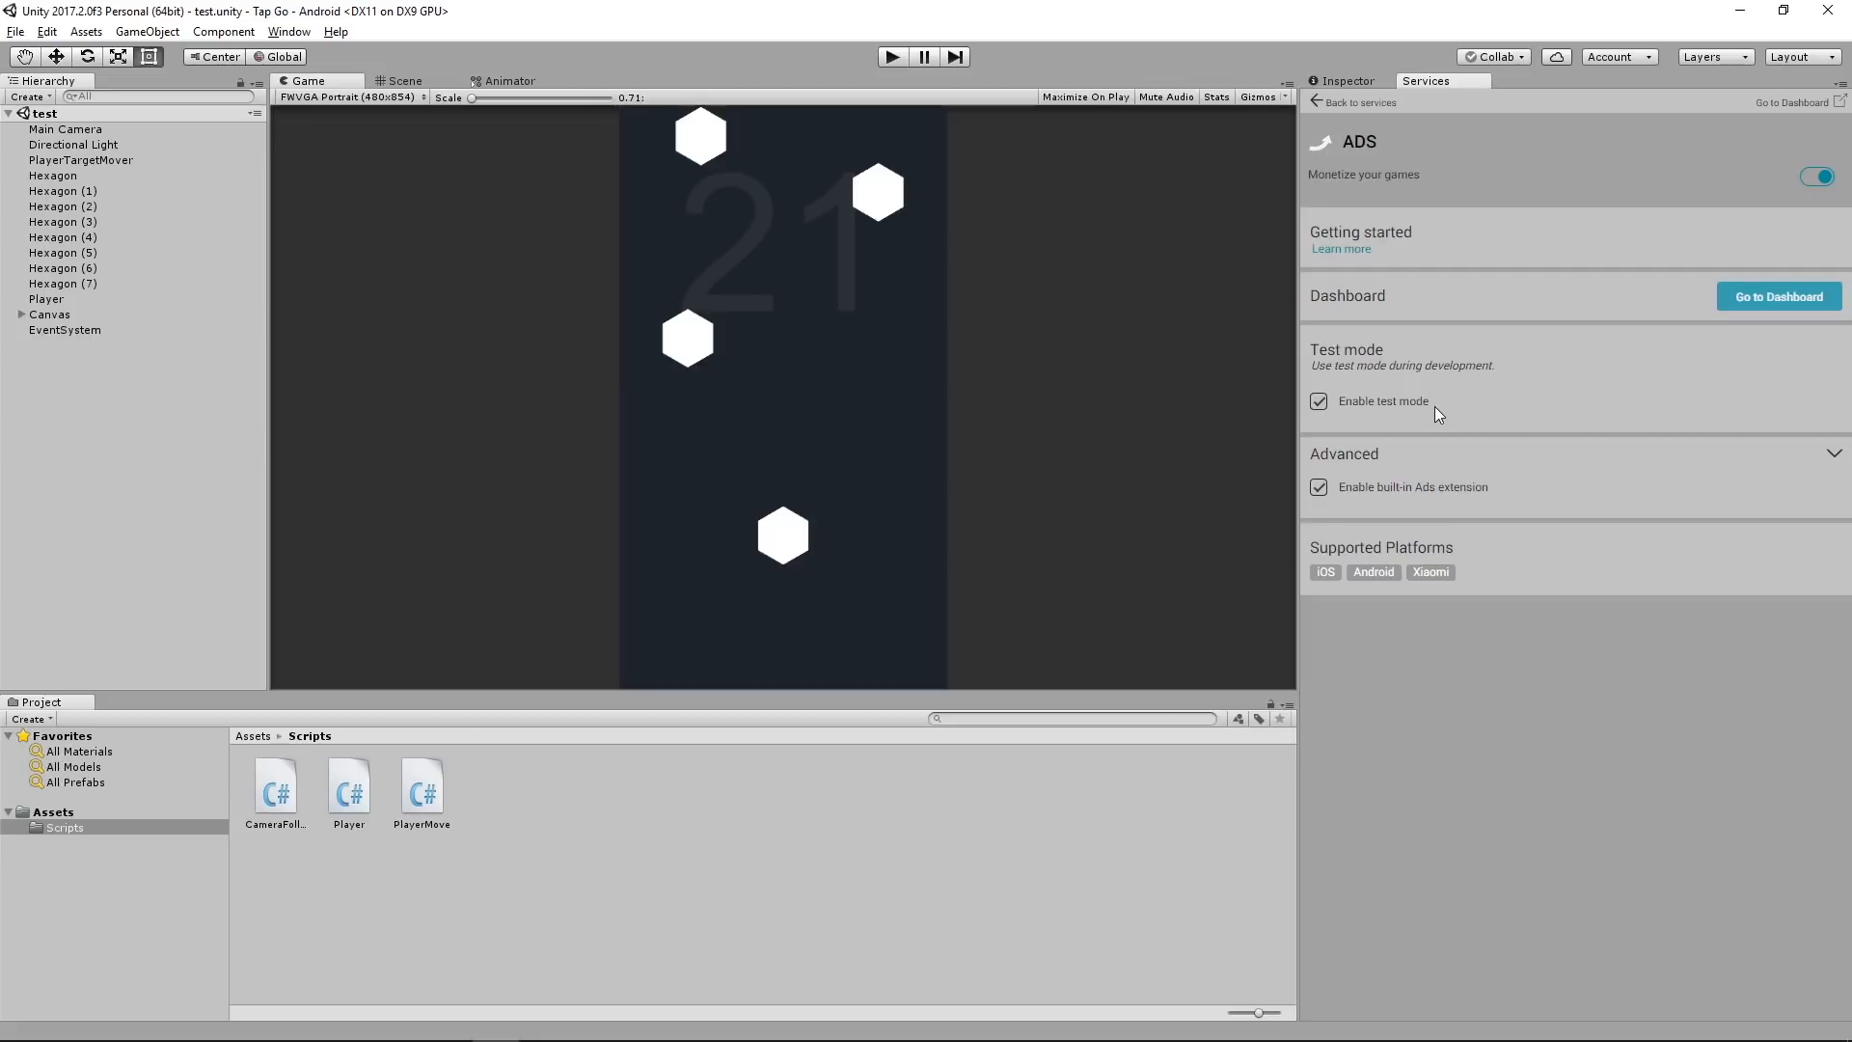
left_click(1778, 296)
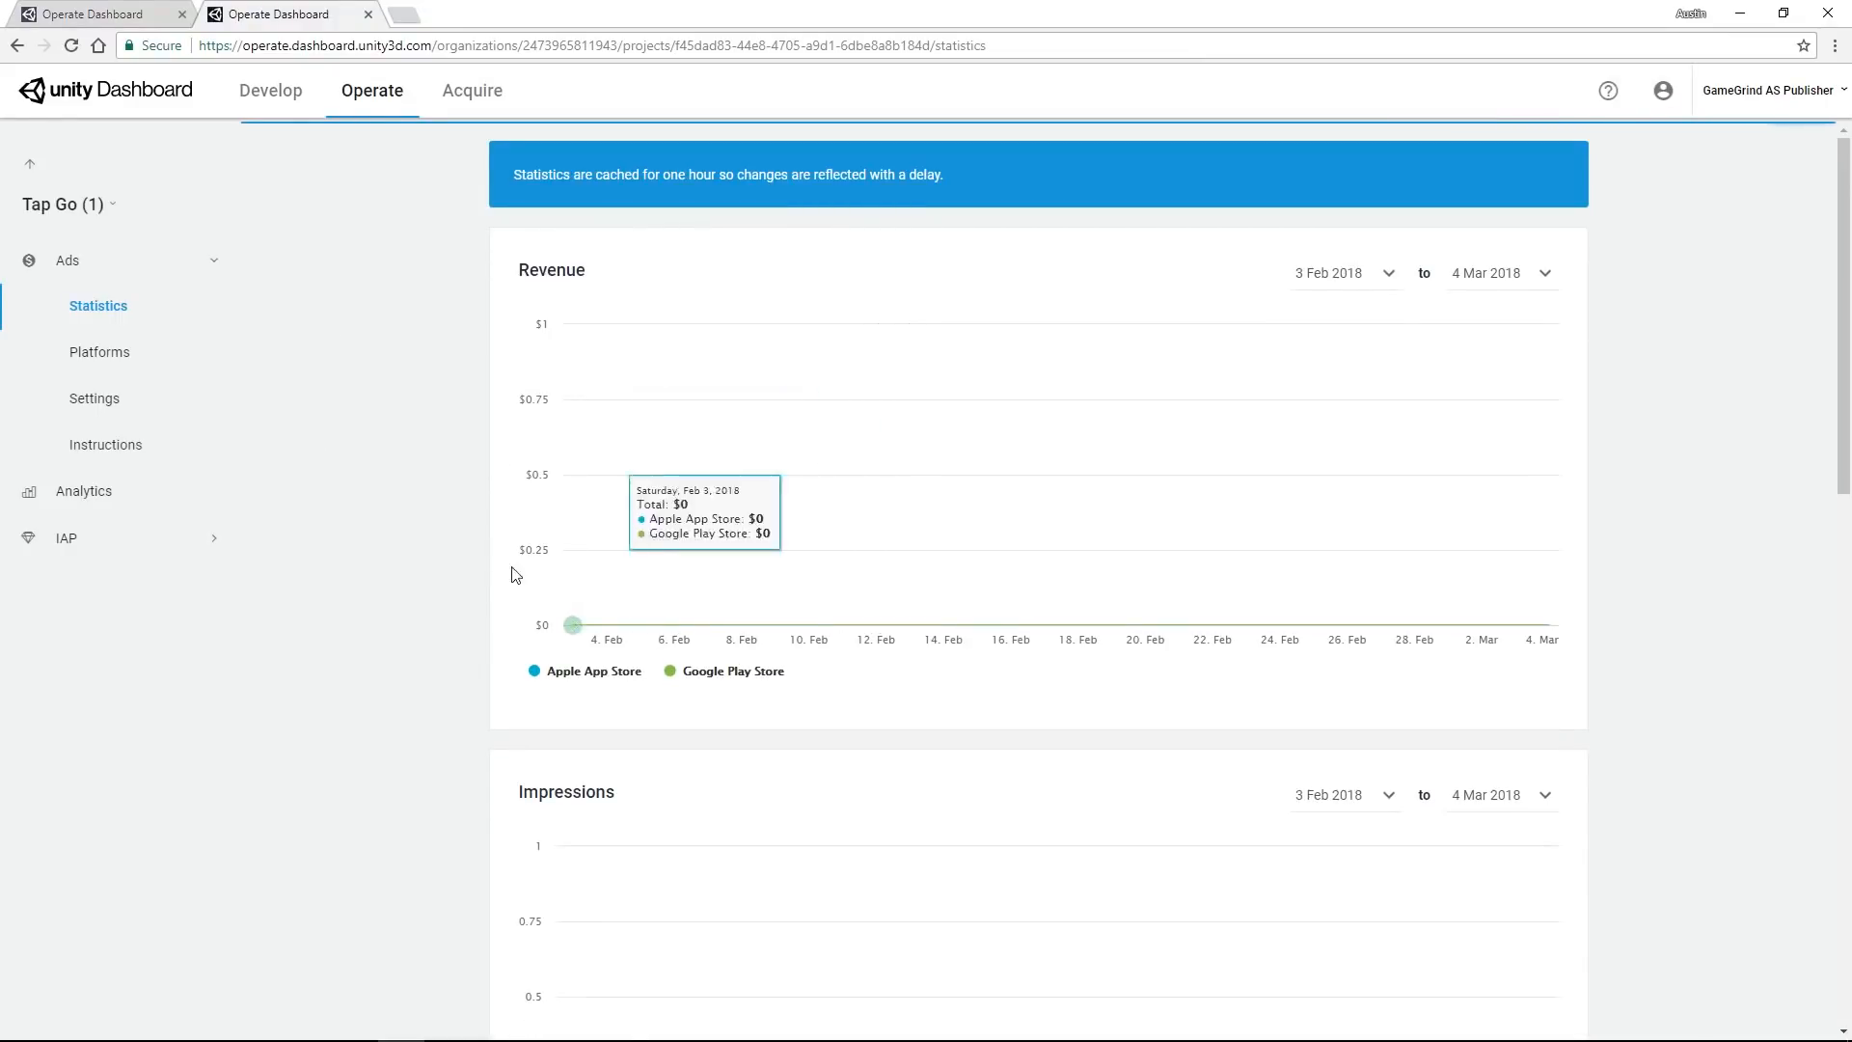
mouse_move(810, 624)
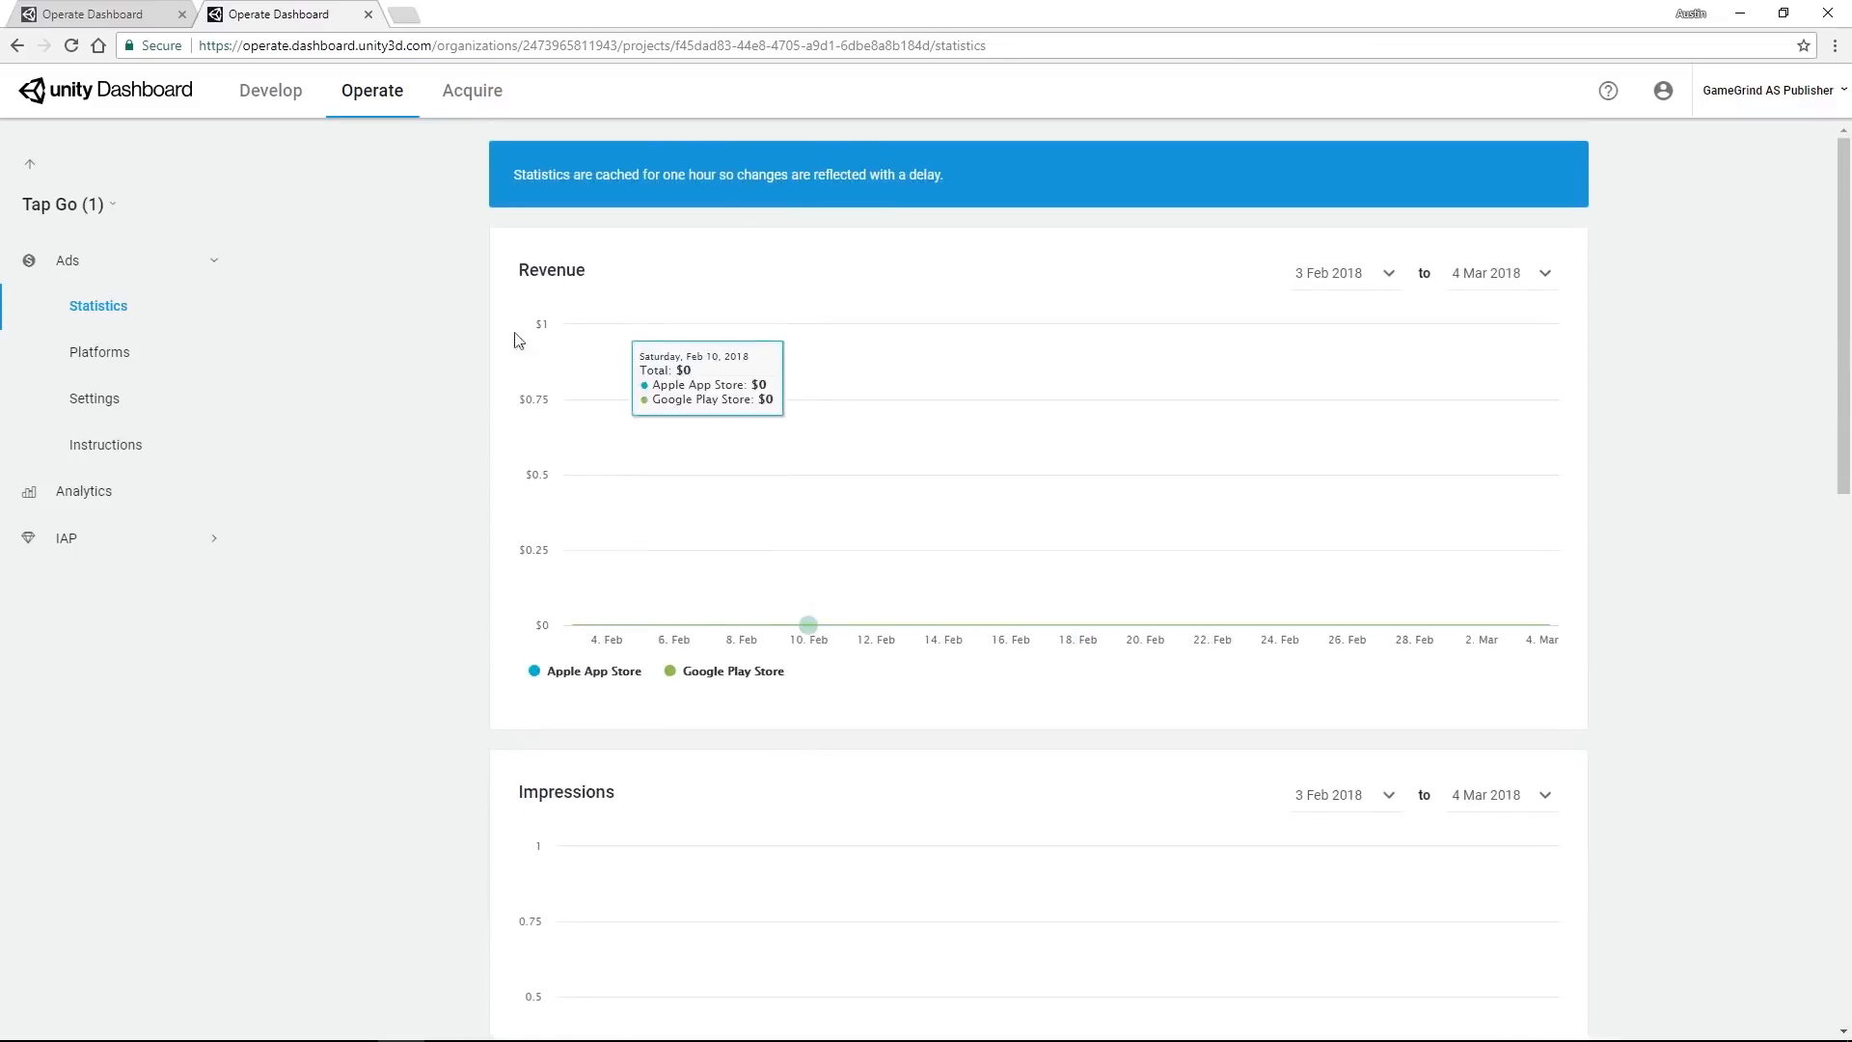
Step: Open Platforms in the Ads sidebar to see the Apple and Google game IDs
left_click(99, 351)
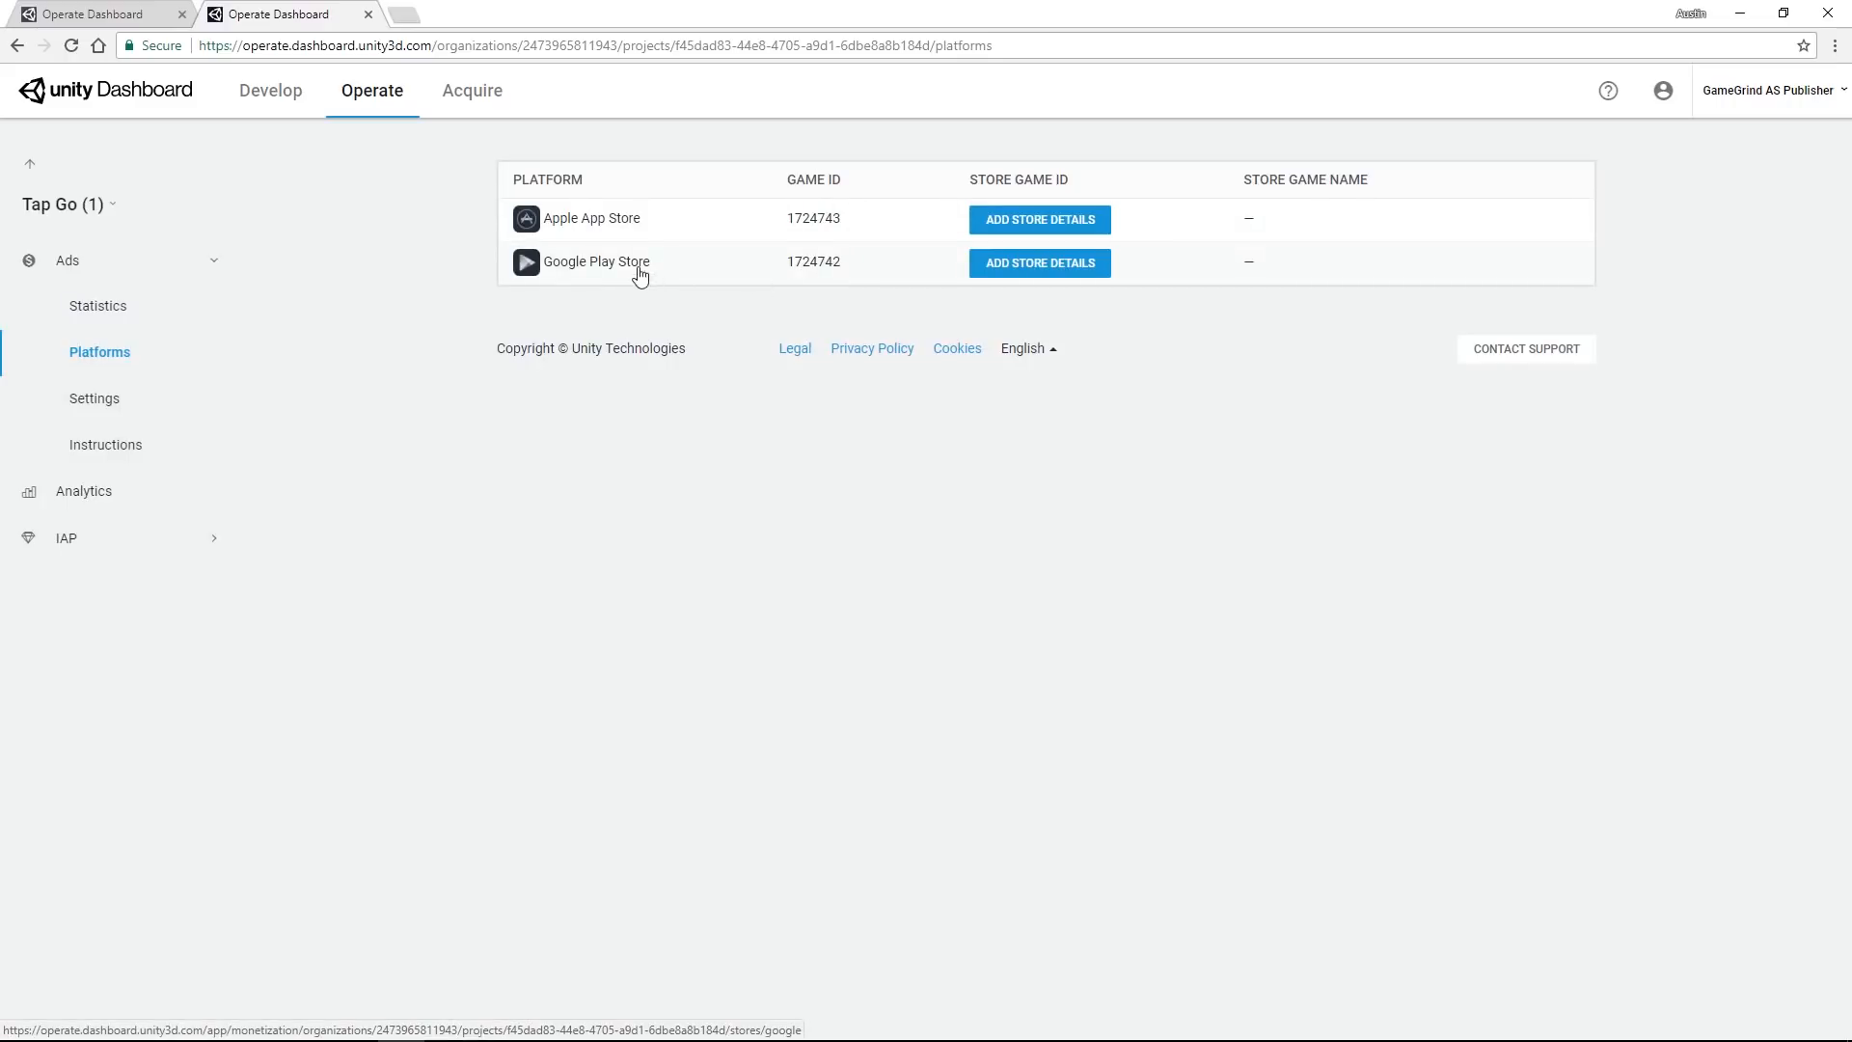
Step: Open the Google Play Store placements, then start and cancel a new placement
left_click(596, 262)
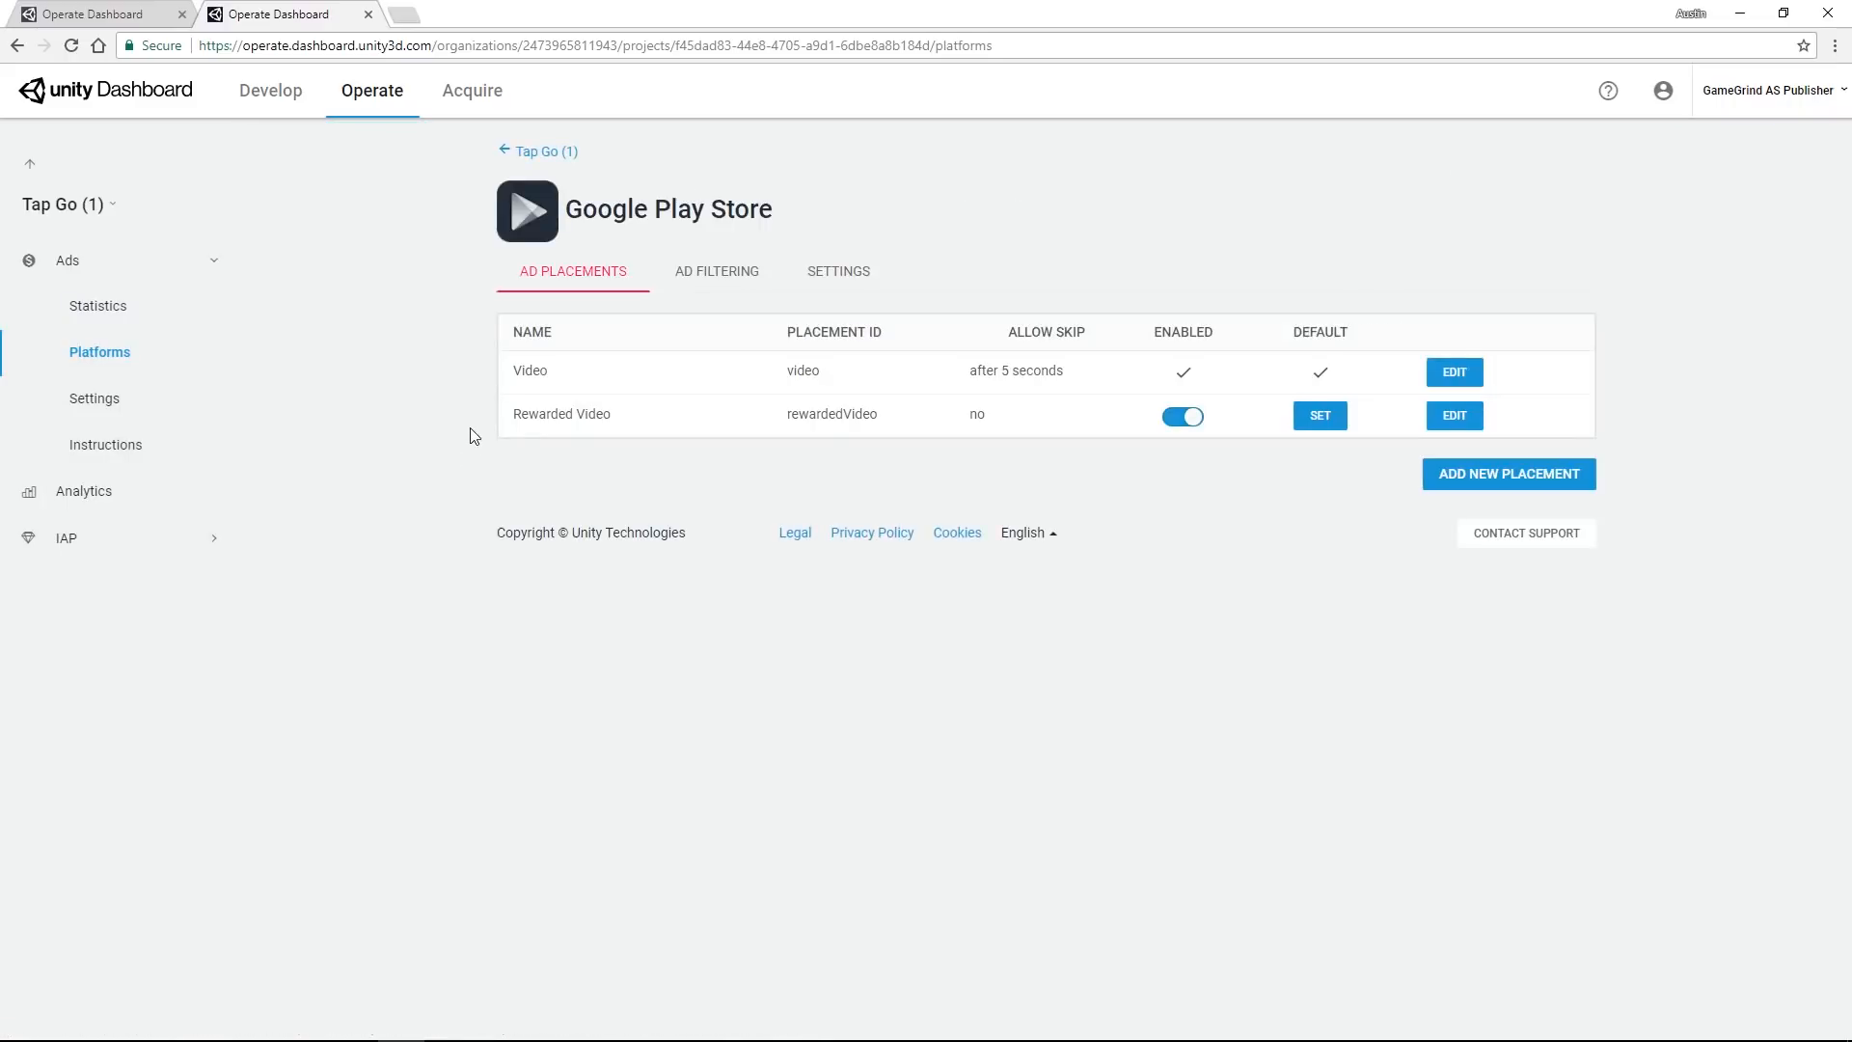
mouse_move(587, 414)
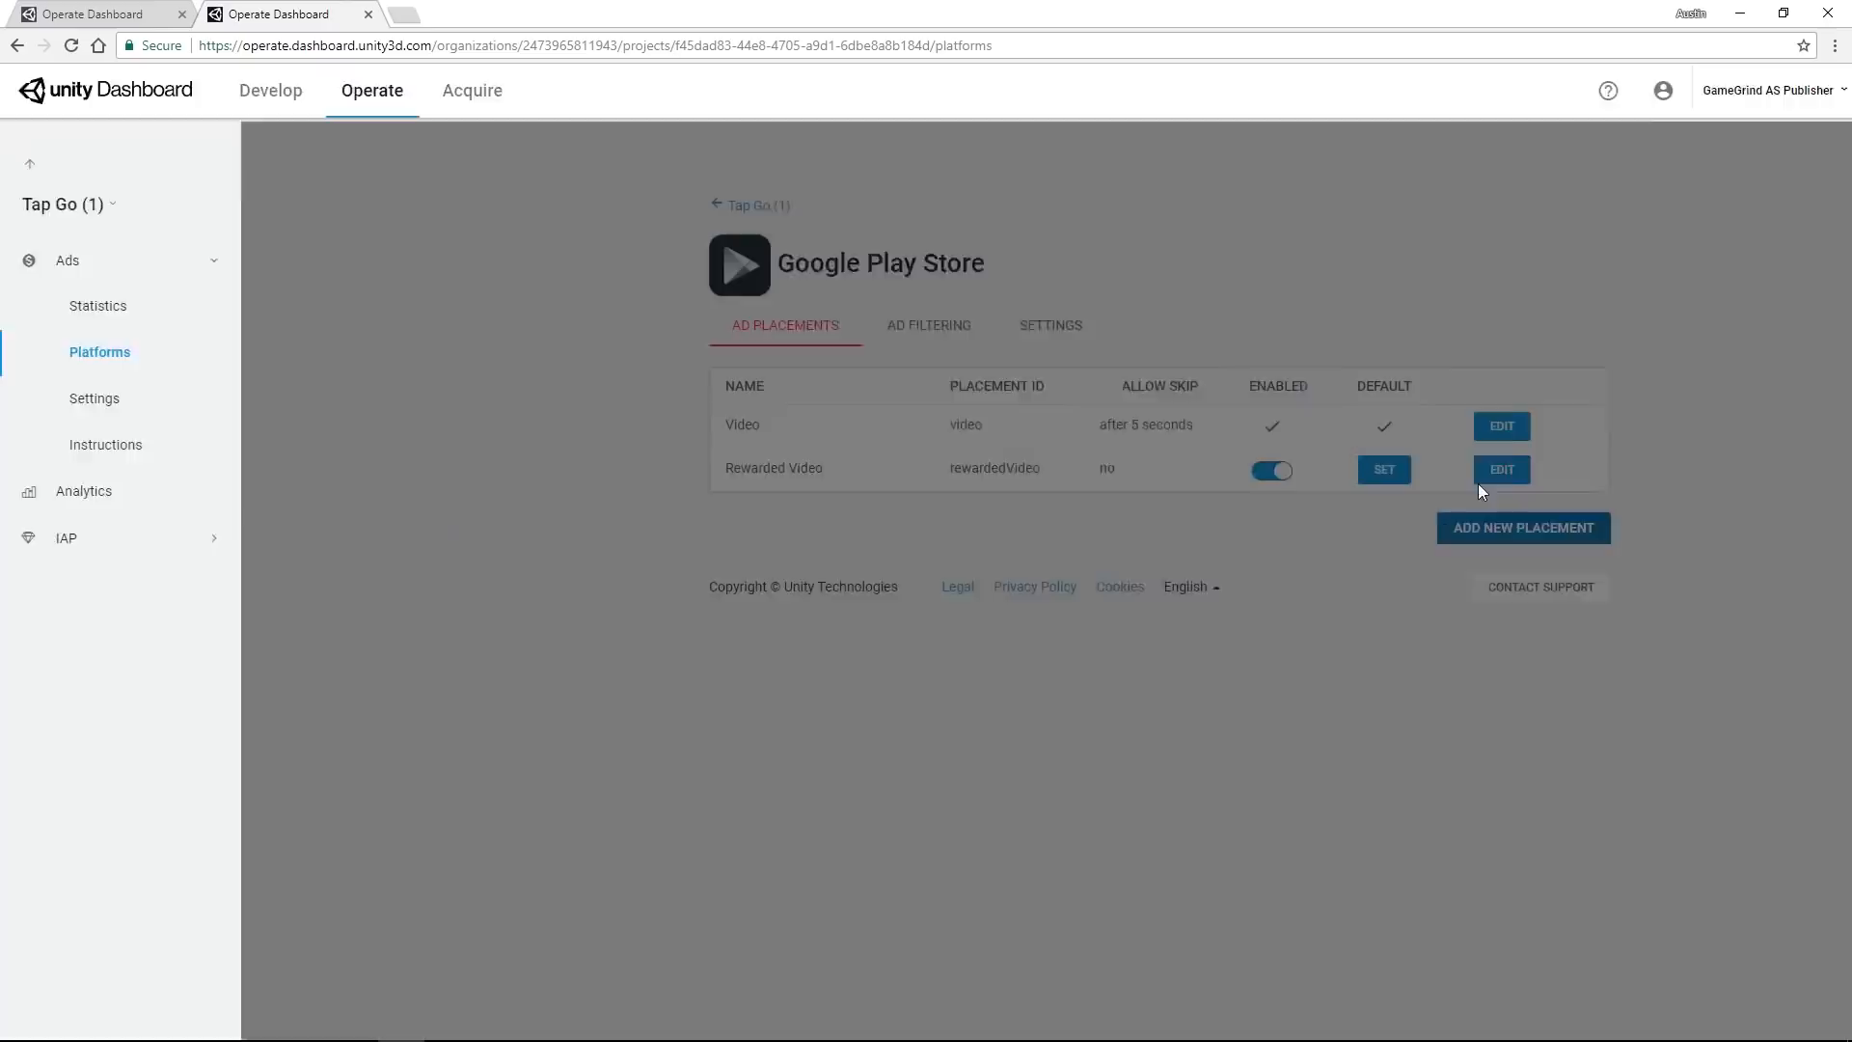
left_click(1521, 527)
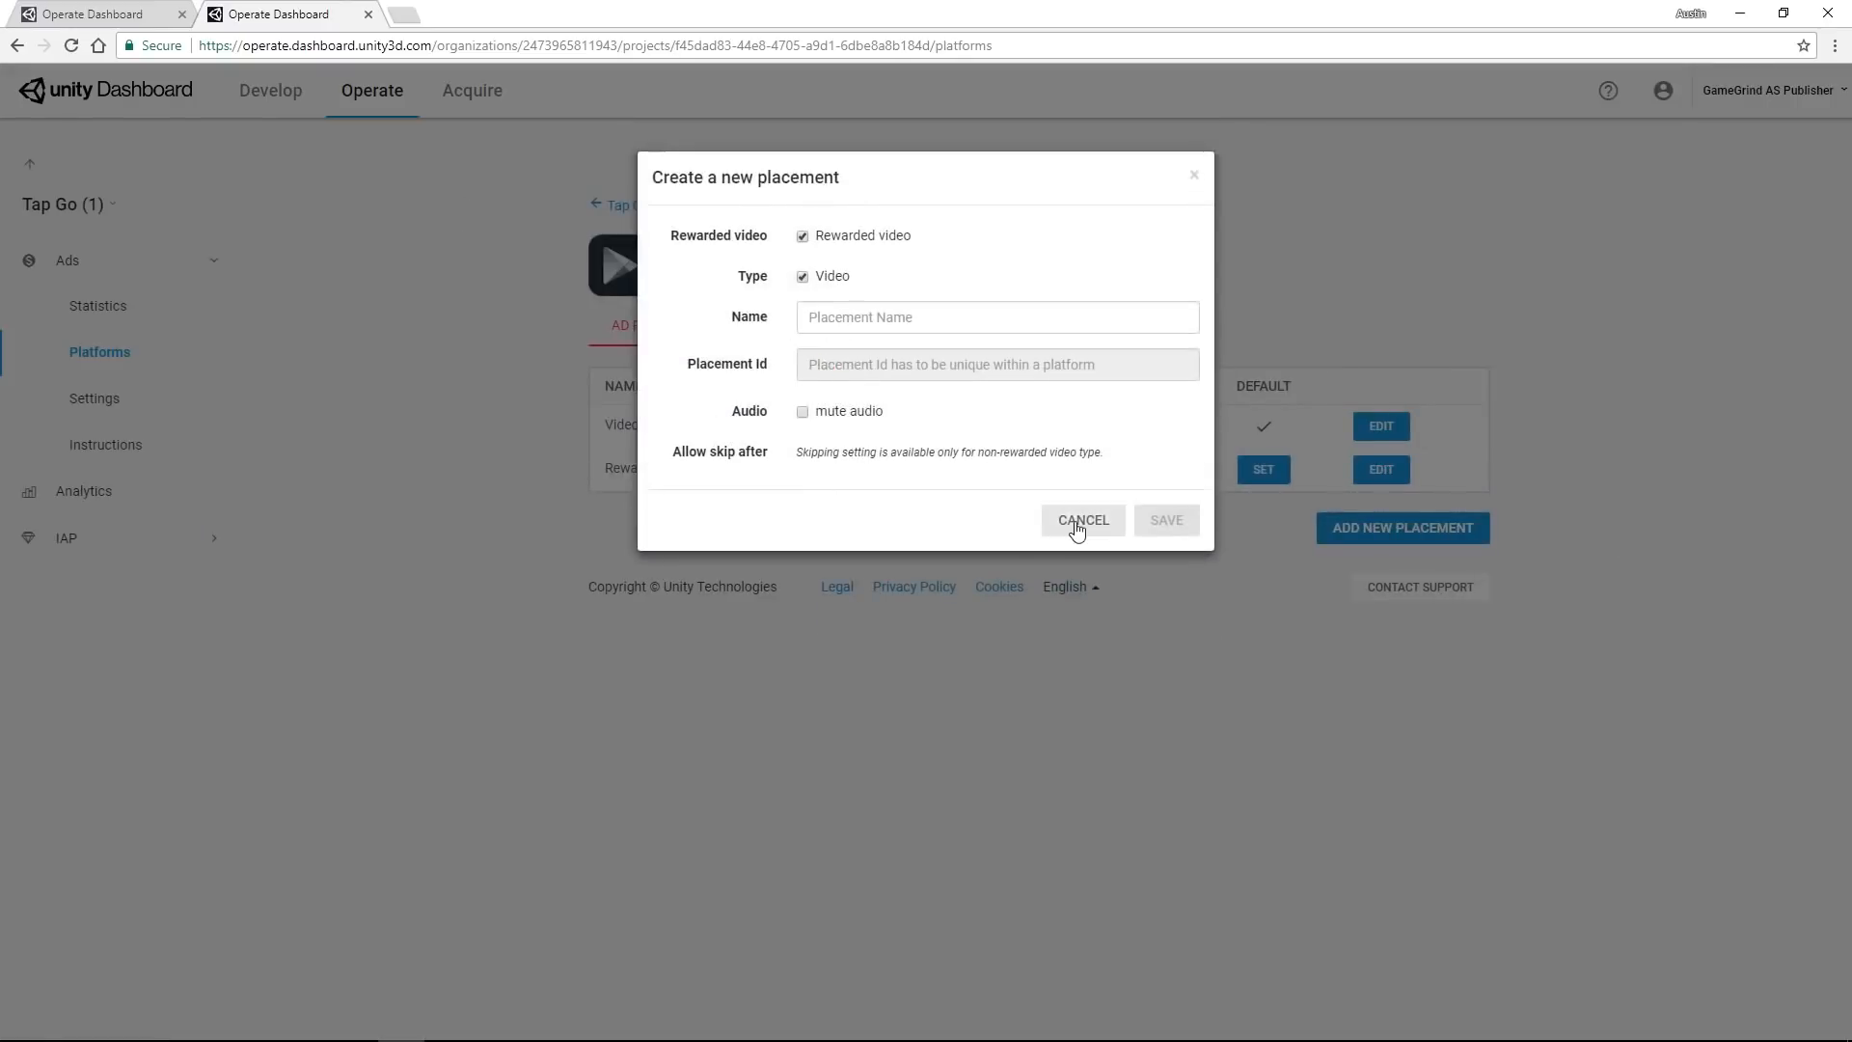
left_click(1081, 520)
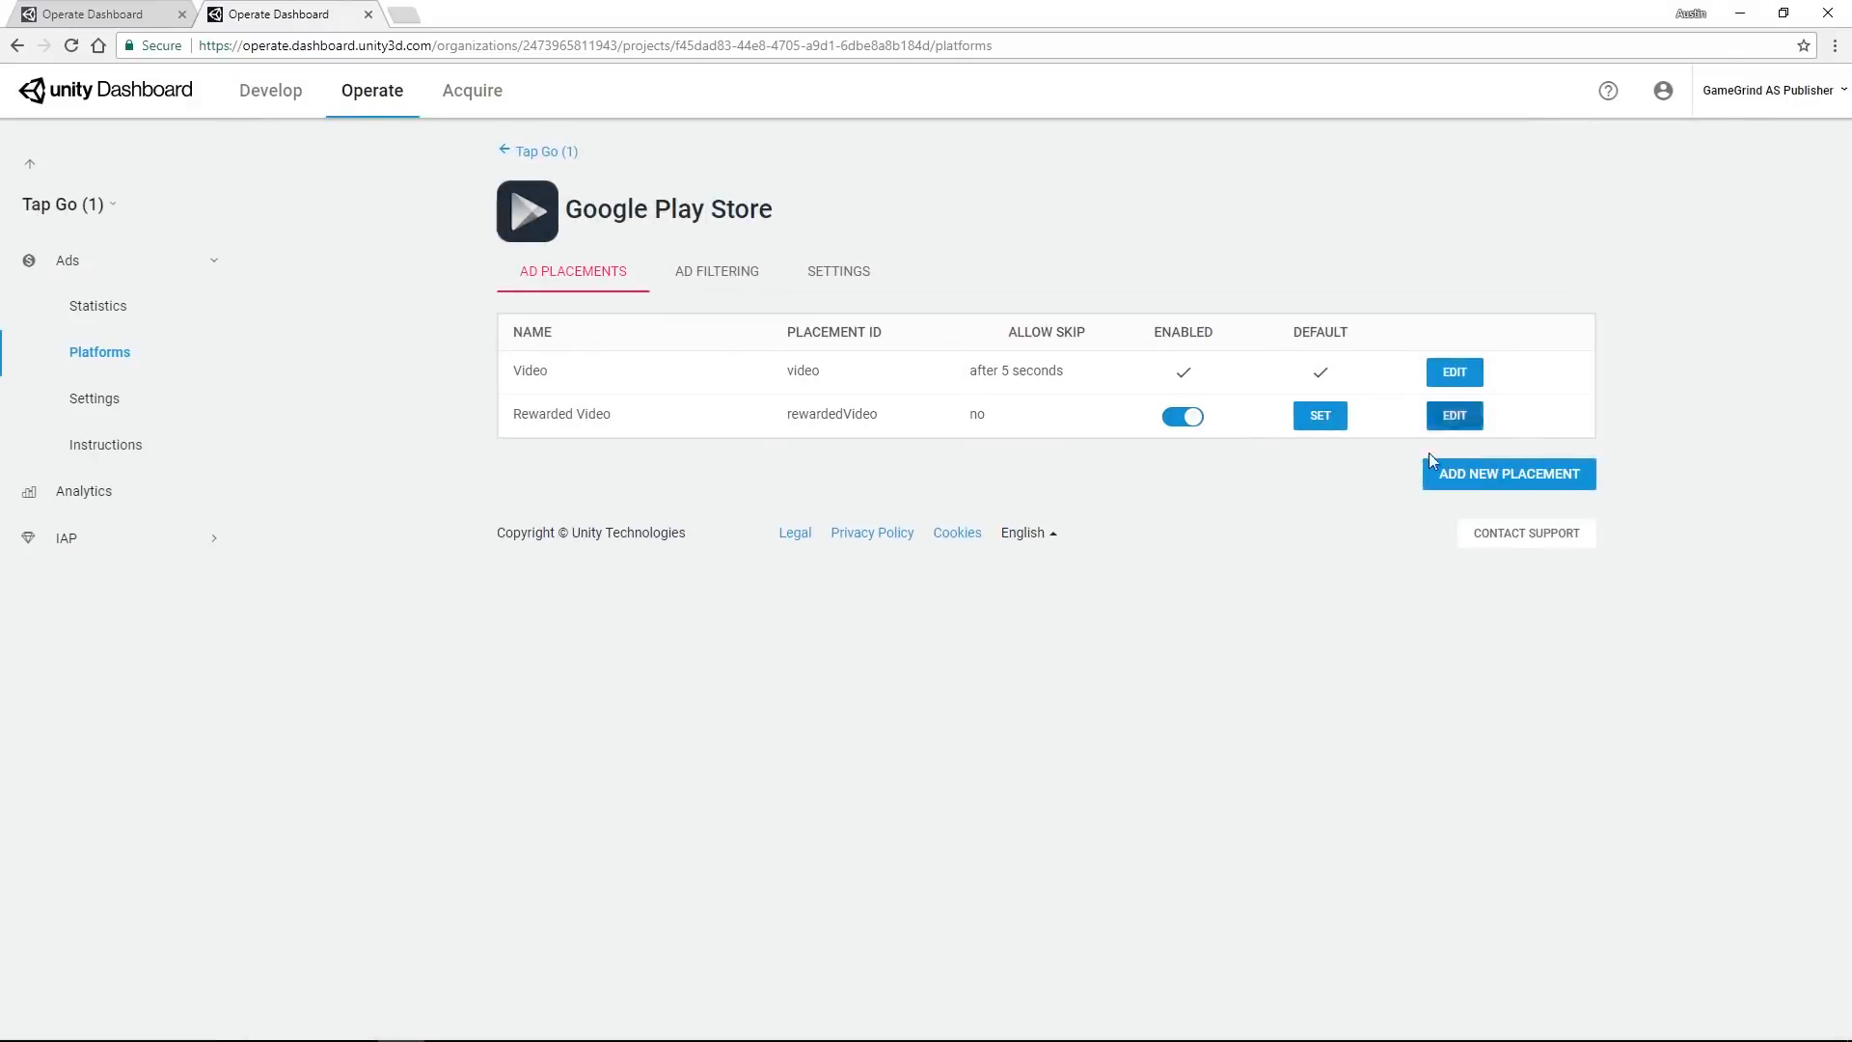
mouse_move(1137, 312)
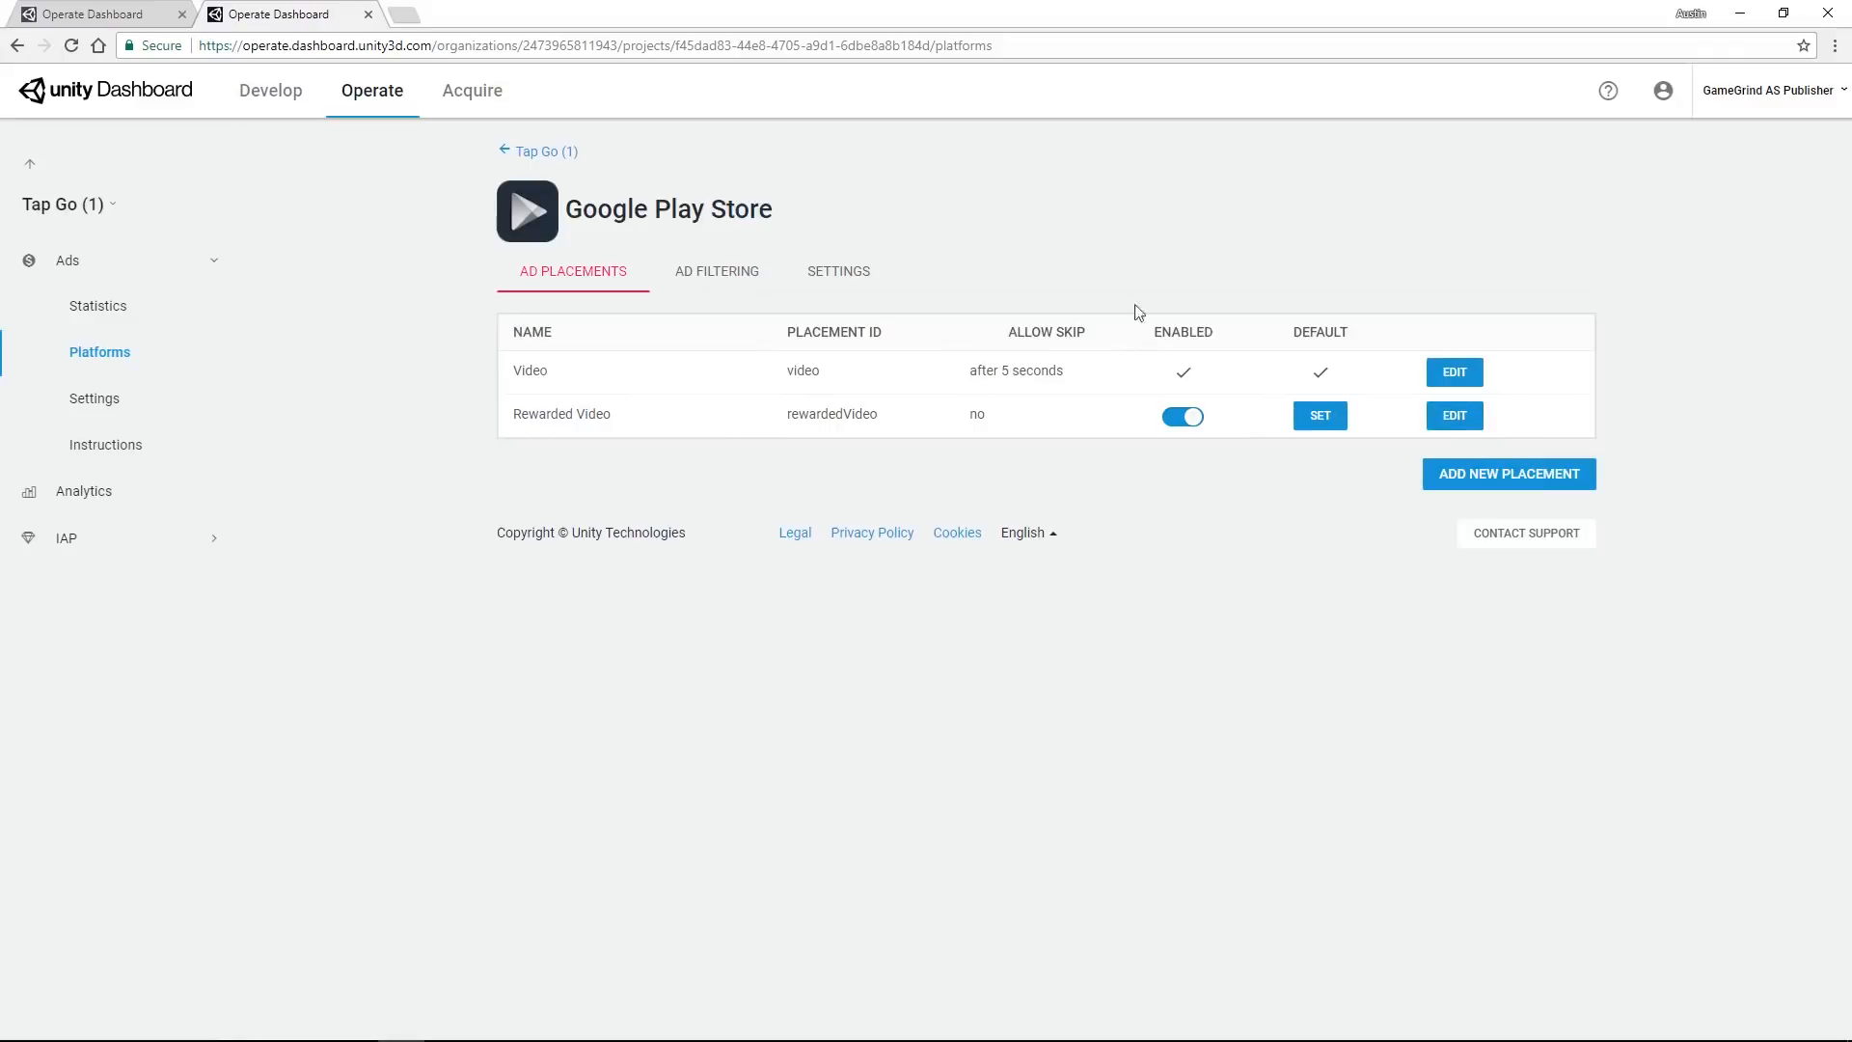
Step: Select the video and rewardedVideo placement IDs to copy them
double_click(830, 414)
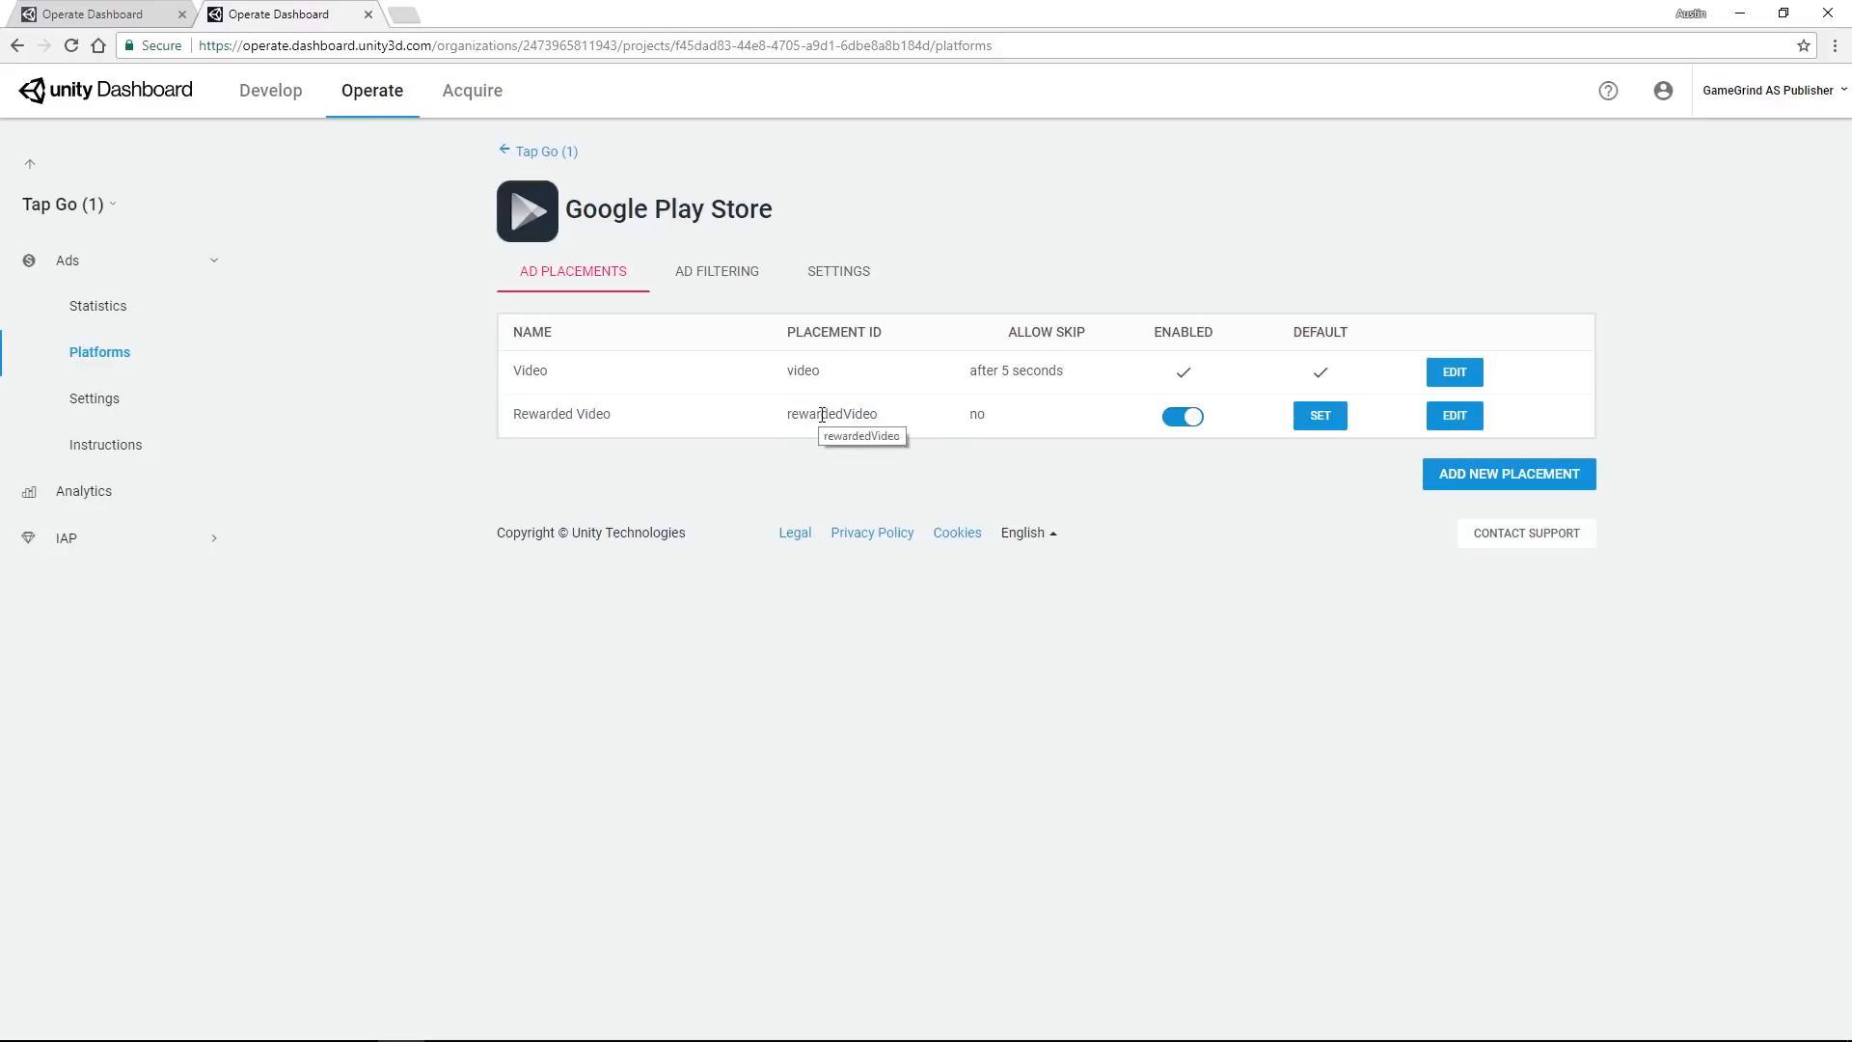
mouse_move(811, 444)
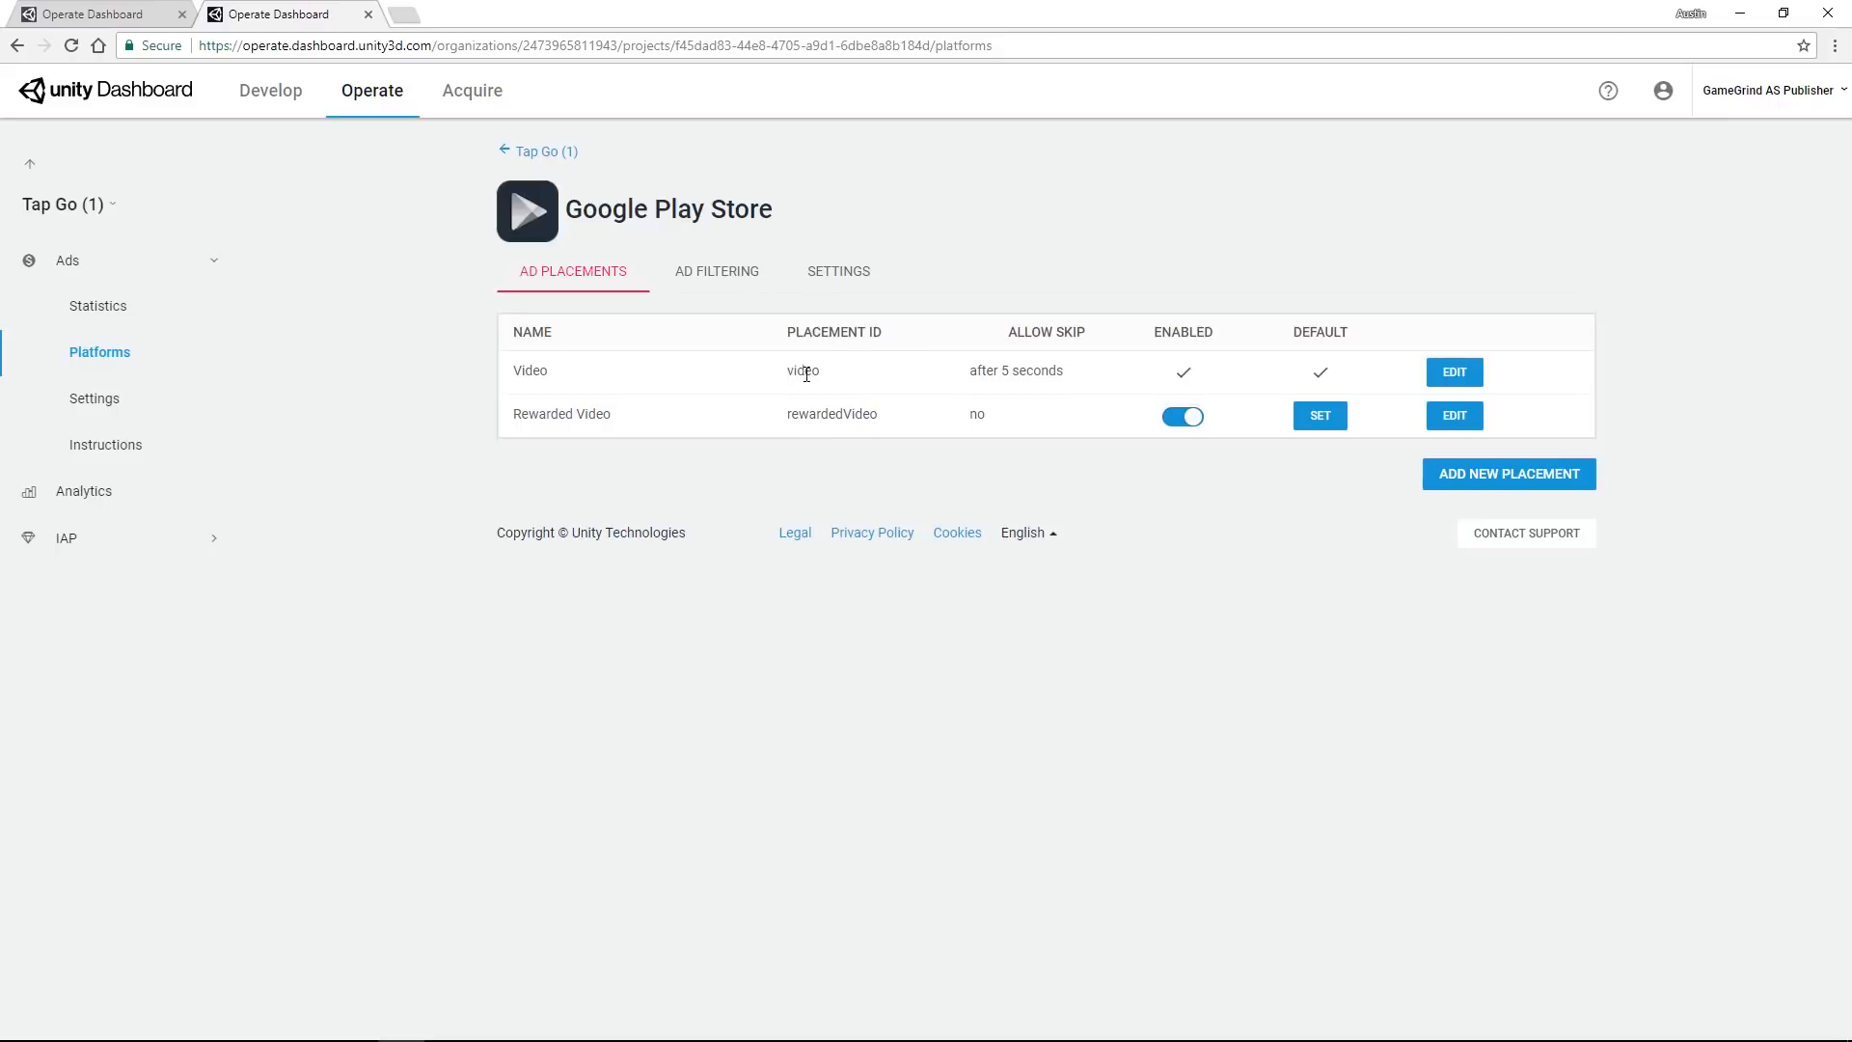
double_click(801, 370)
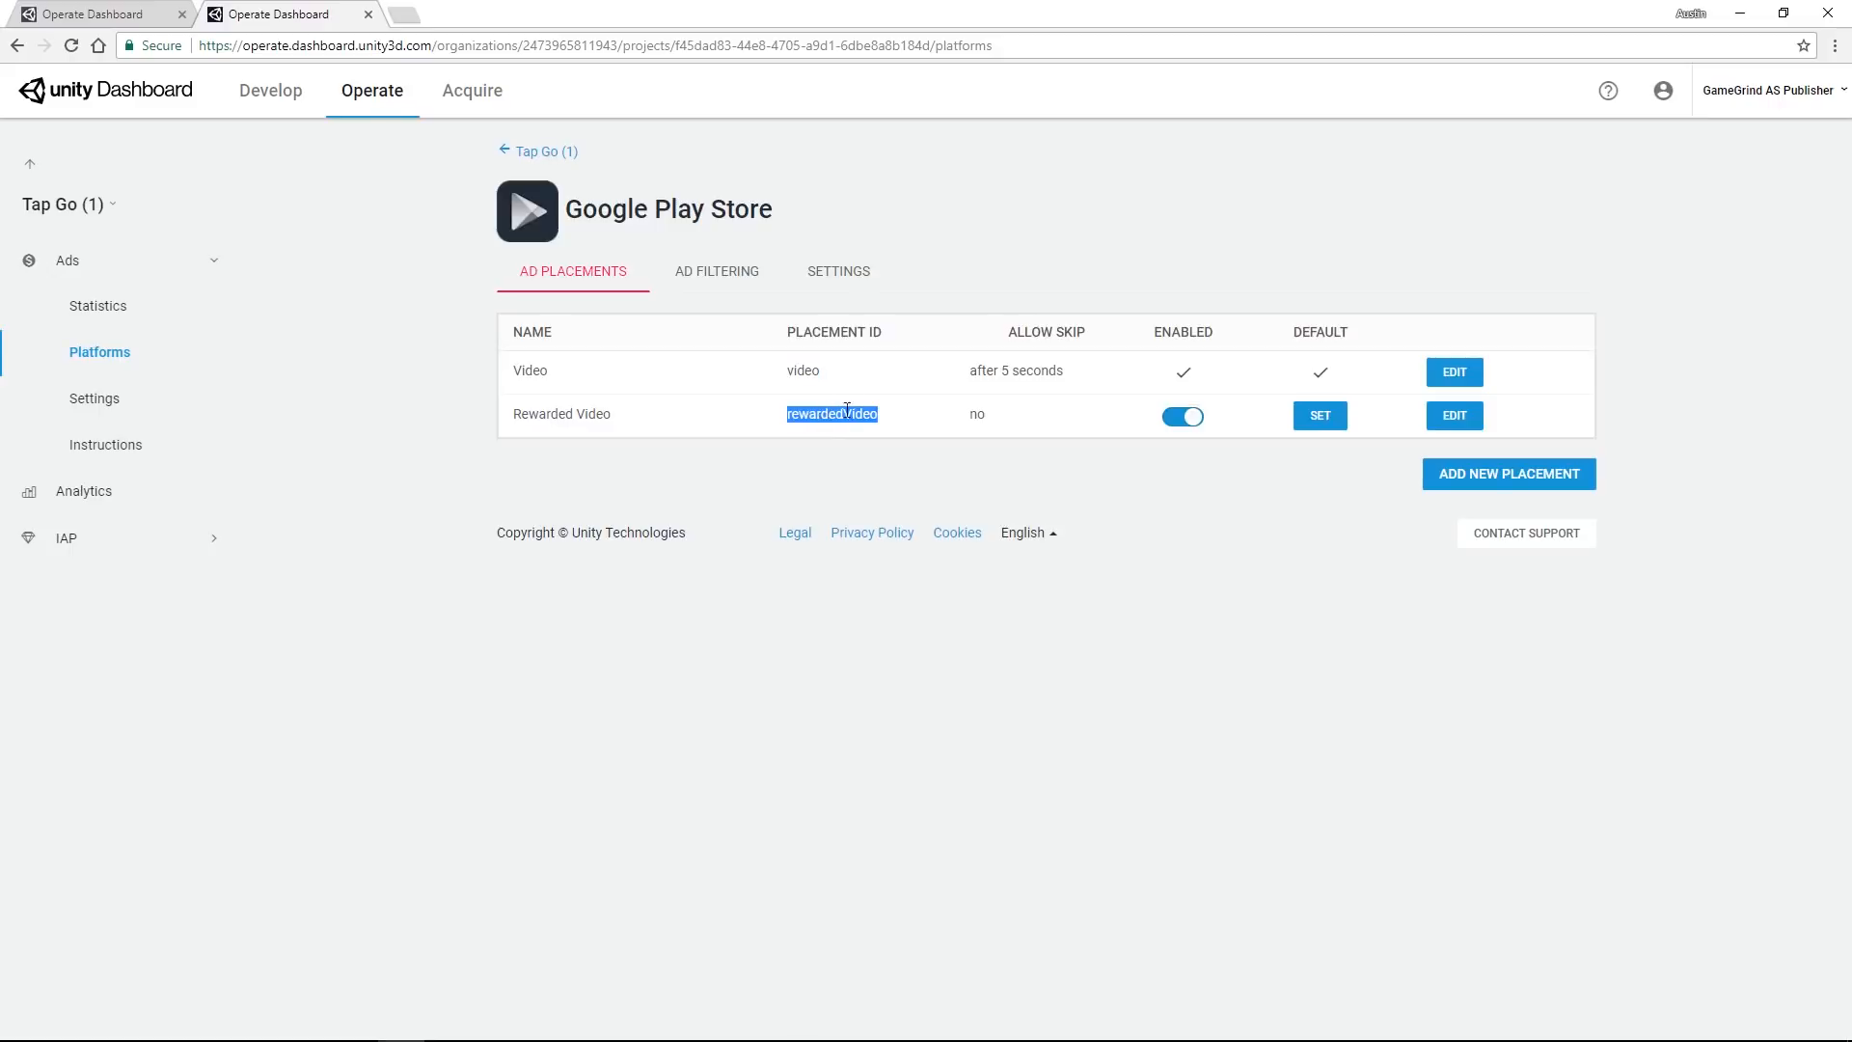
left_click(823, 443)
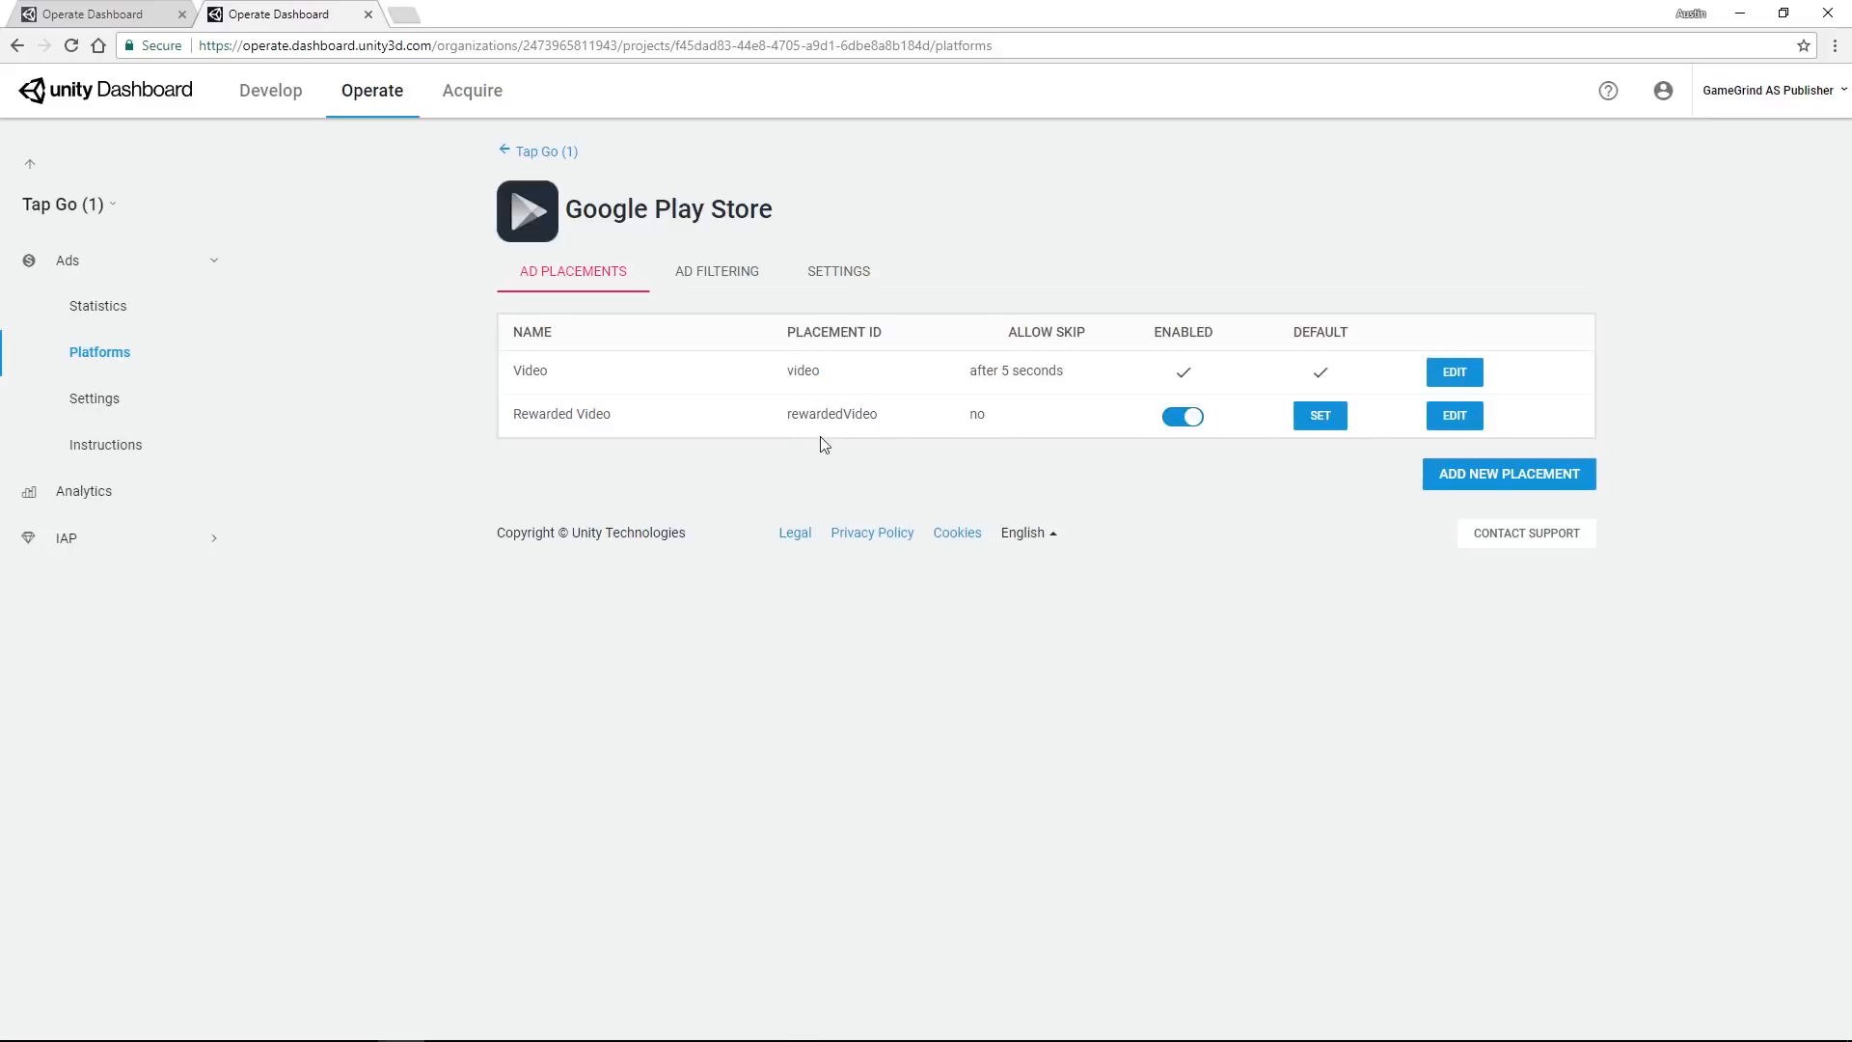
double_click(800, 370)
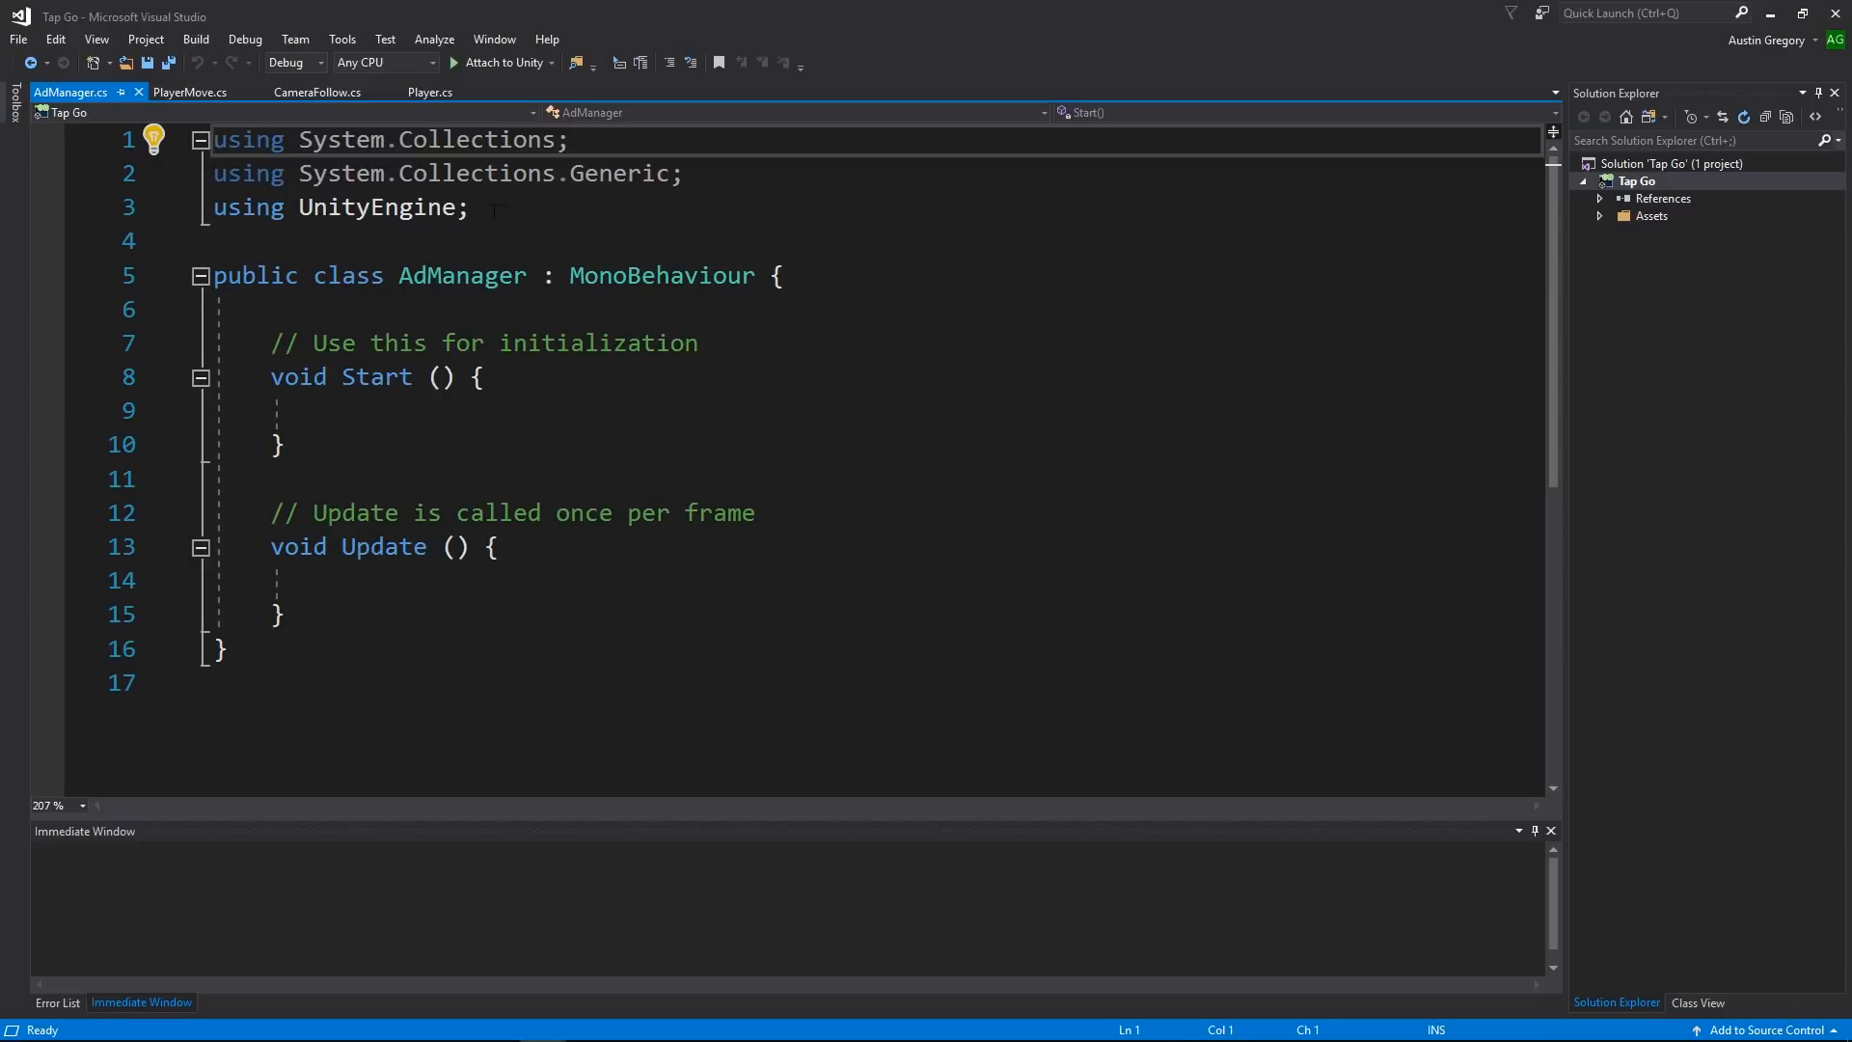
Step: Add 'using UnityEngine.Advertisements;', remove Start, and add an Input.GetKeyDown(KeyCode.E) check in Update
type("using")
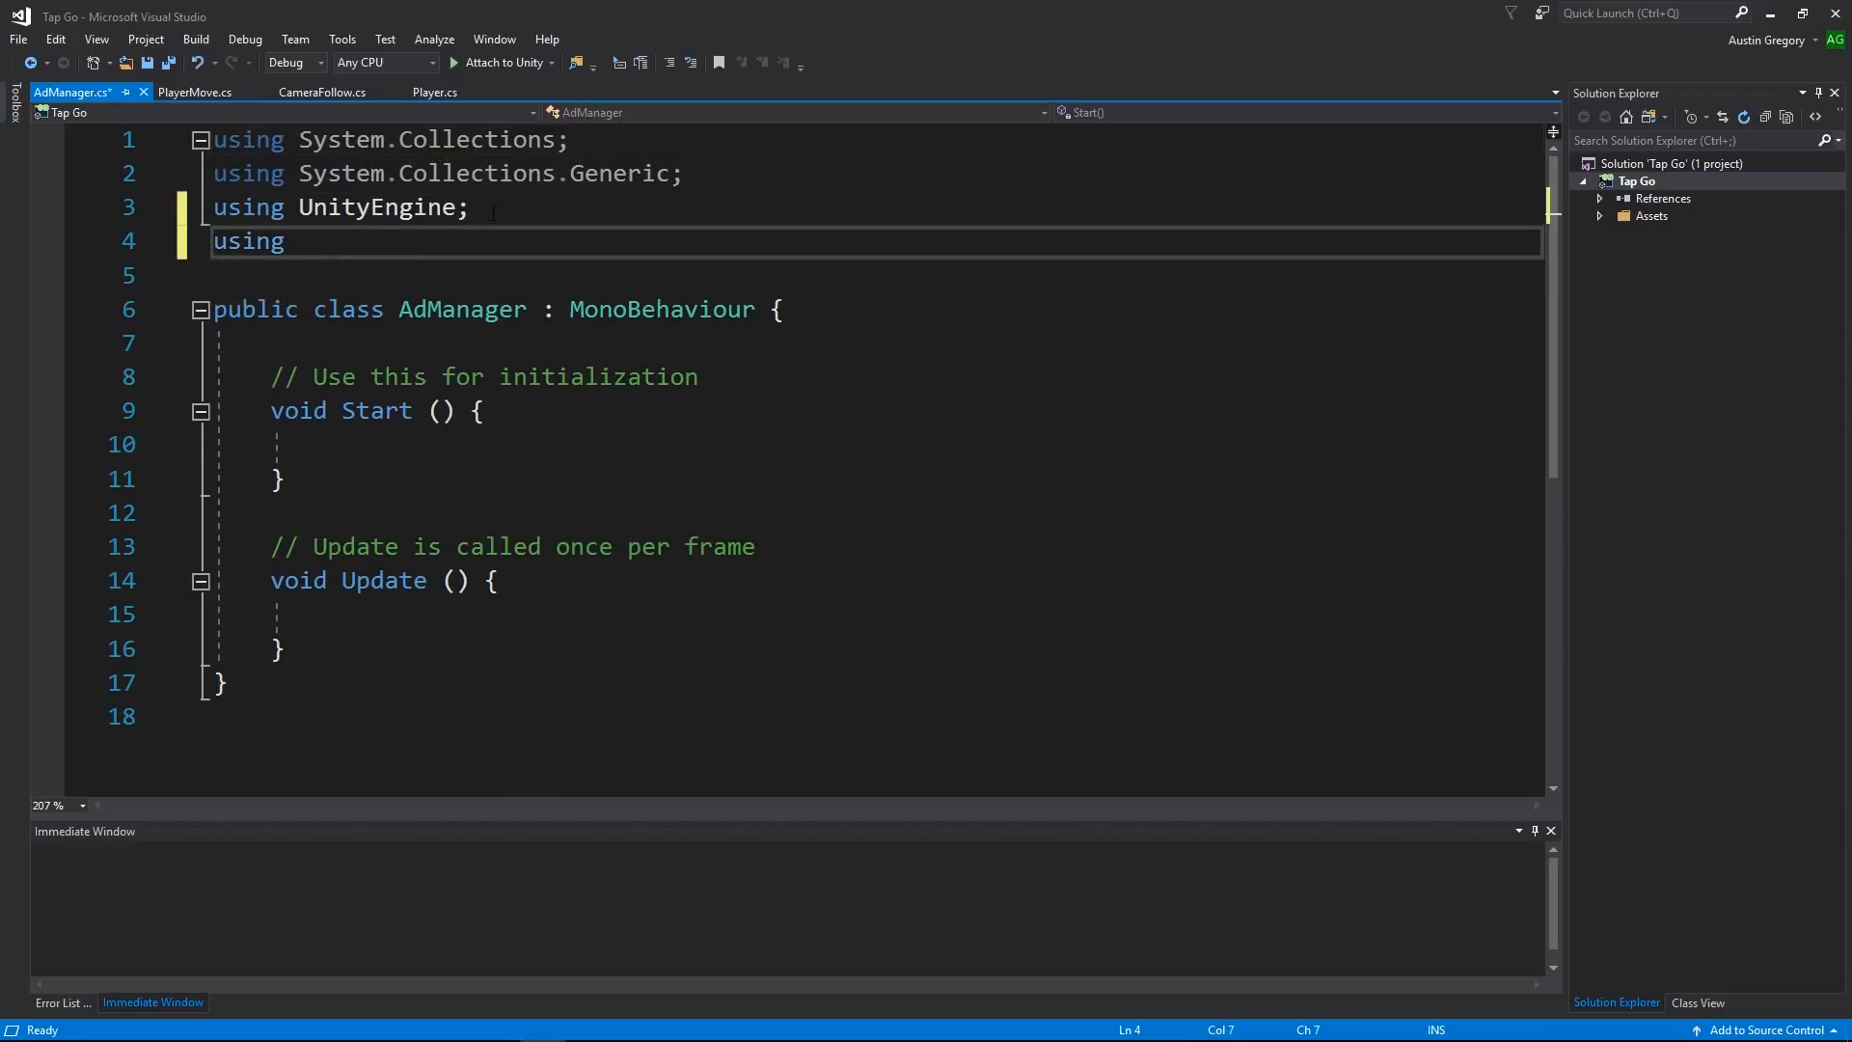
type("UnityEngine.Advertisements;")
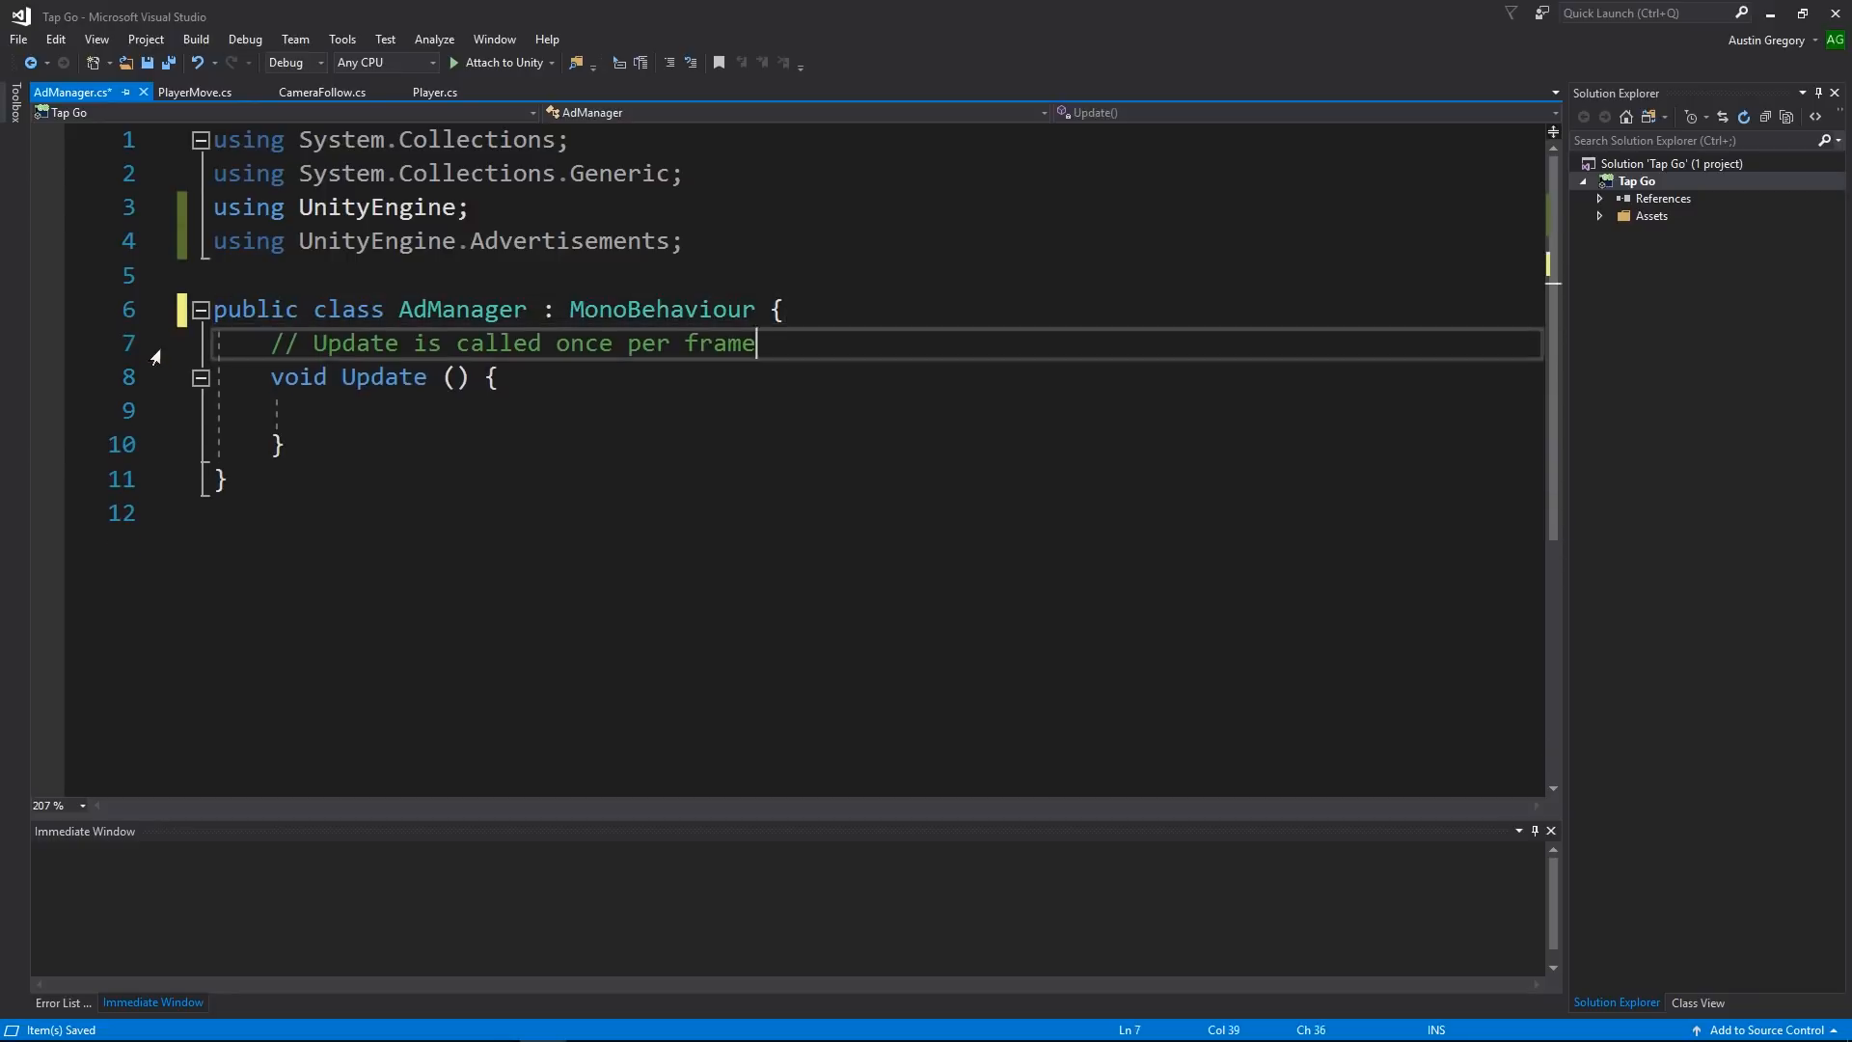
type("if (Input.GetKeyDown(KeyCode.E))")
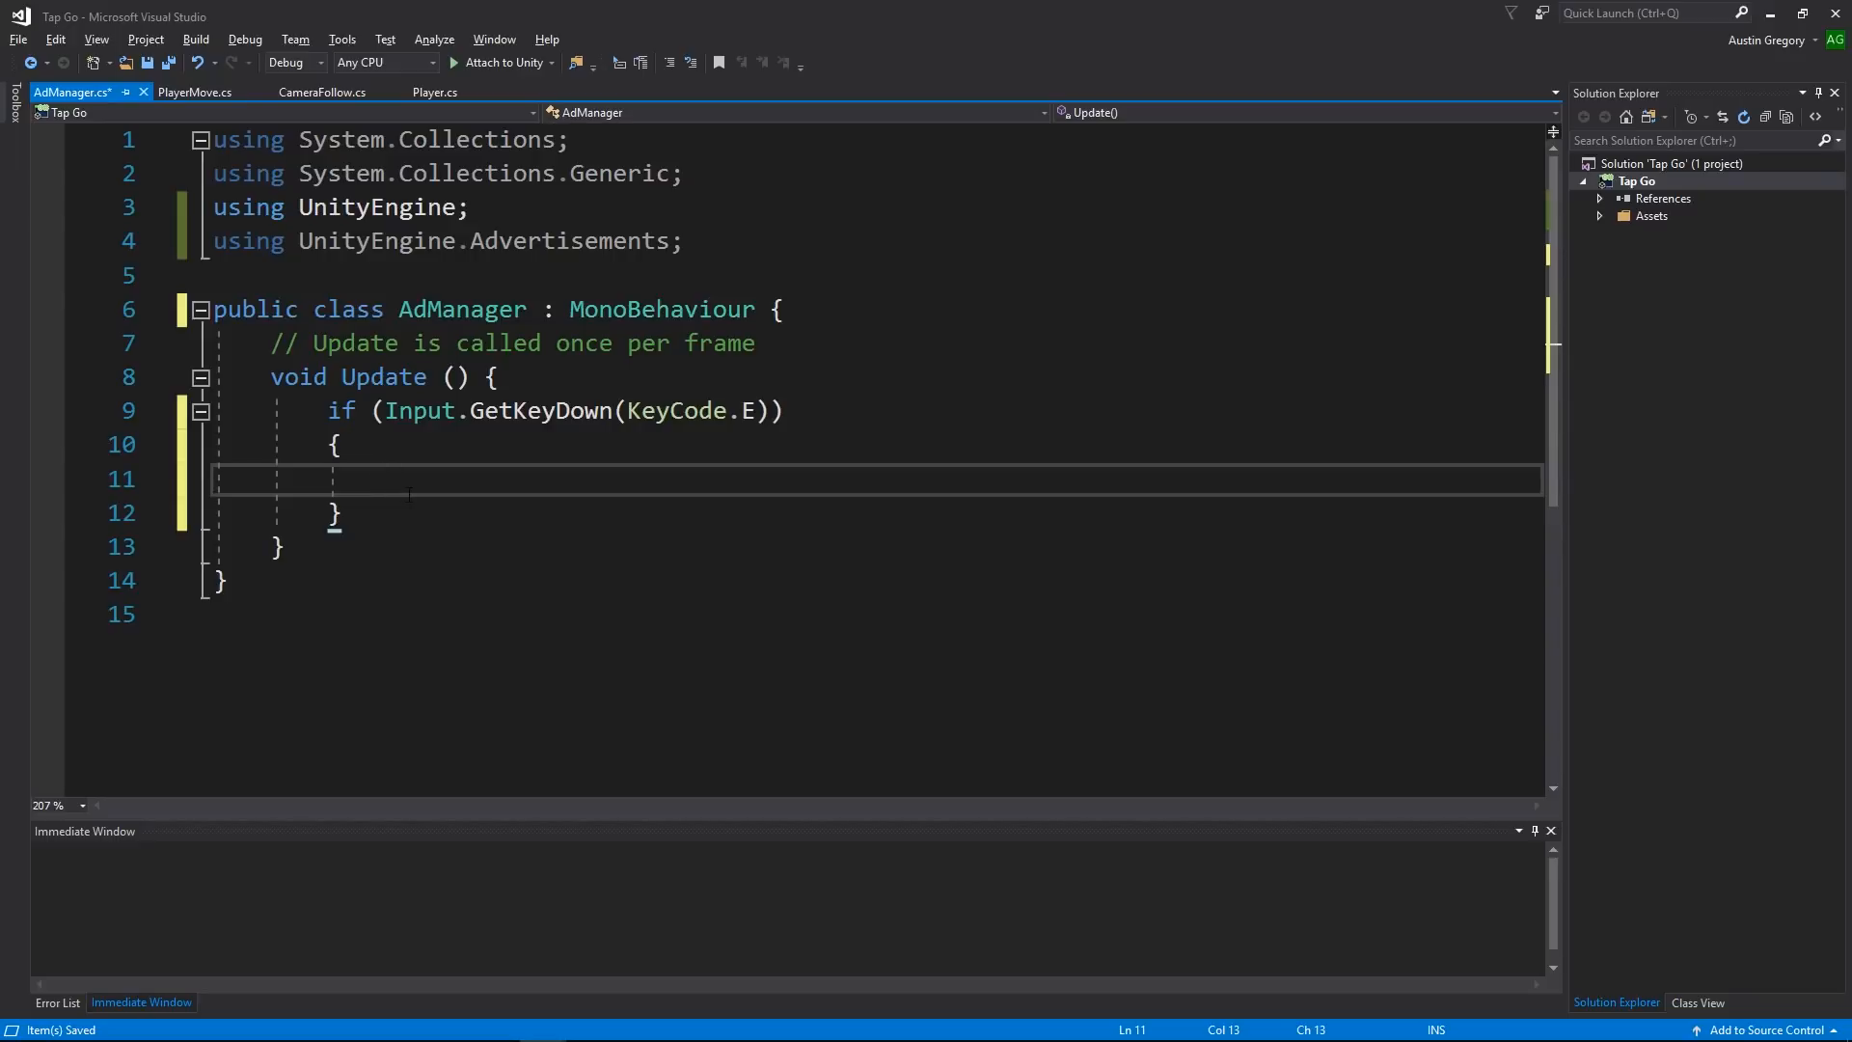
Step: Inside the E-key check, add an Advertisement.IsReady("video") condition
type("if (")
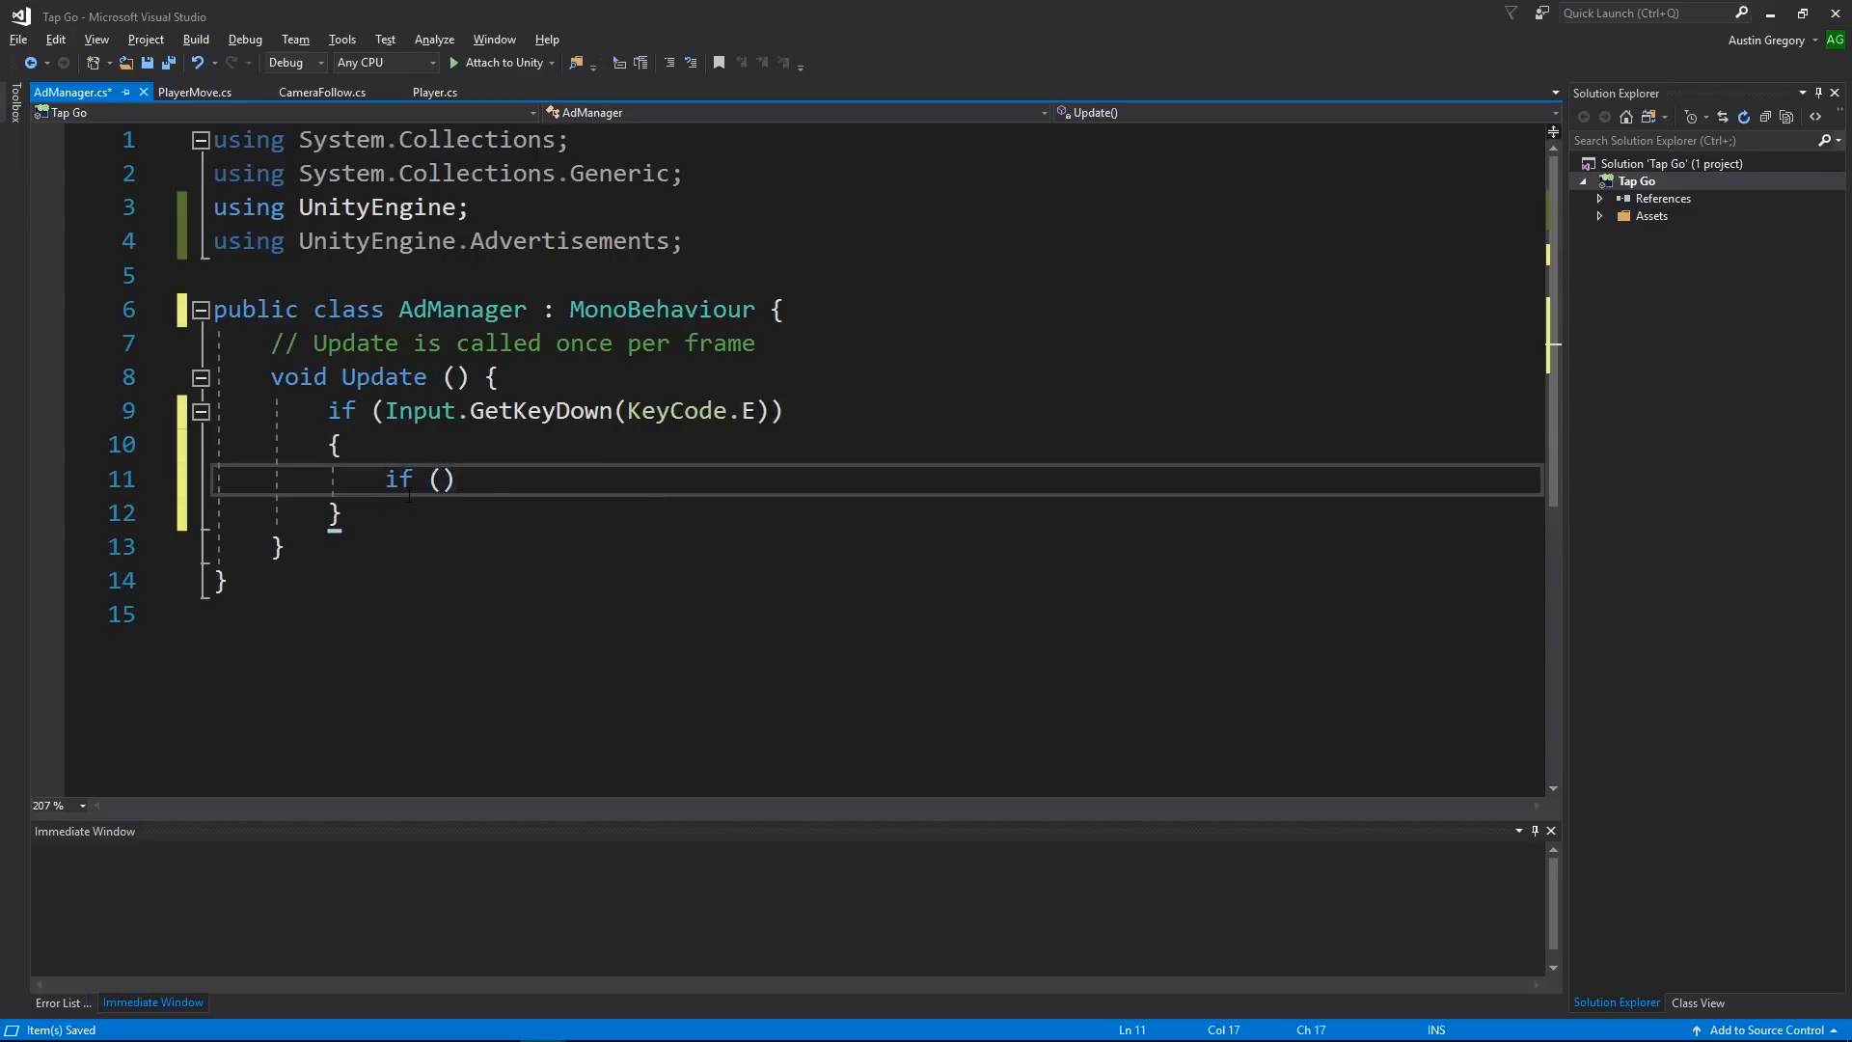
type("Advertisement")
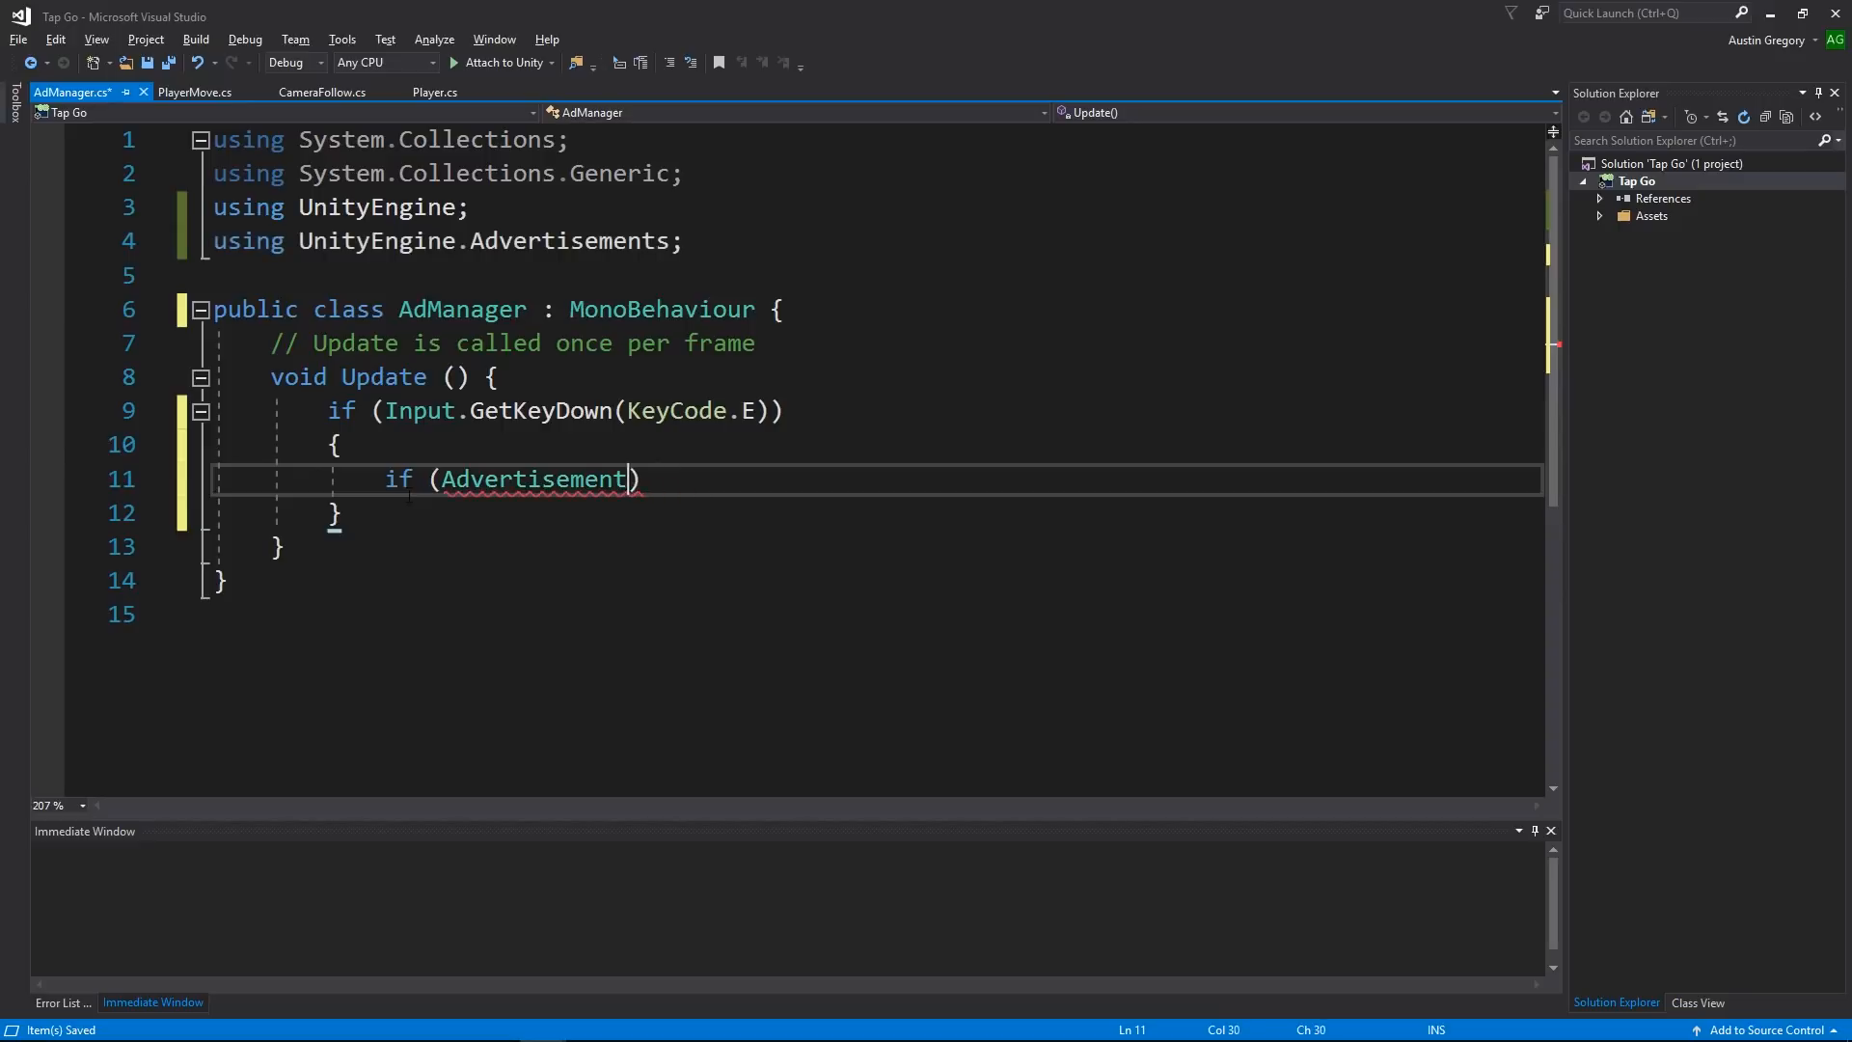
type(".re")
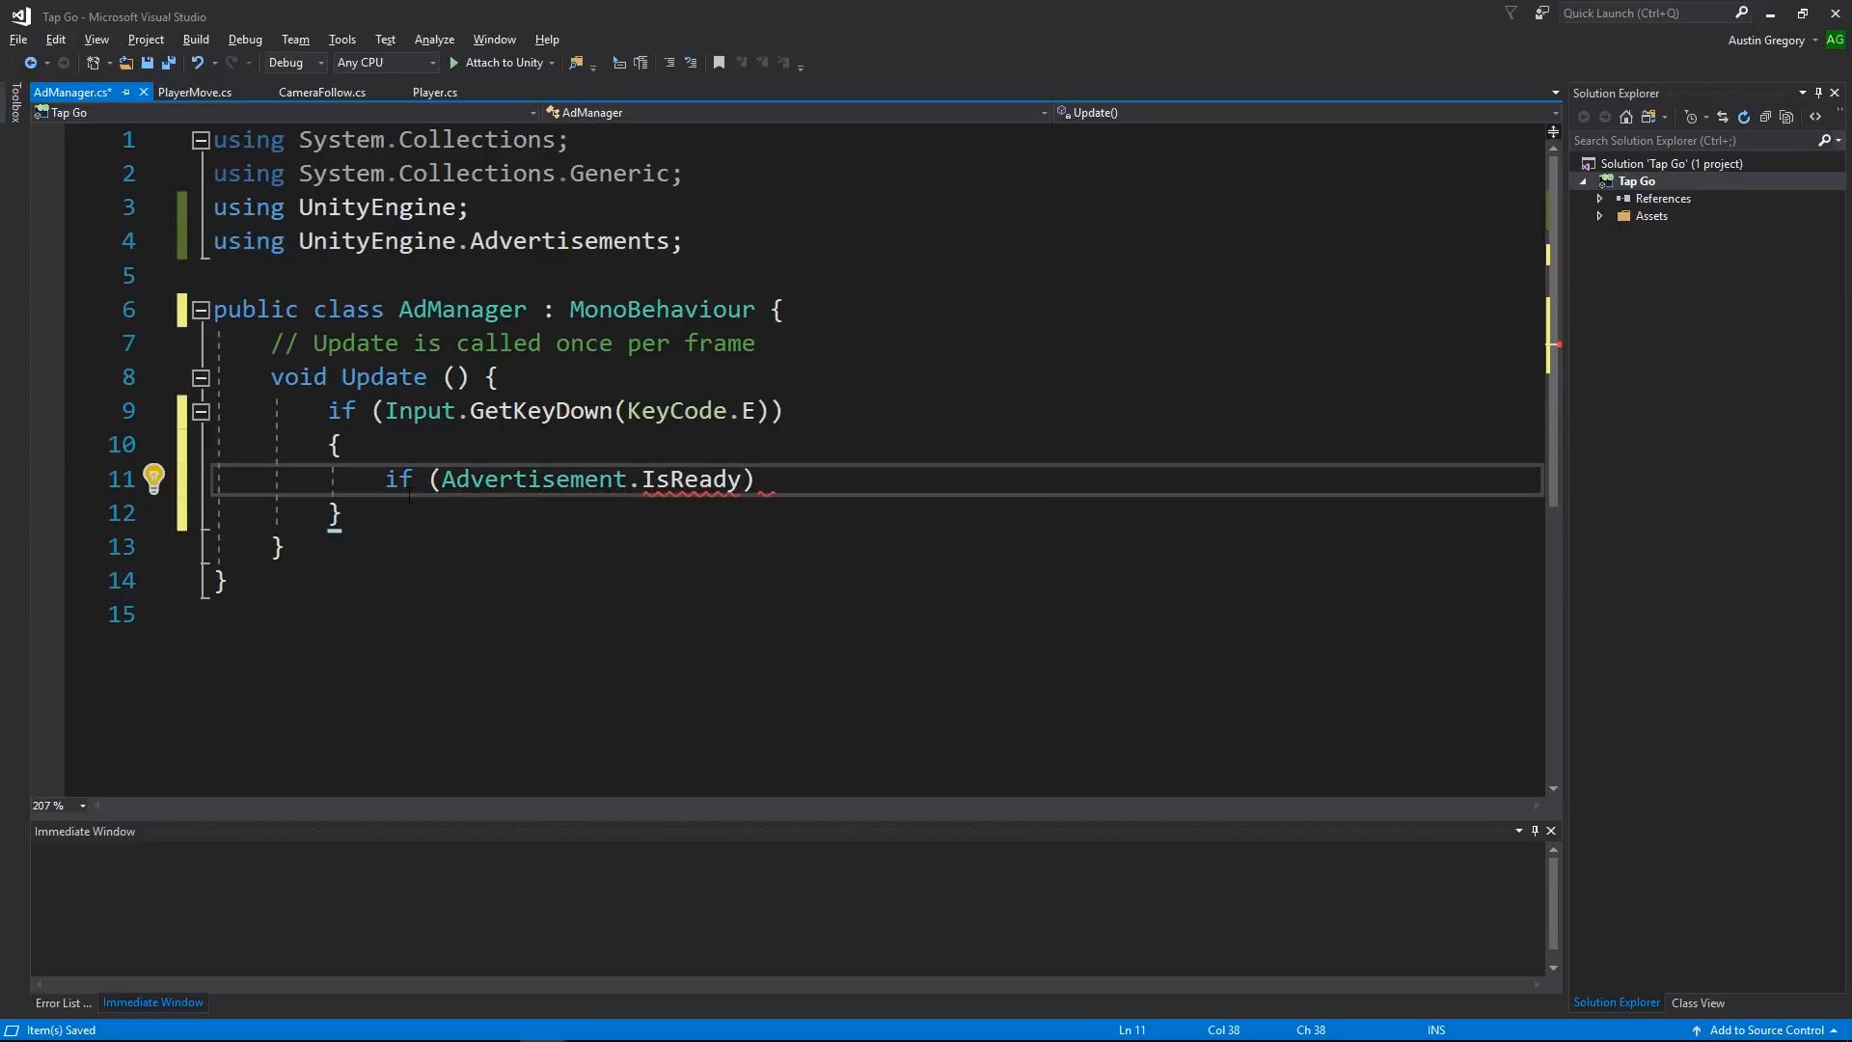
double_click(691, 478)
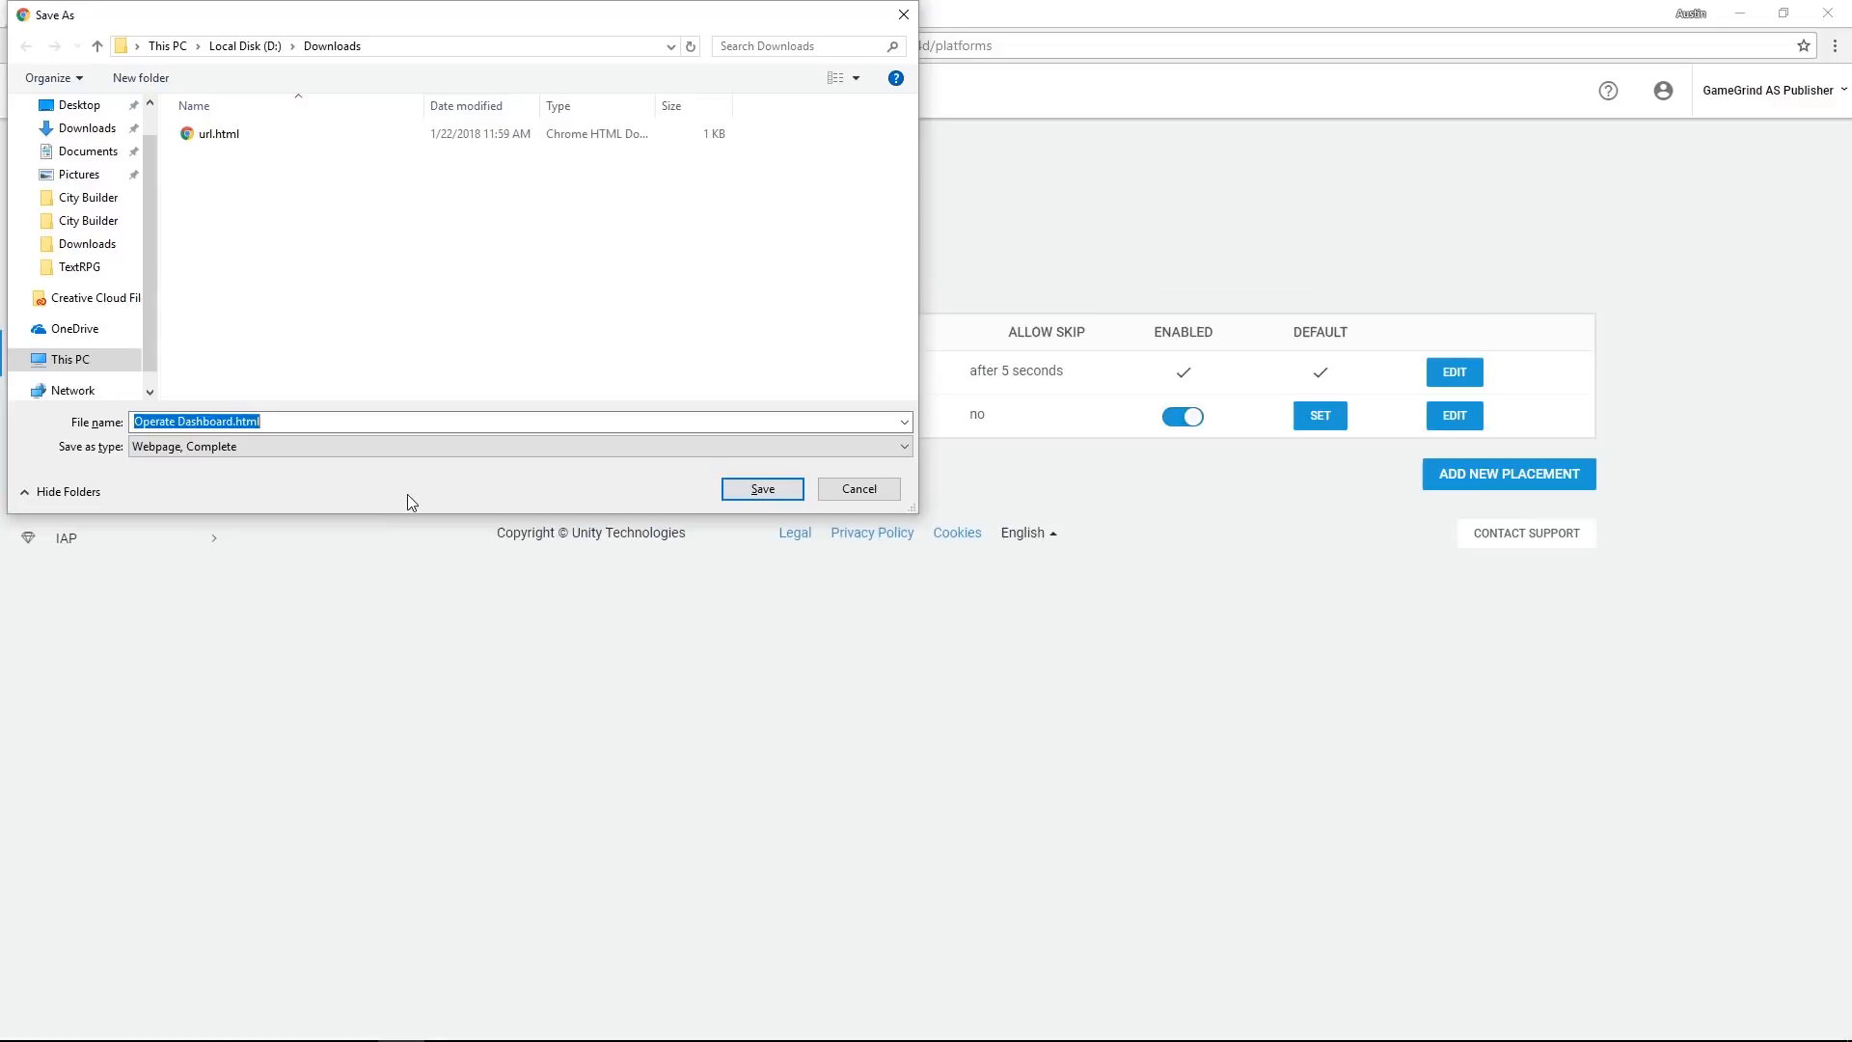
mouse_move(1309, 375)
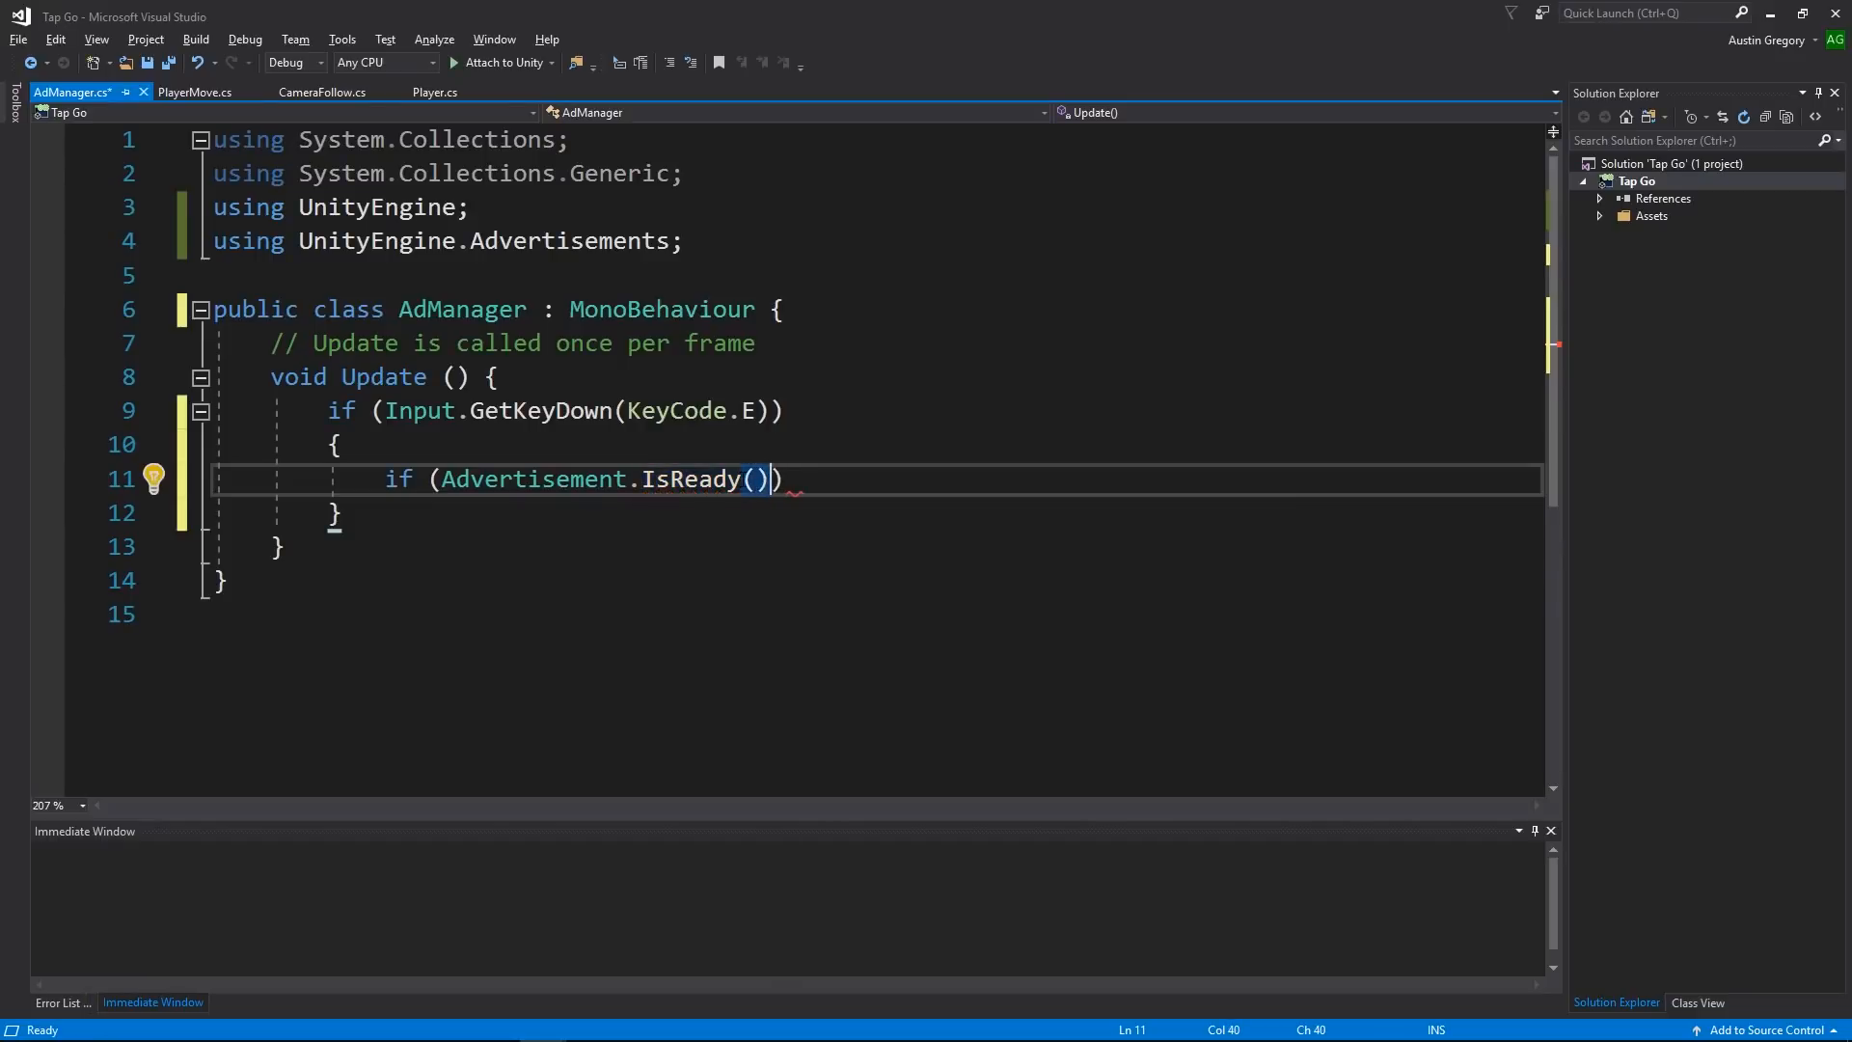
type("\"\"")
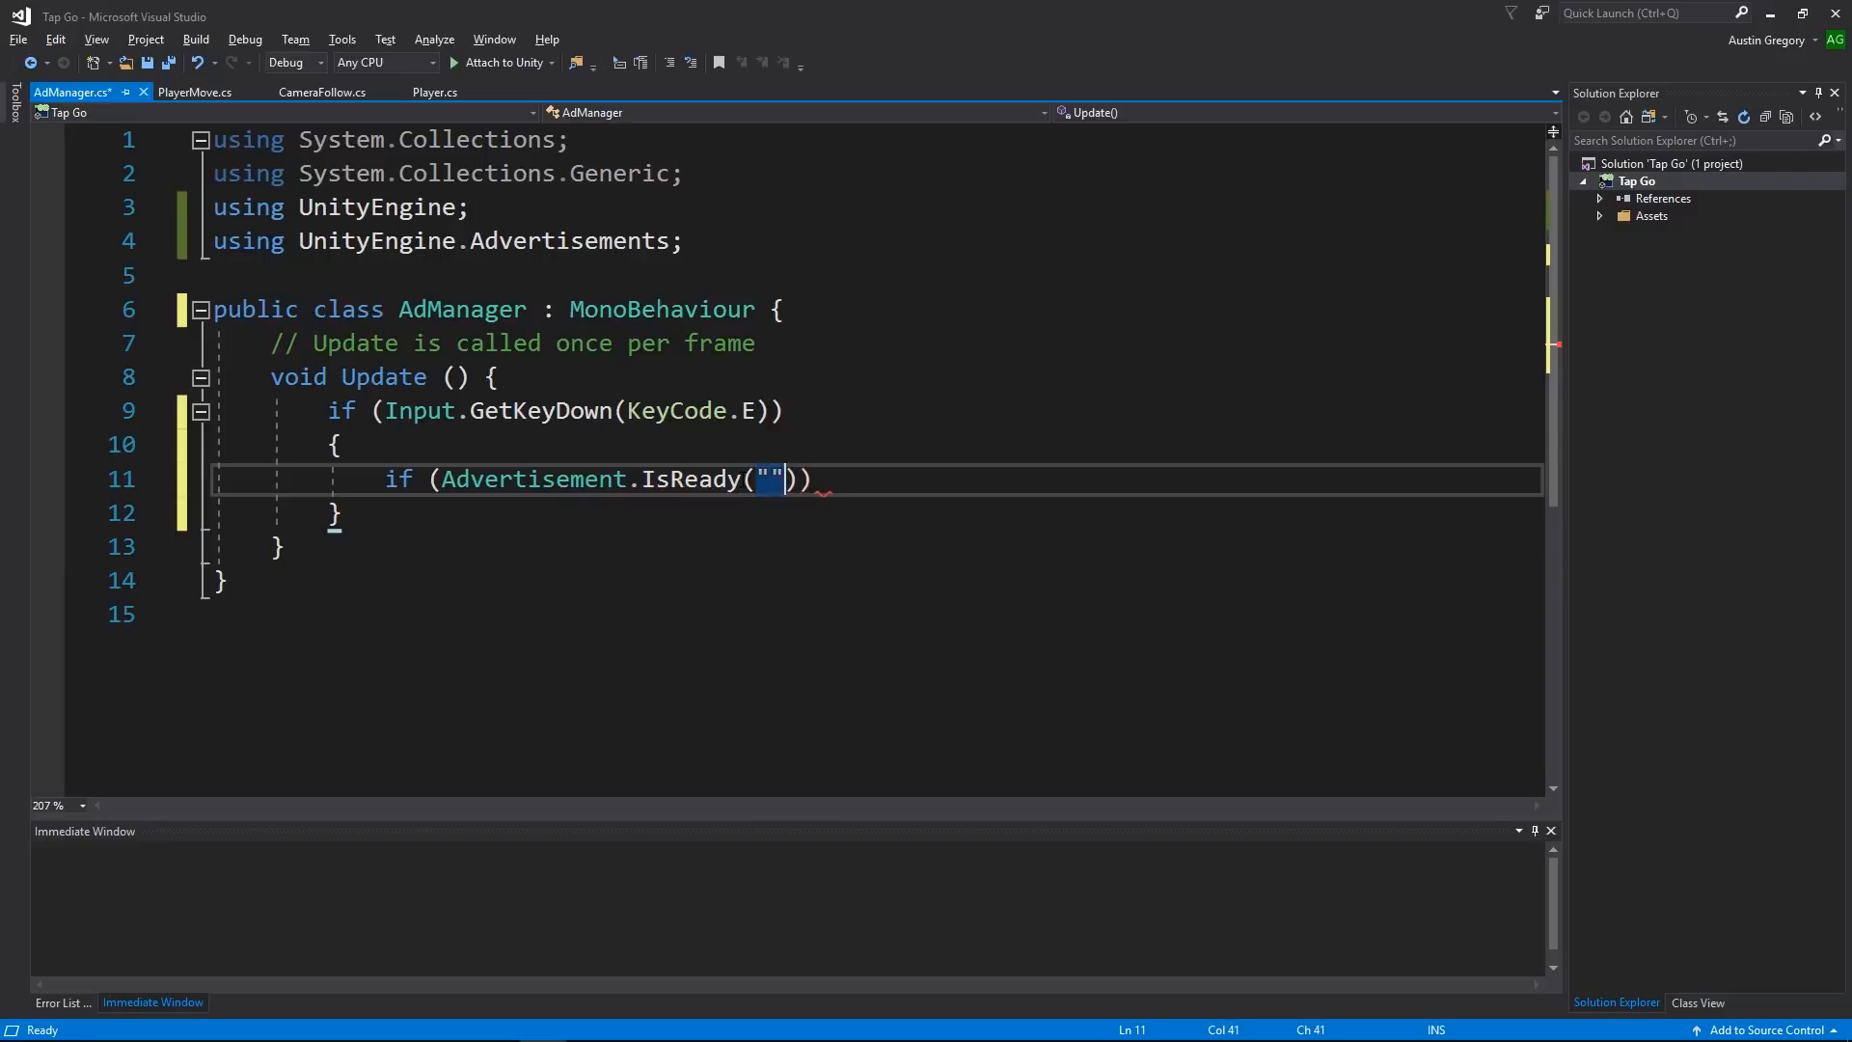
type("video")
type("{")
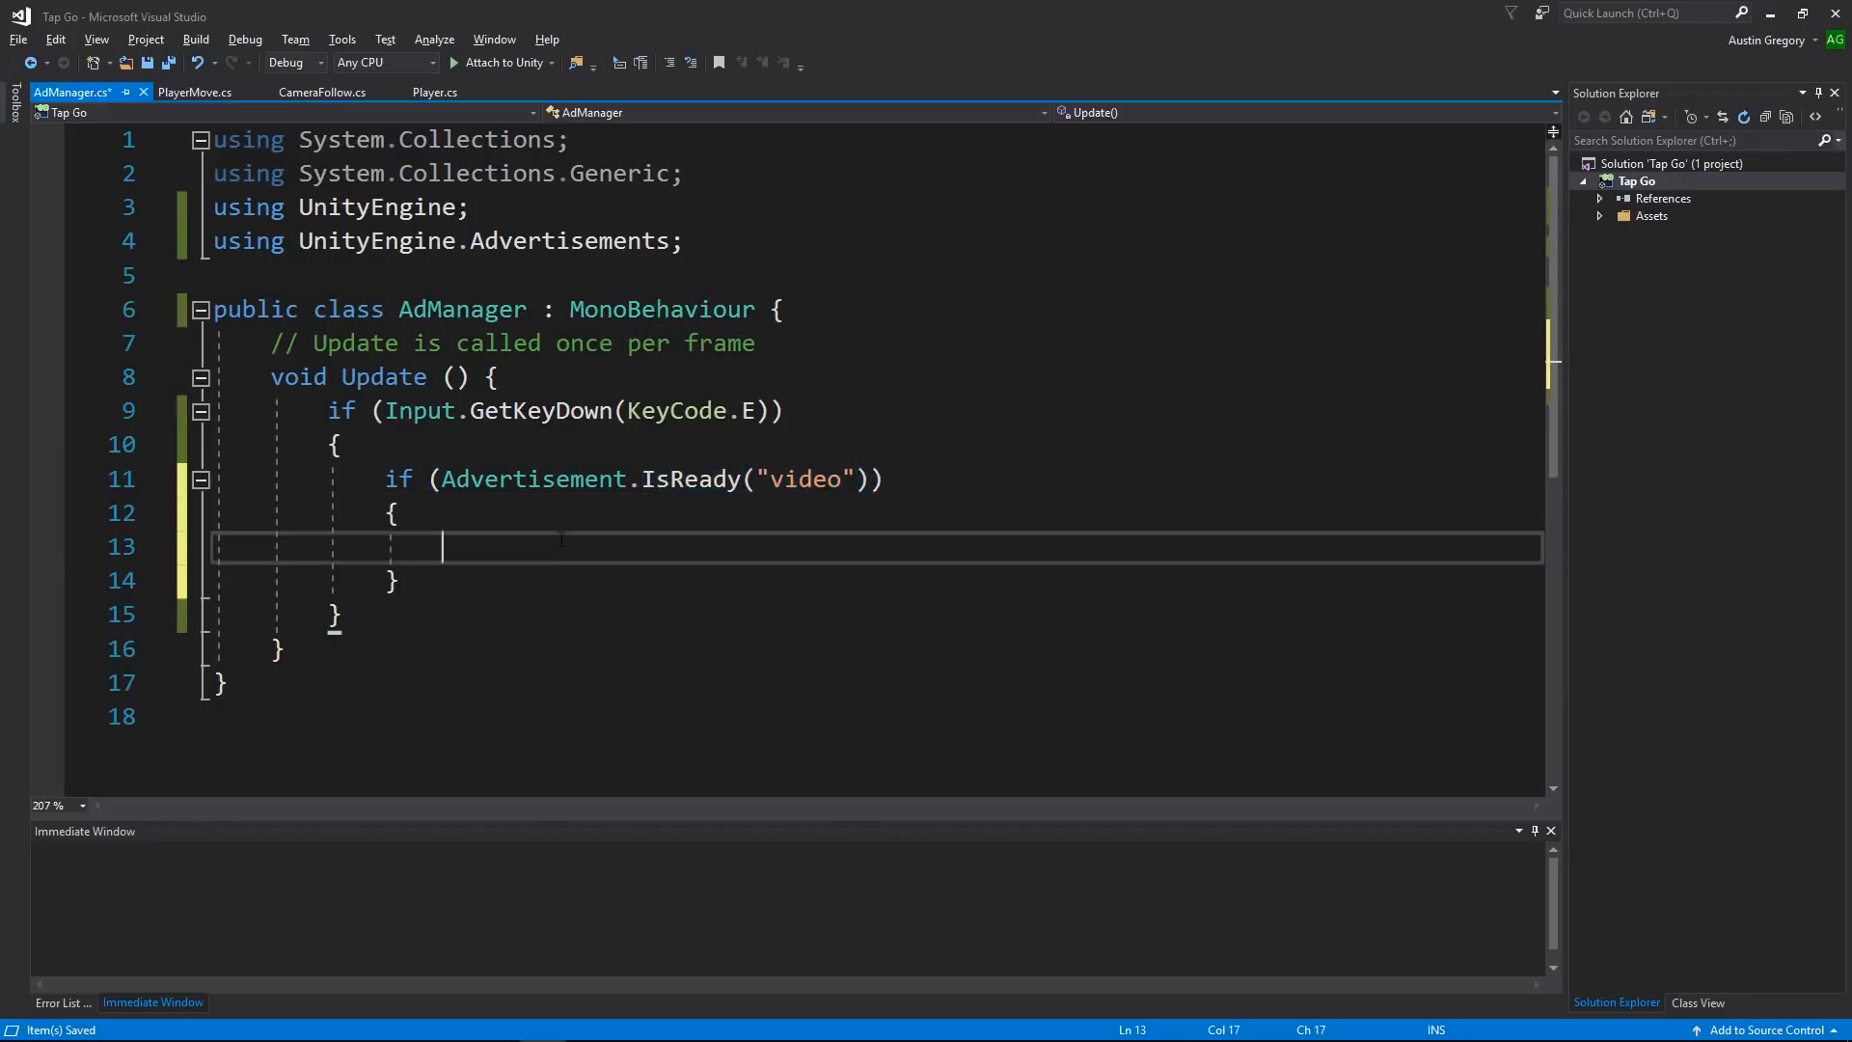
Step: Call Advertisement.Show("video") inside the readiness check and save the script
type("Advertisement")
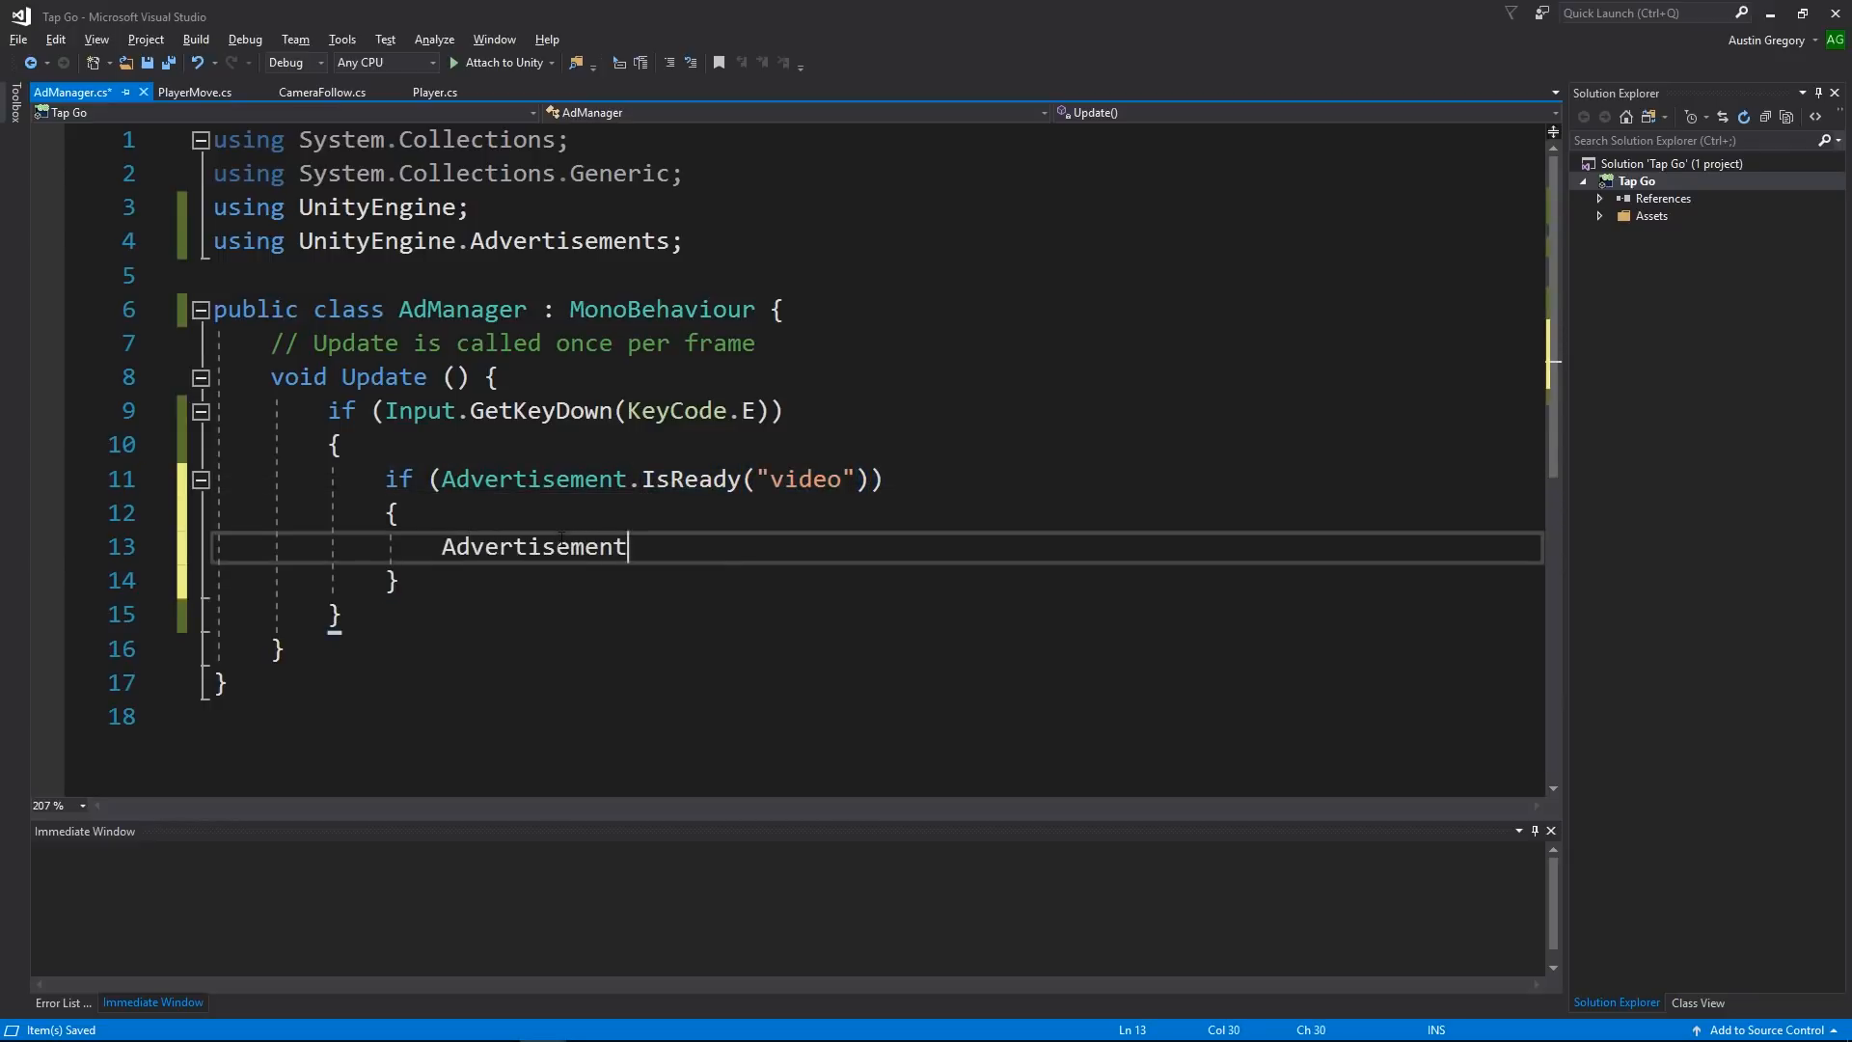
type(".Show();")
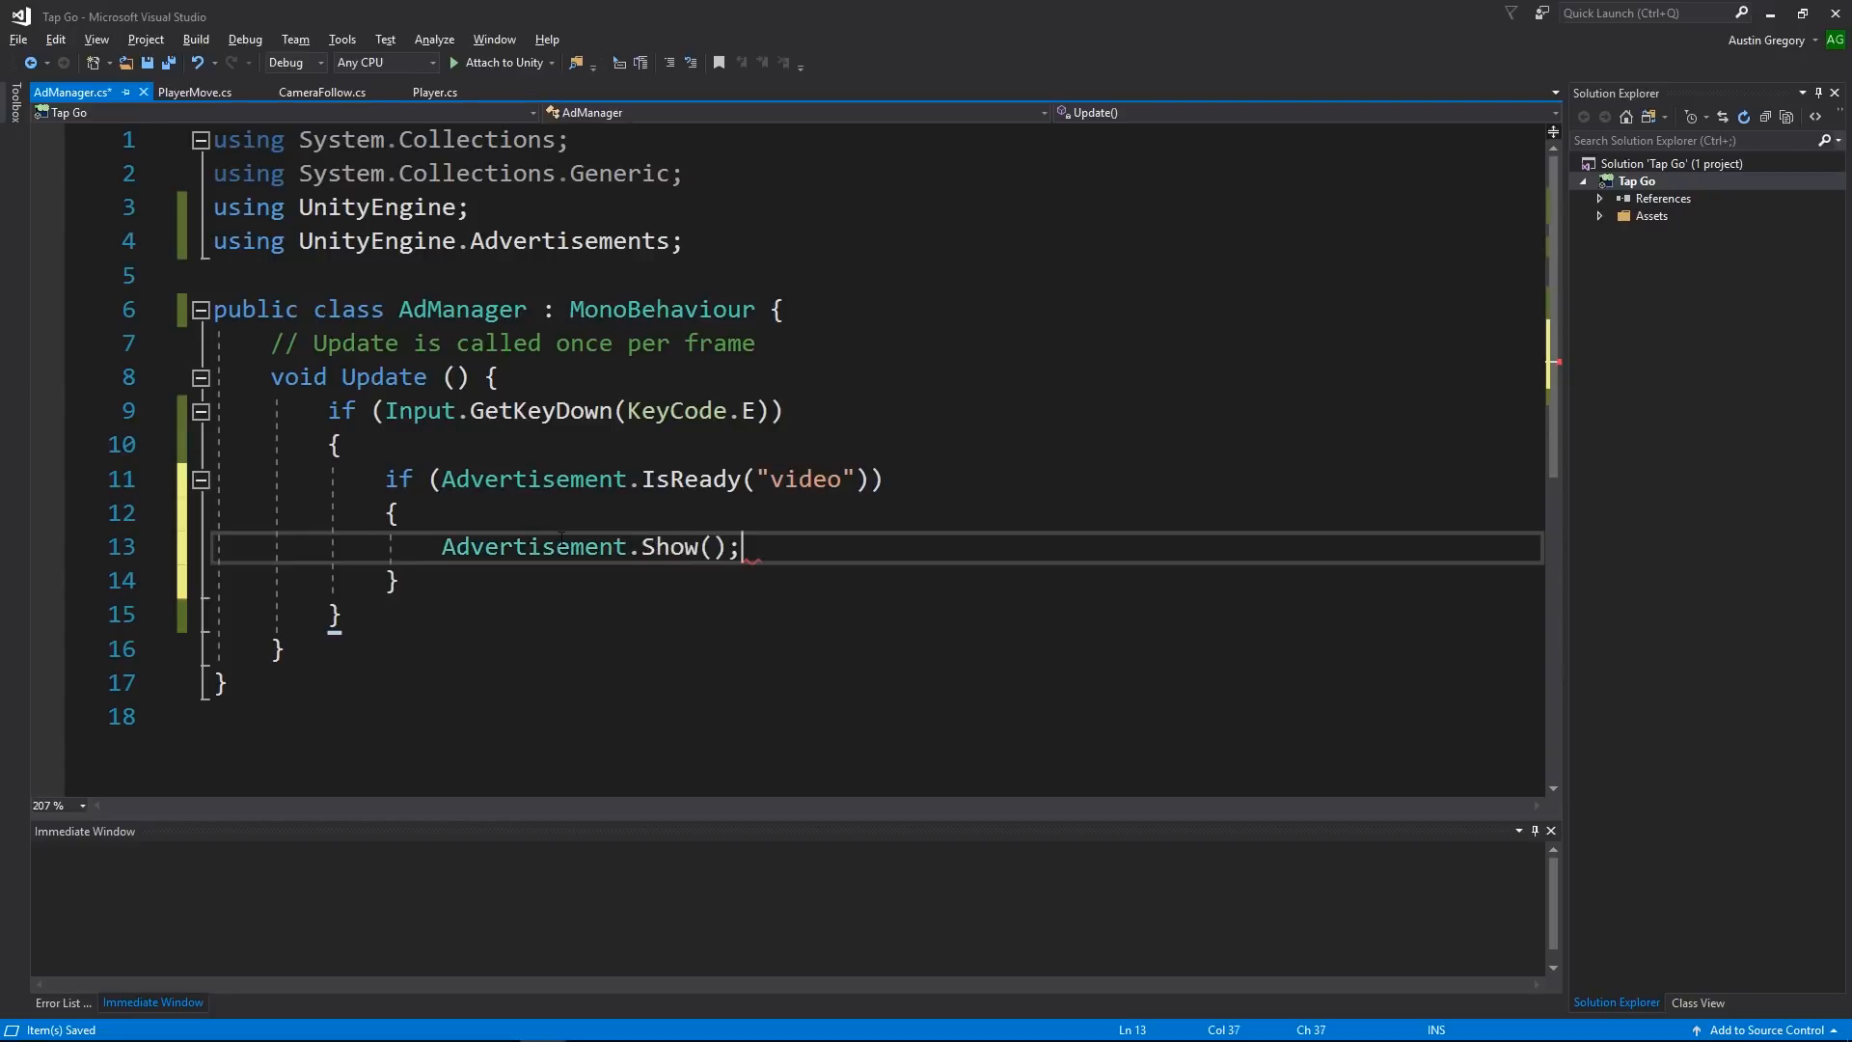
type("\"video\"")
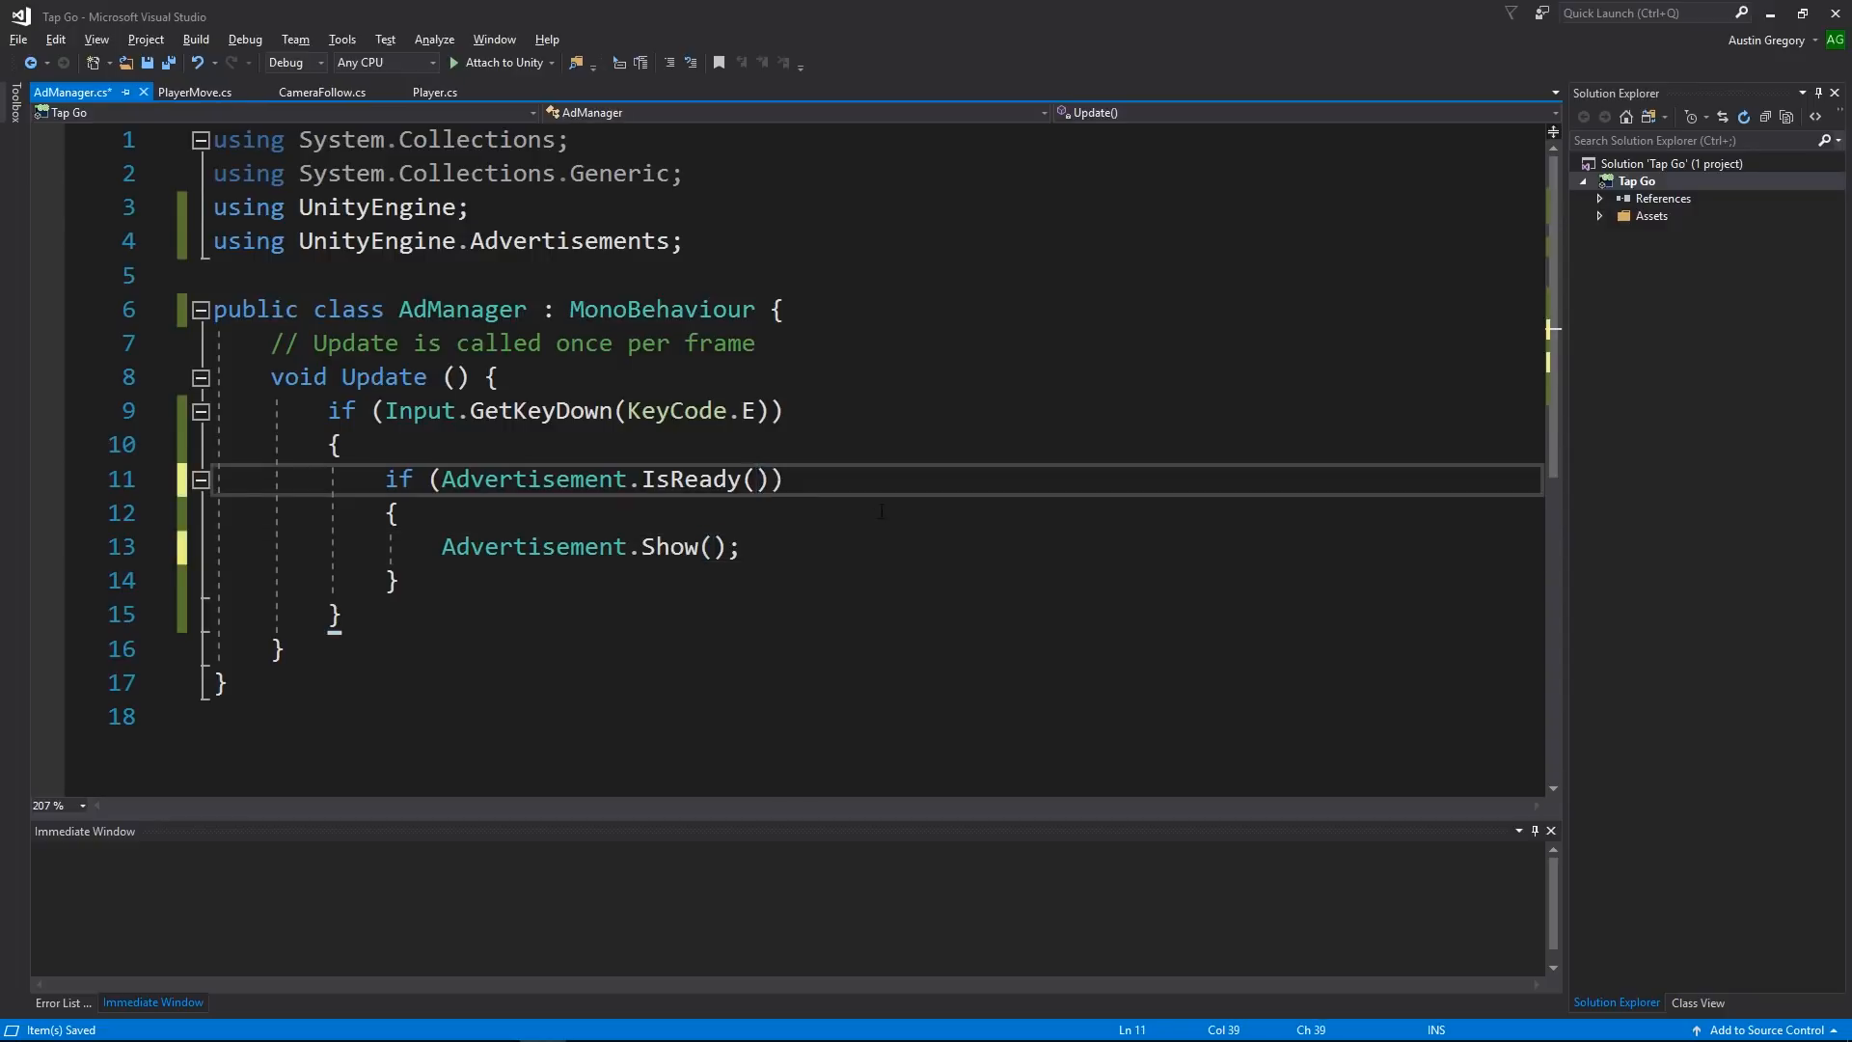
type("\"video\"")
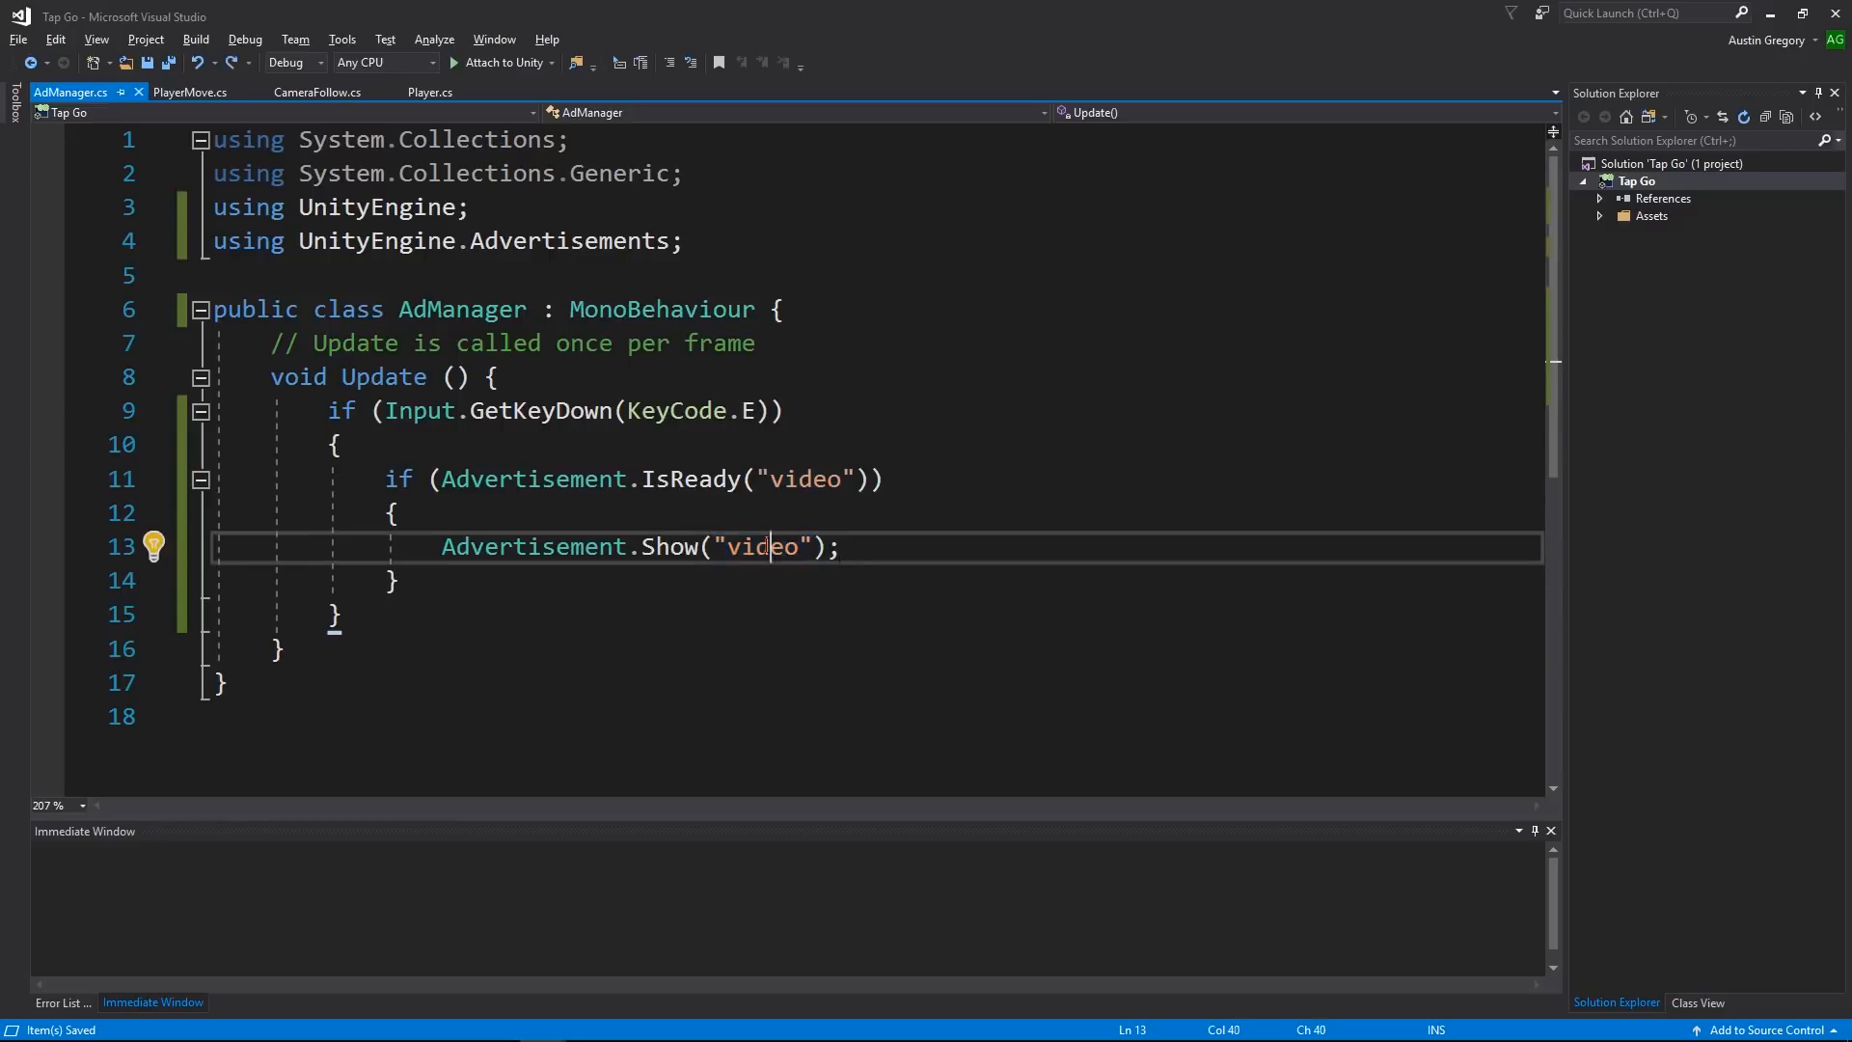
mouse_move(706, 410)
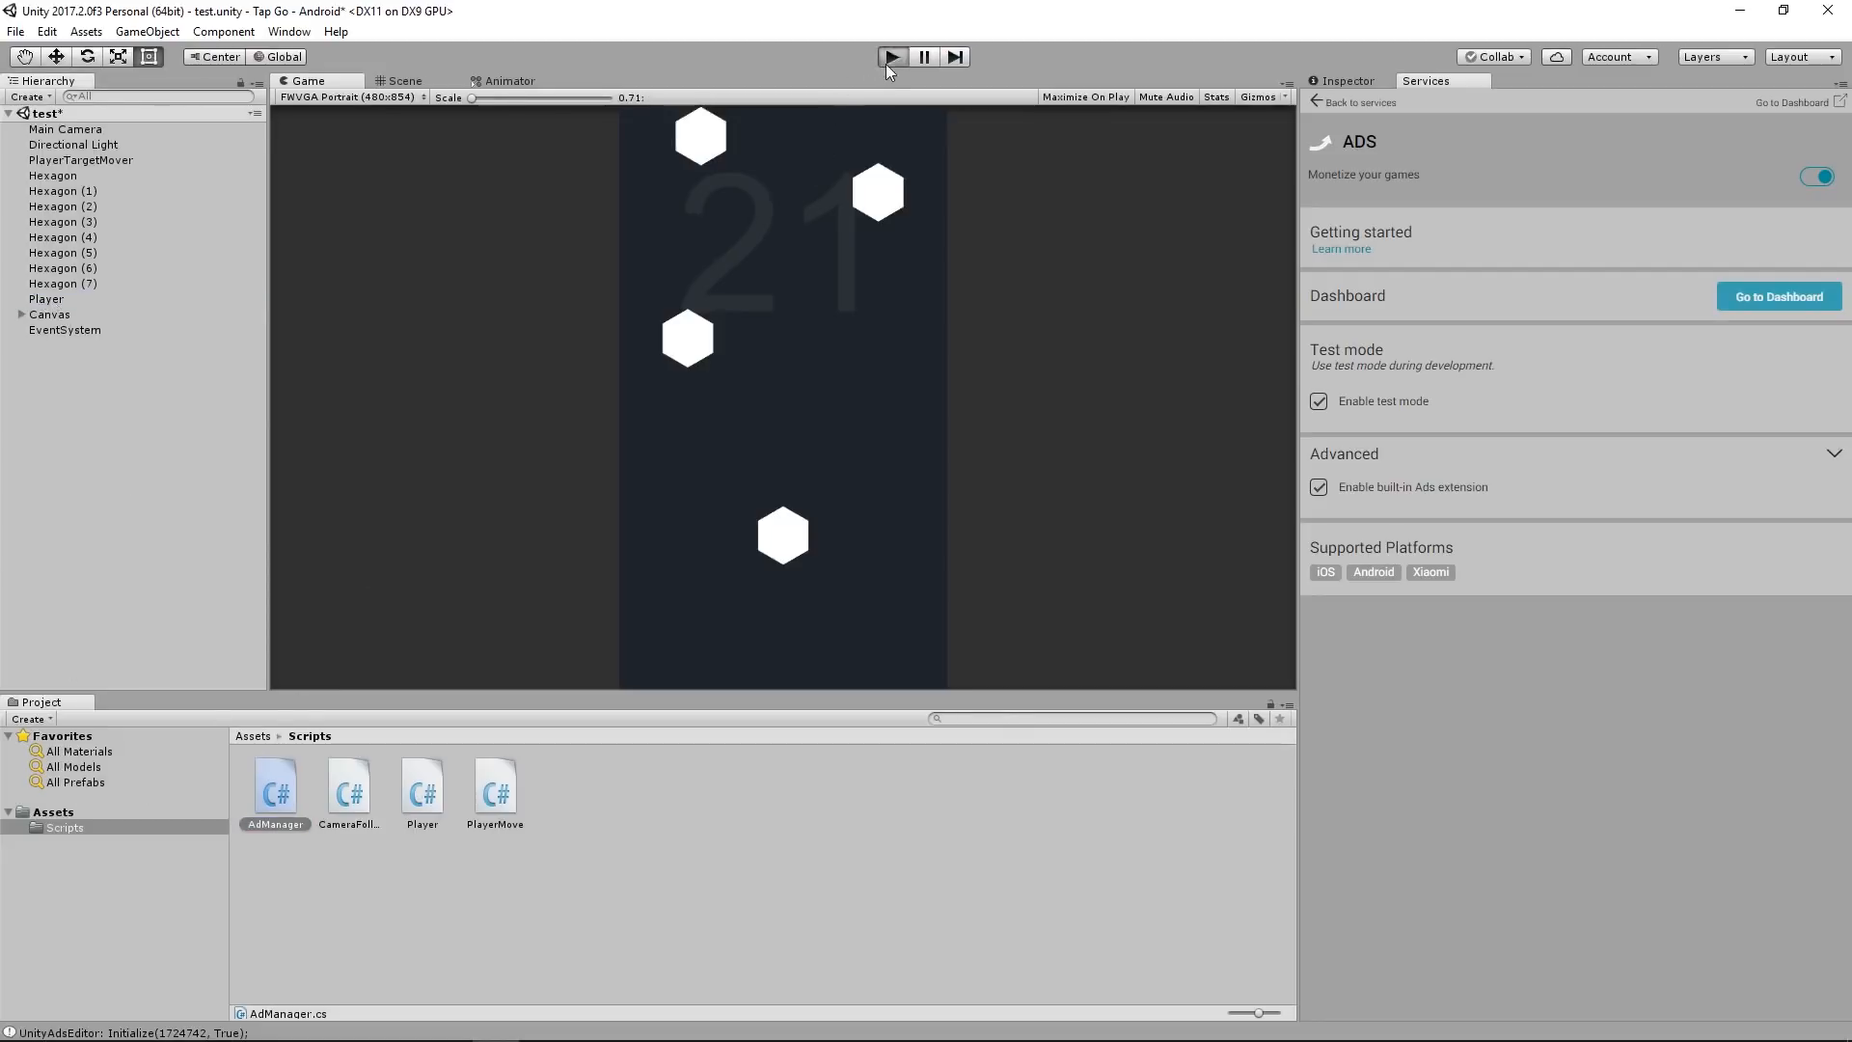
Step: Enter Play mode and trigger the test video ad showing 'Everything seems to be working!'
left_click(890, 56)
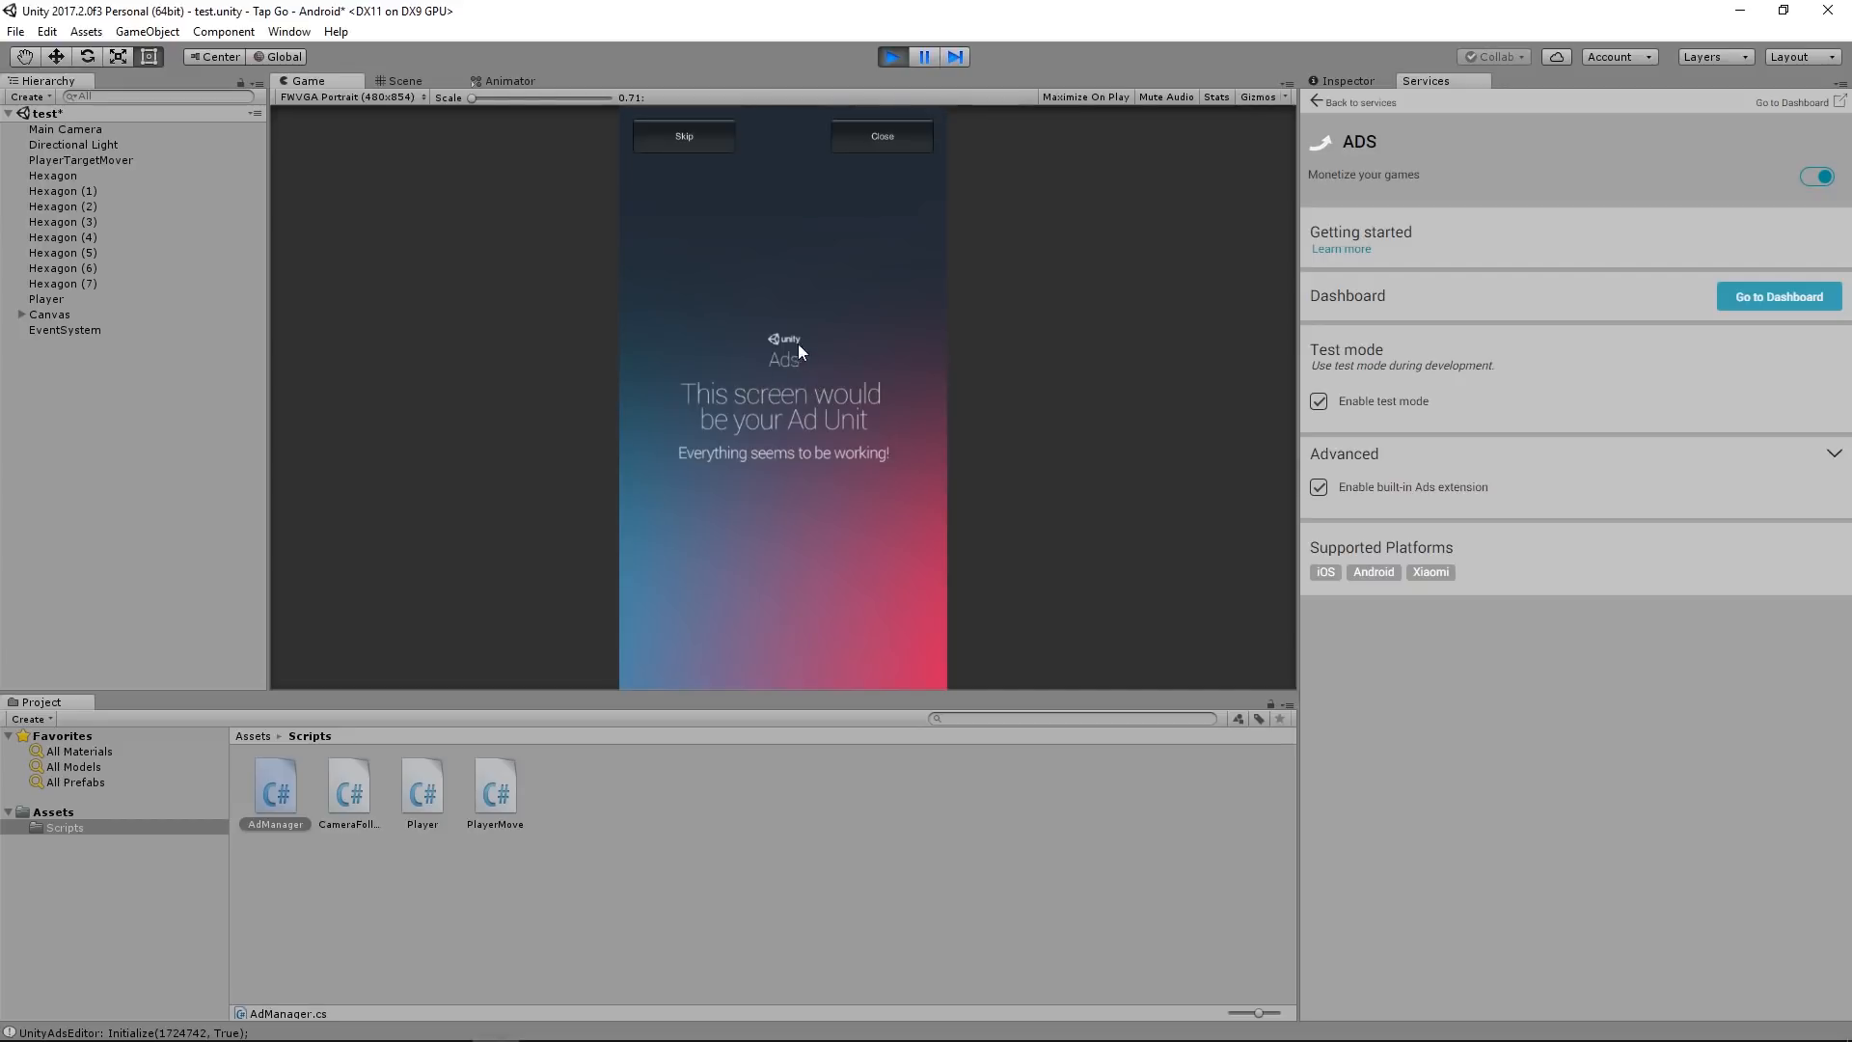
mouse_move(723, 464)
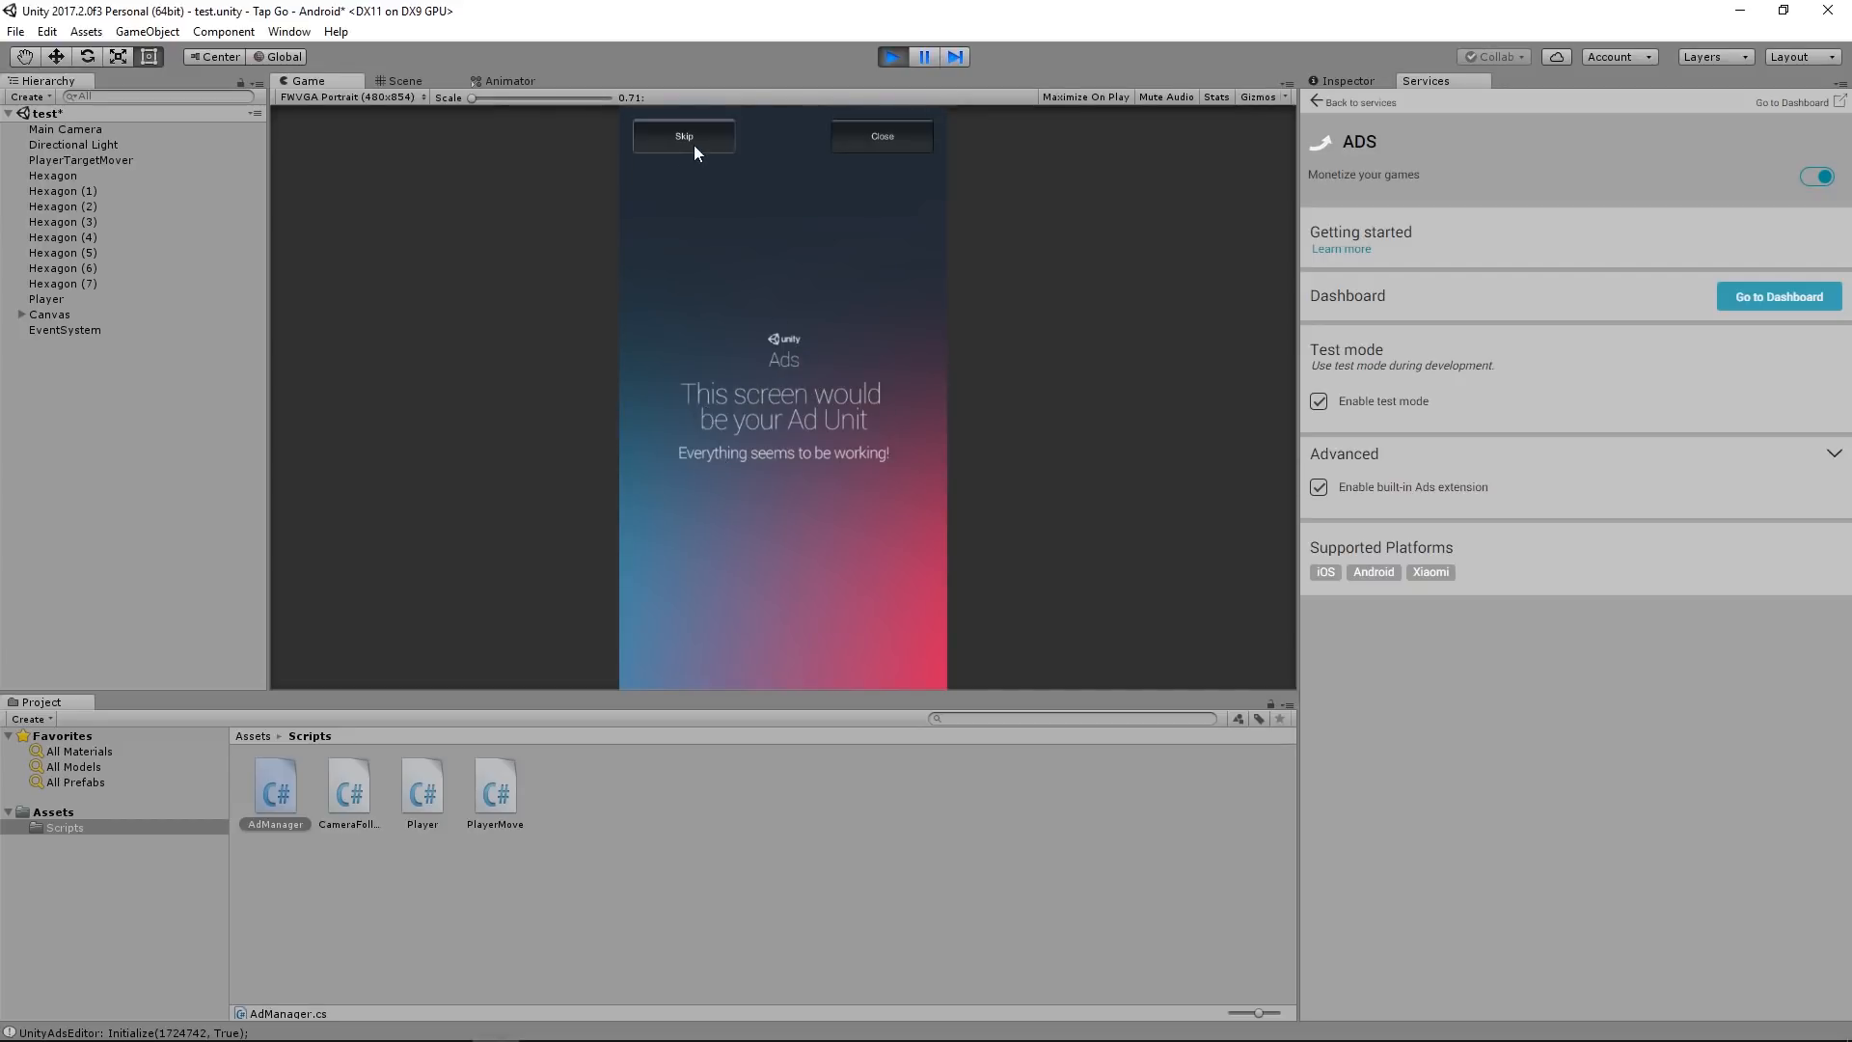
mouse_move(648, 167)
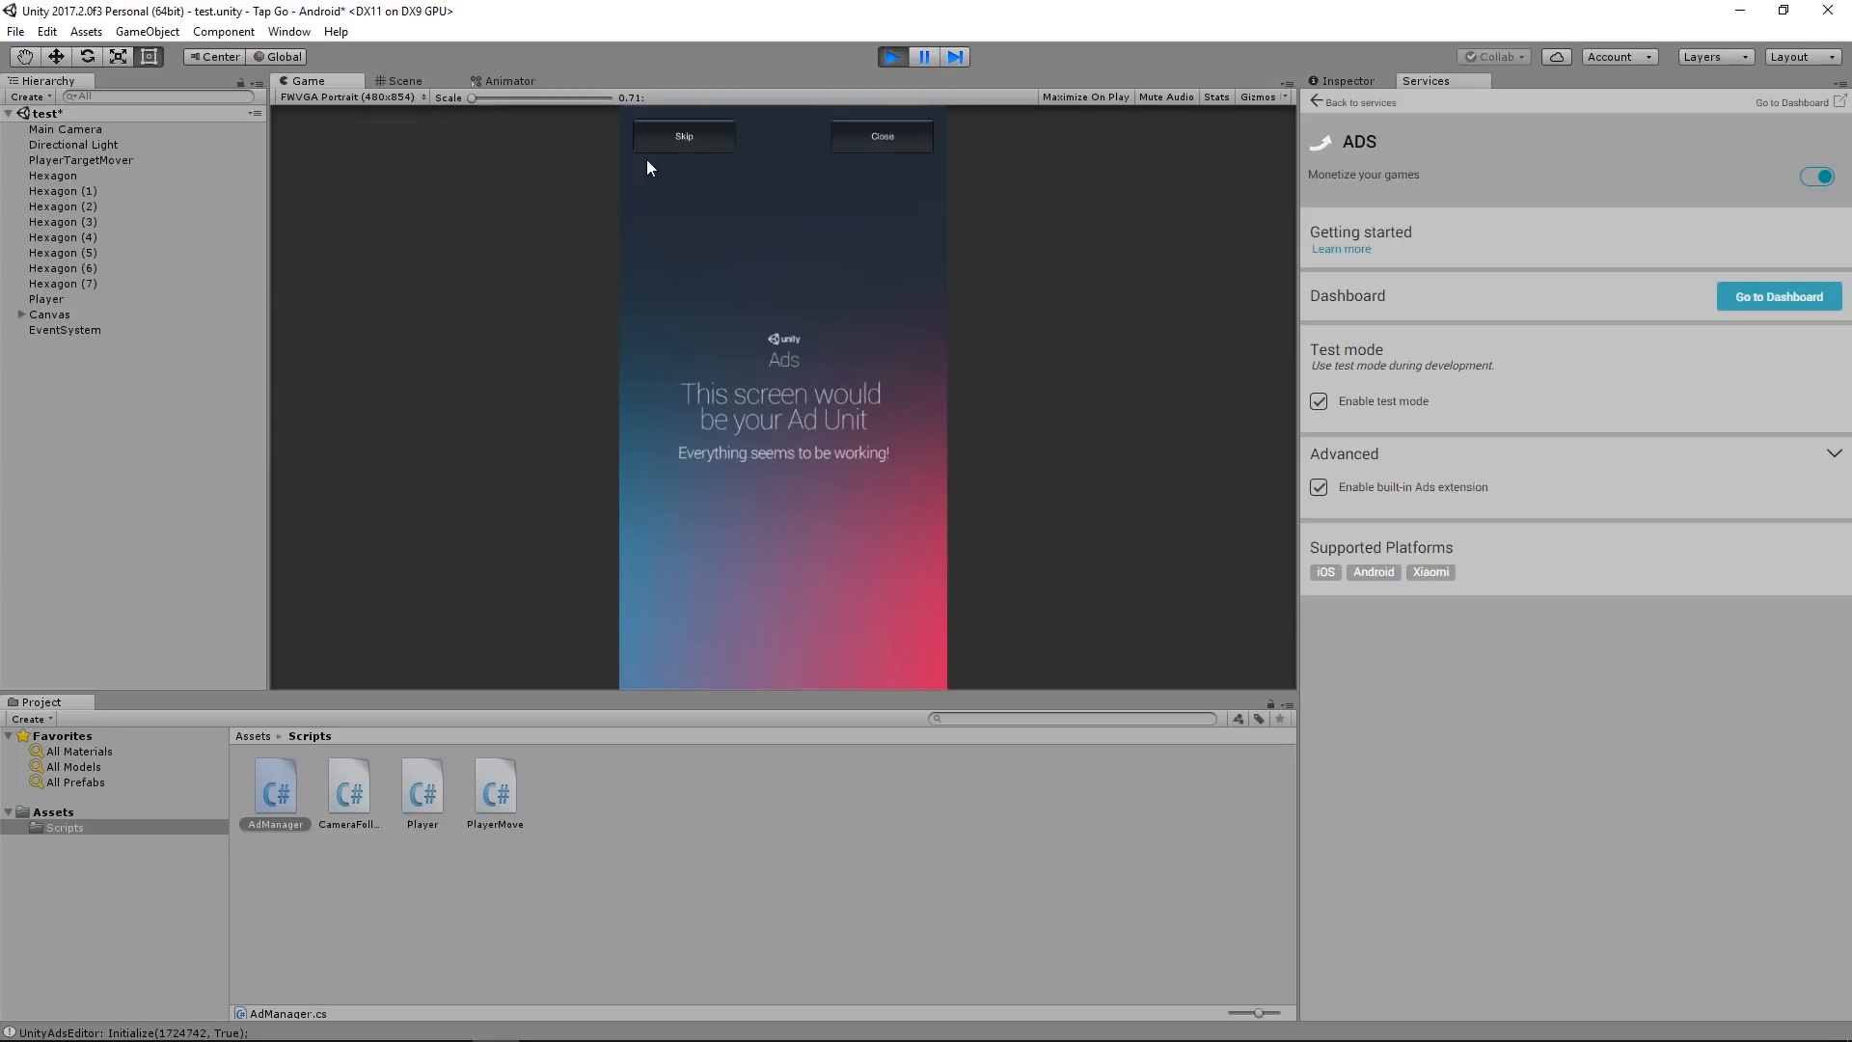
mouse_move(689, 457)
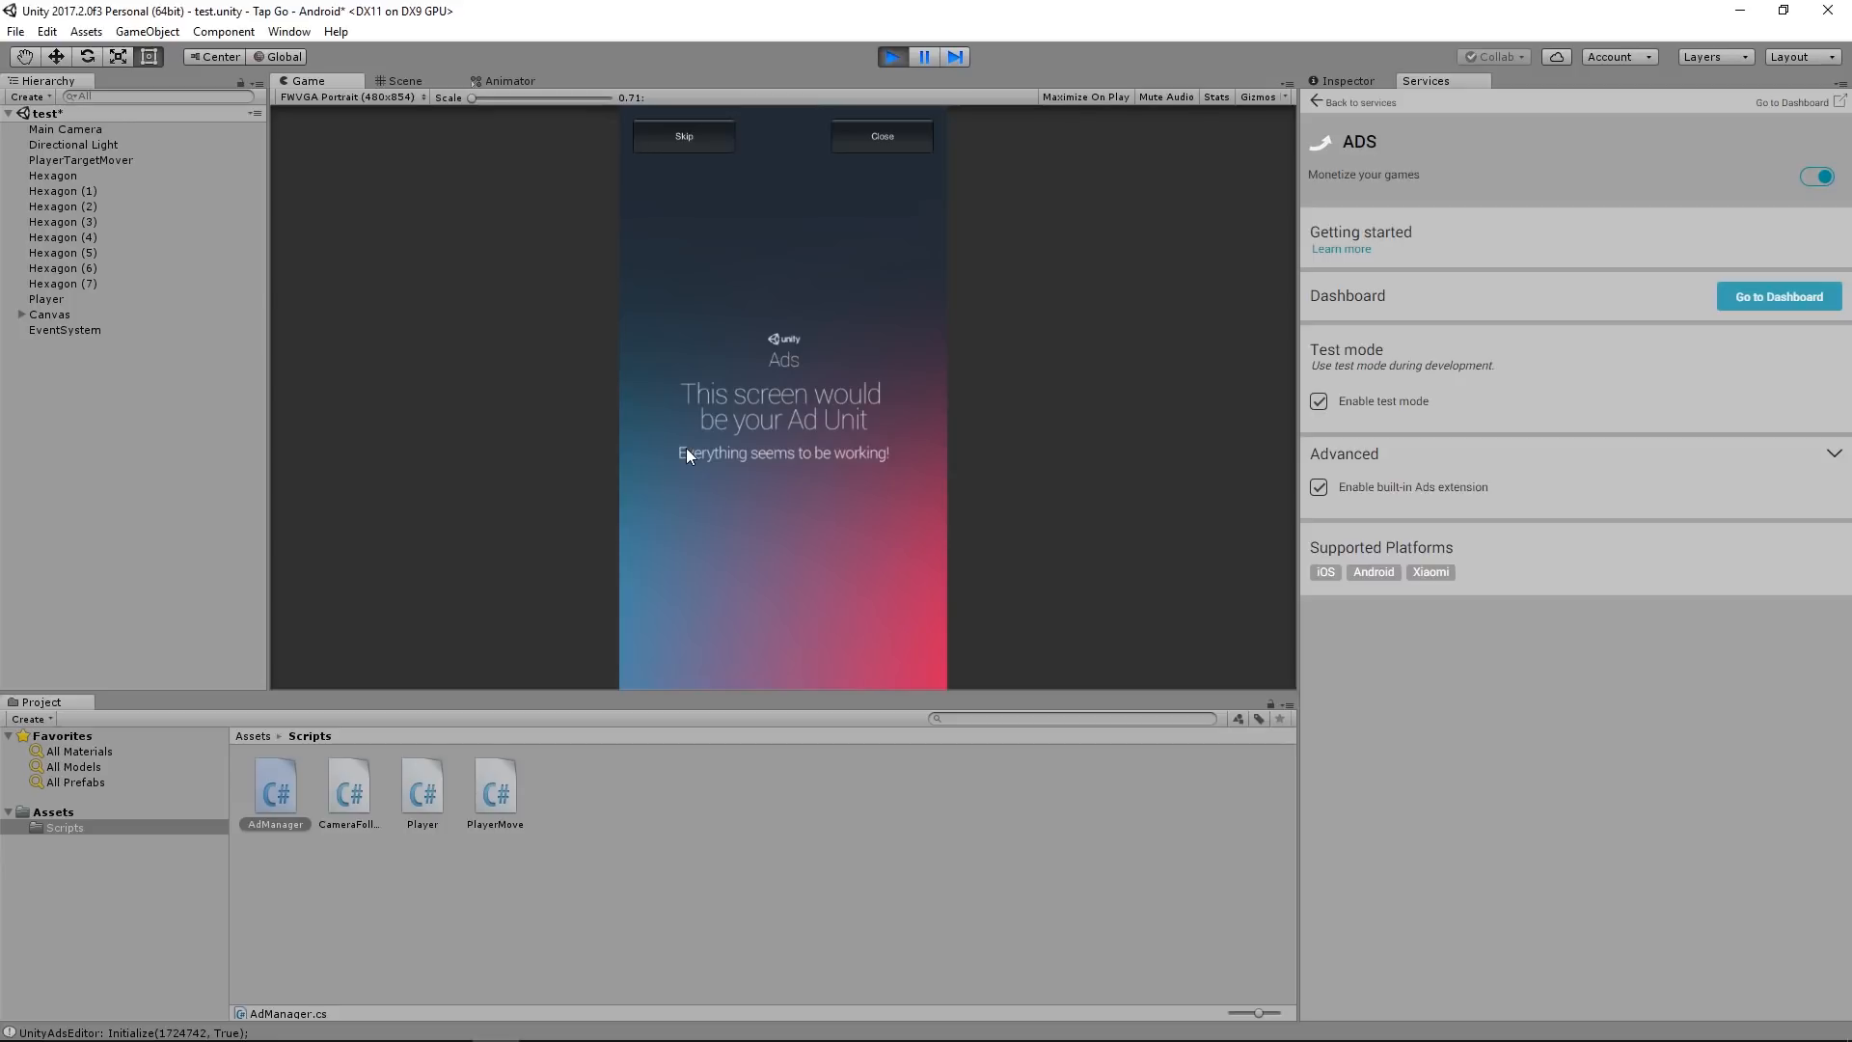
mouse_move(613, 470)
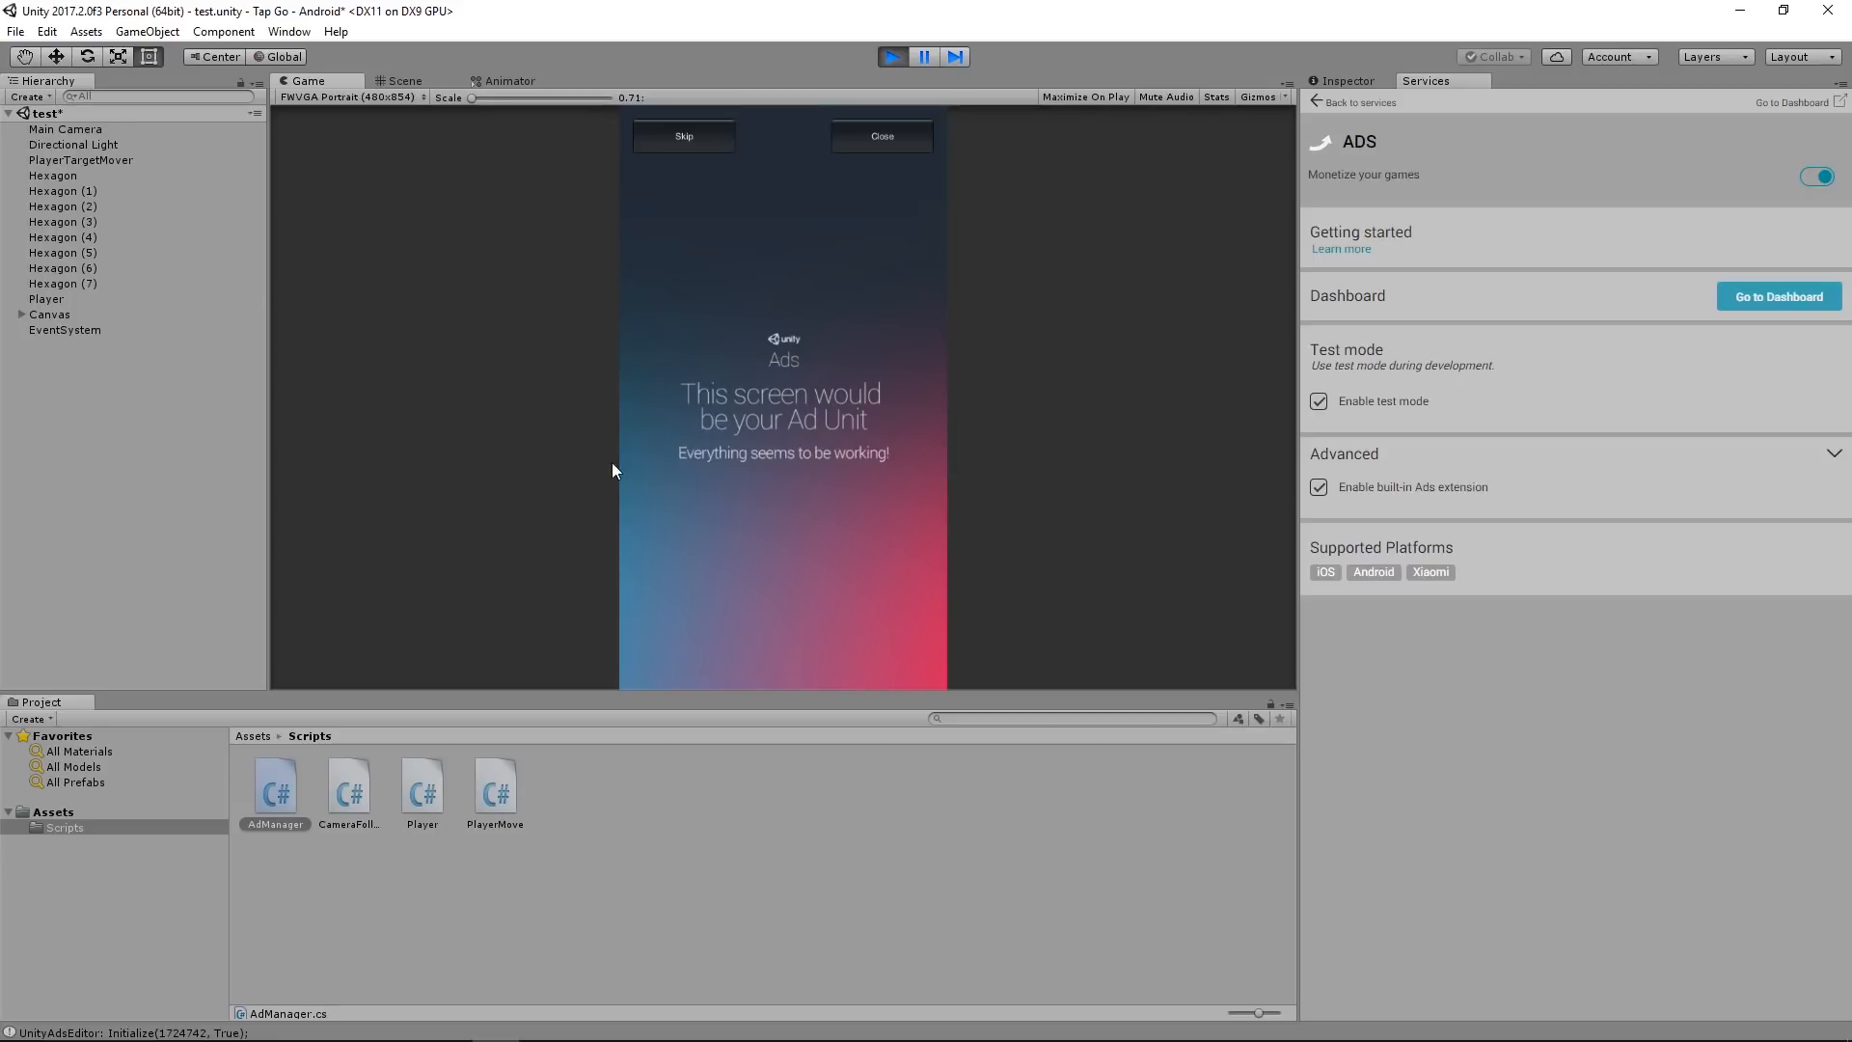
mouse_move(780, 420)
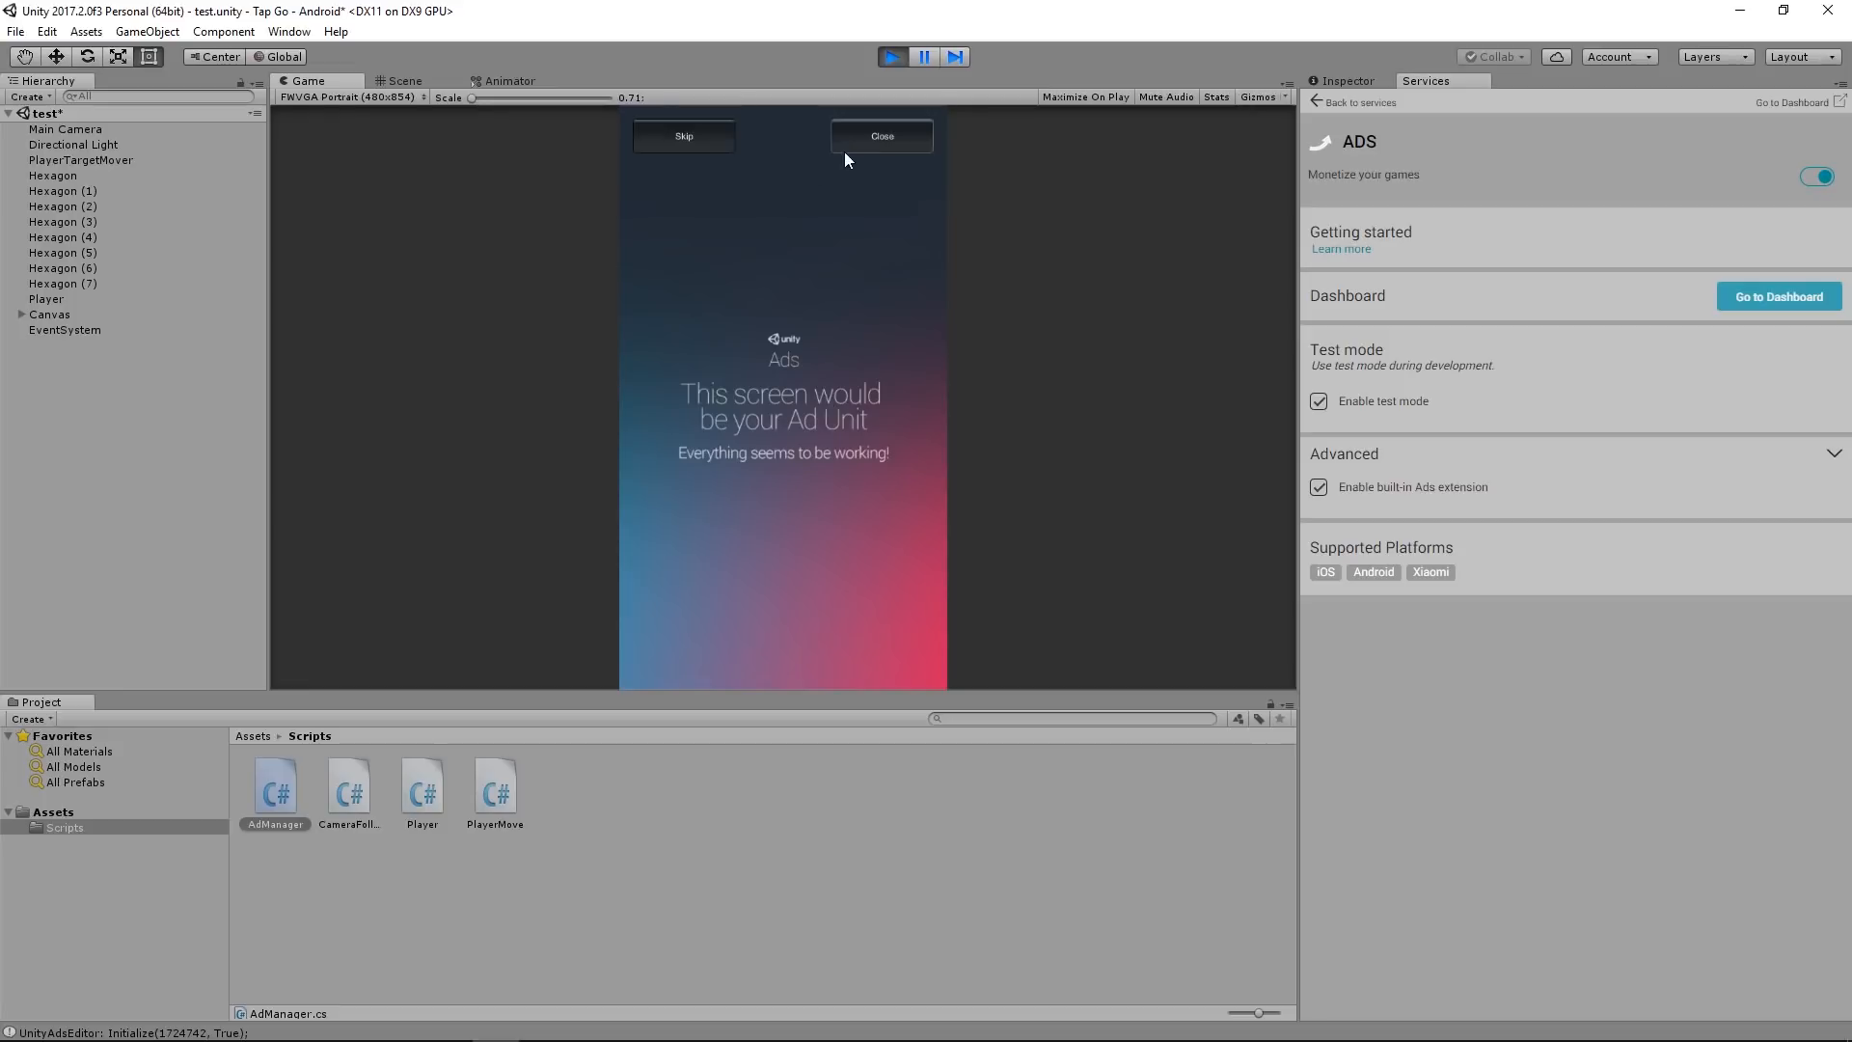
mouse_move(778, 237)
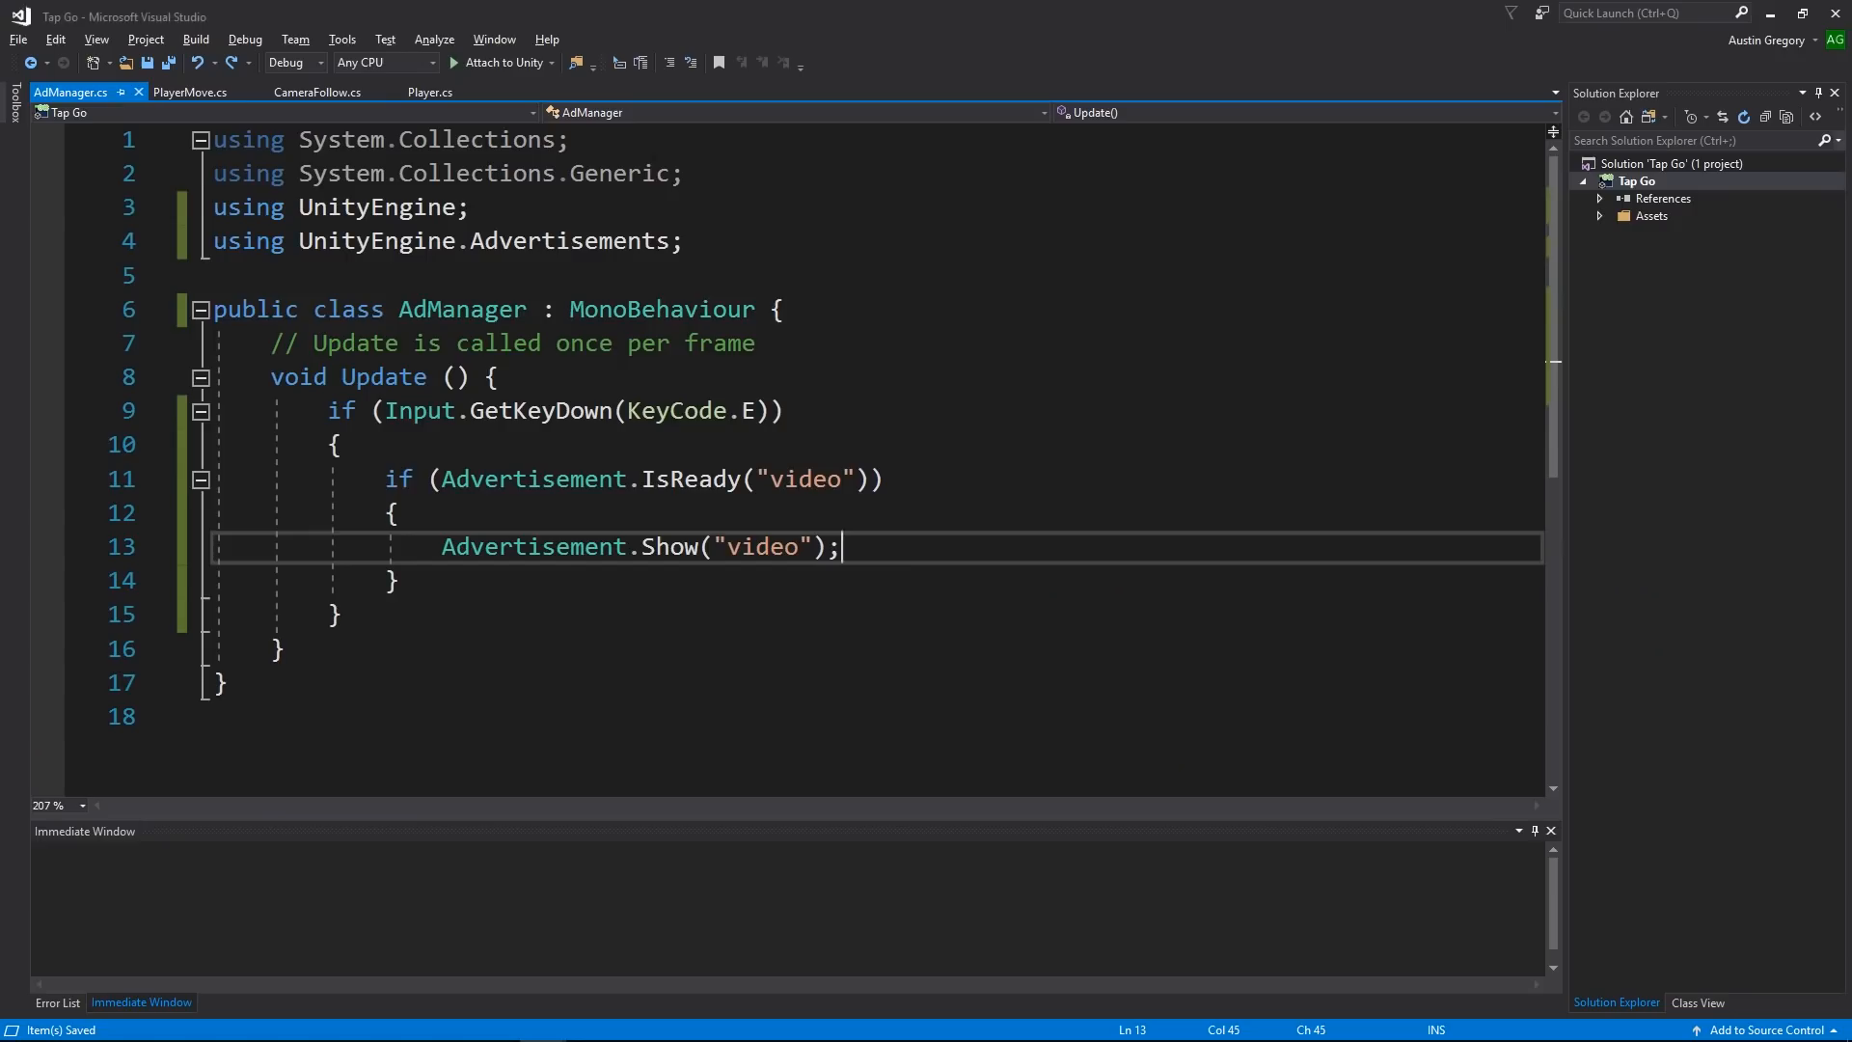
Step: Change the IsReady argument to "rewardedVideo" and return to the running Unity Editor
type("rew")
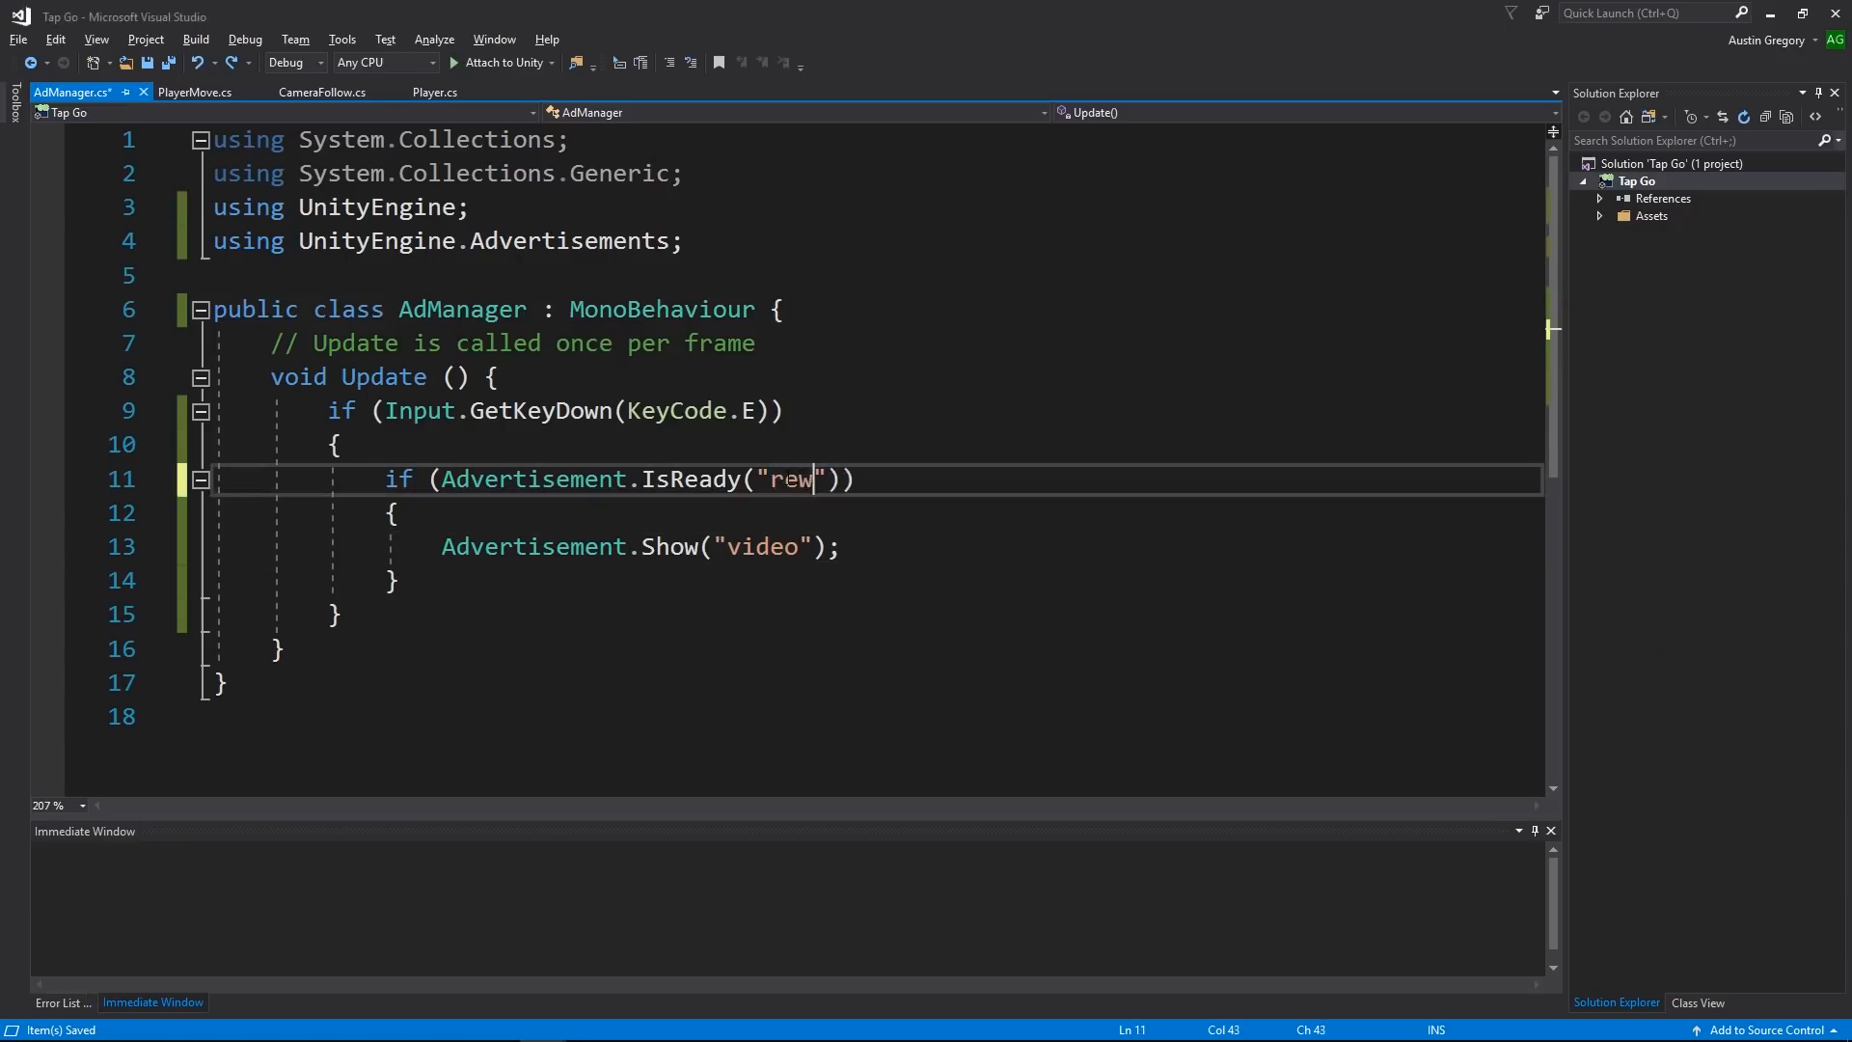
type("ardedVideo")
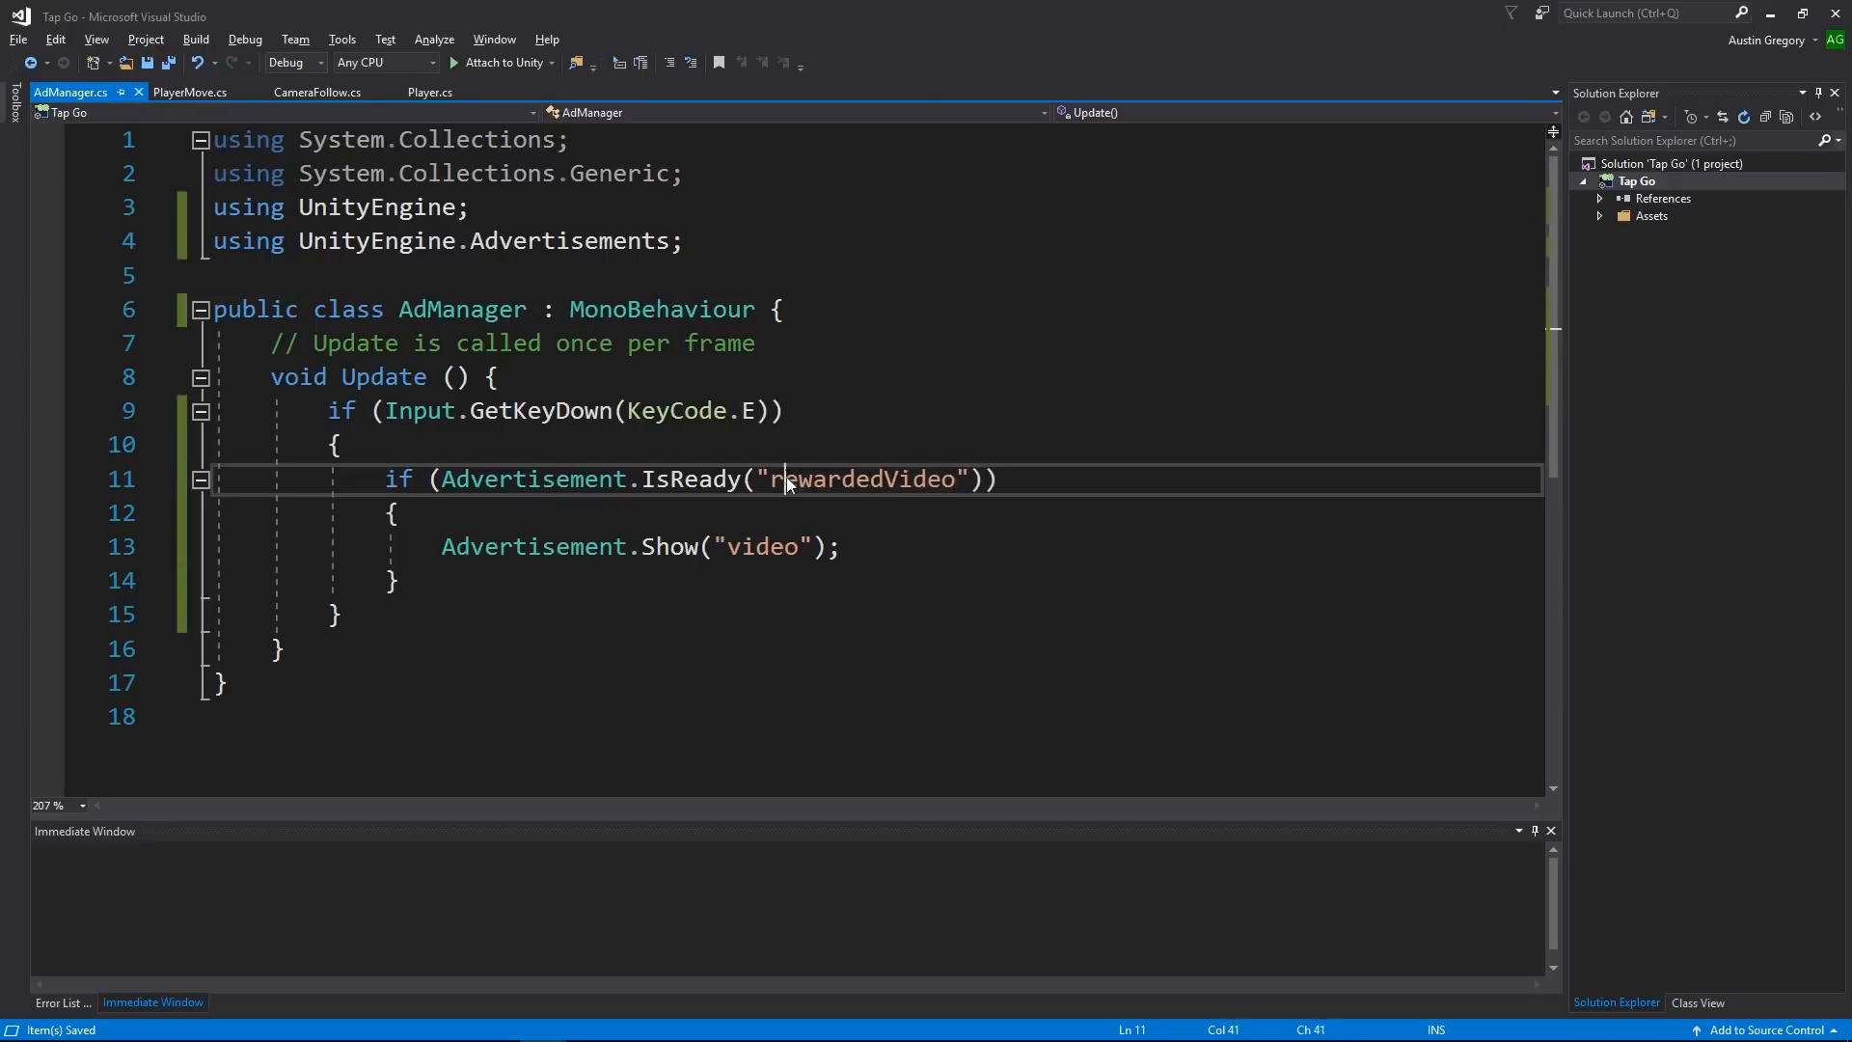
key("alt+tab")
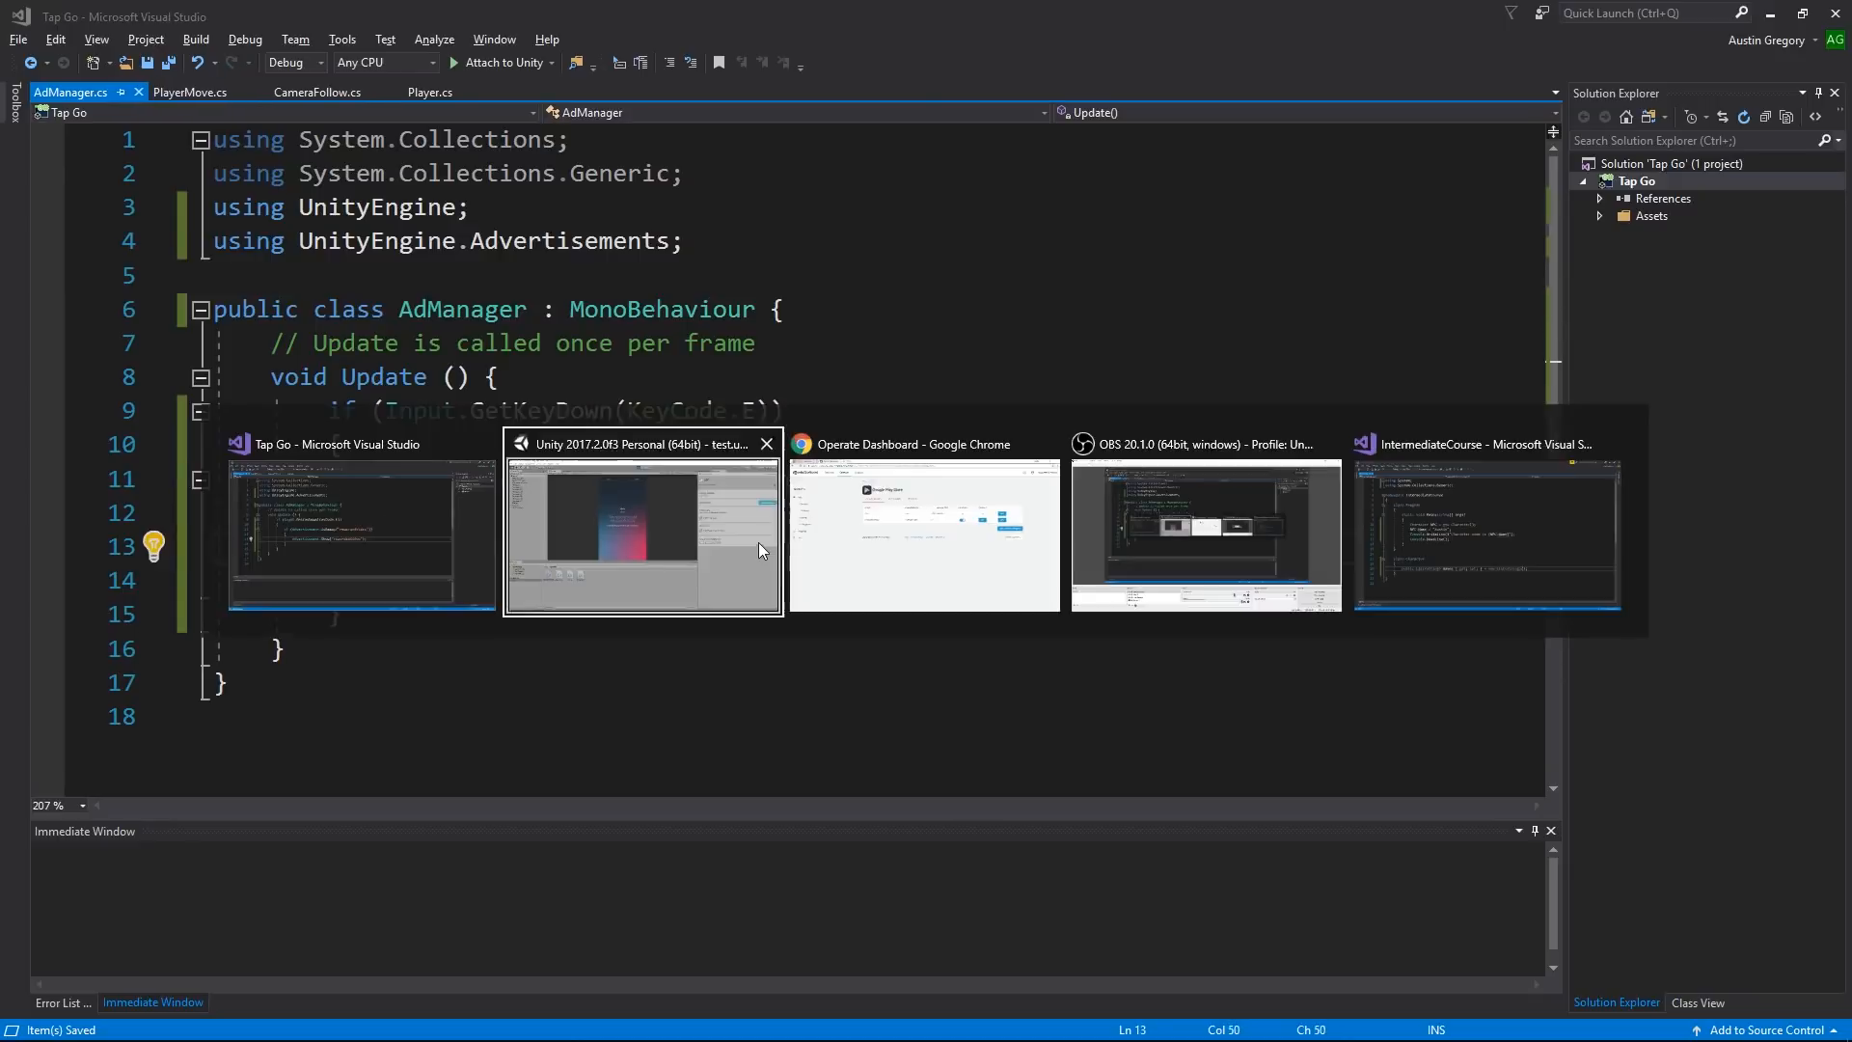
left_click(643, 531)
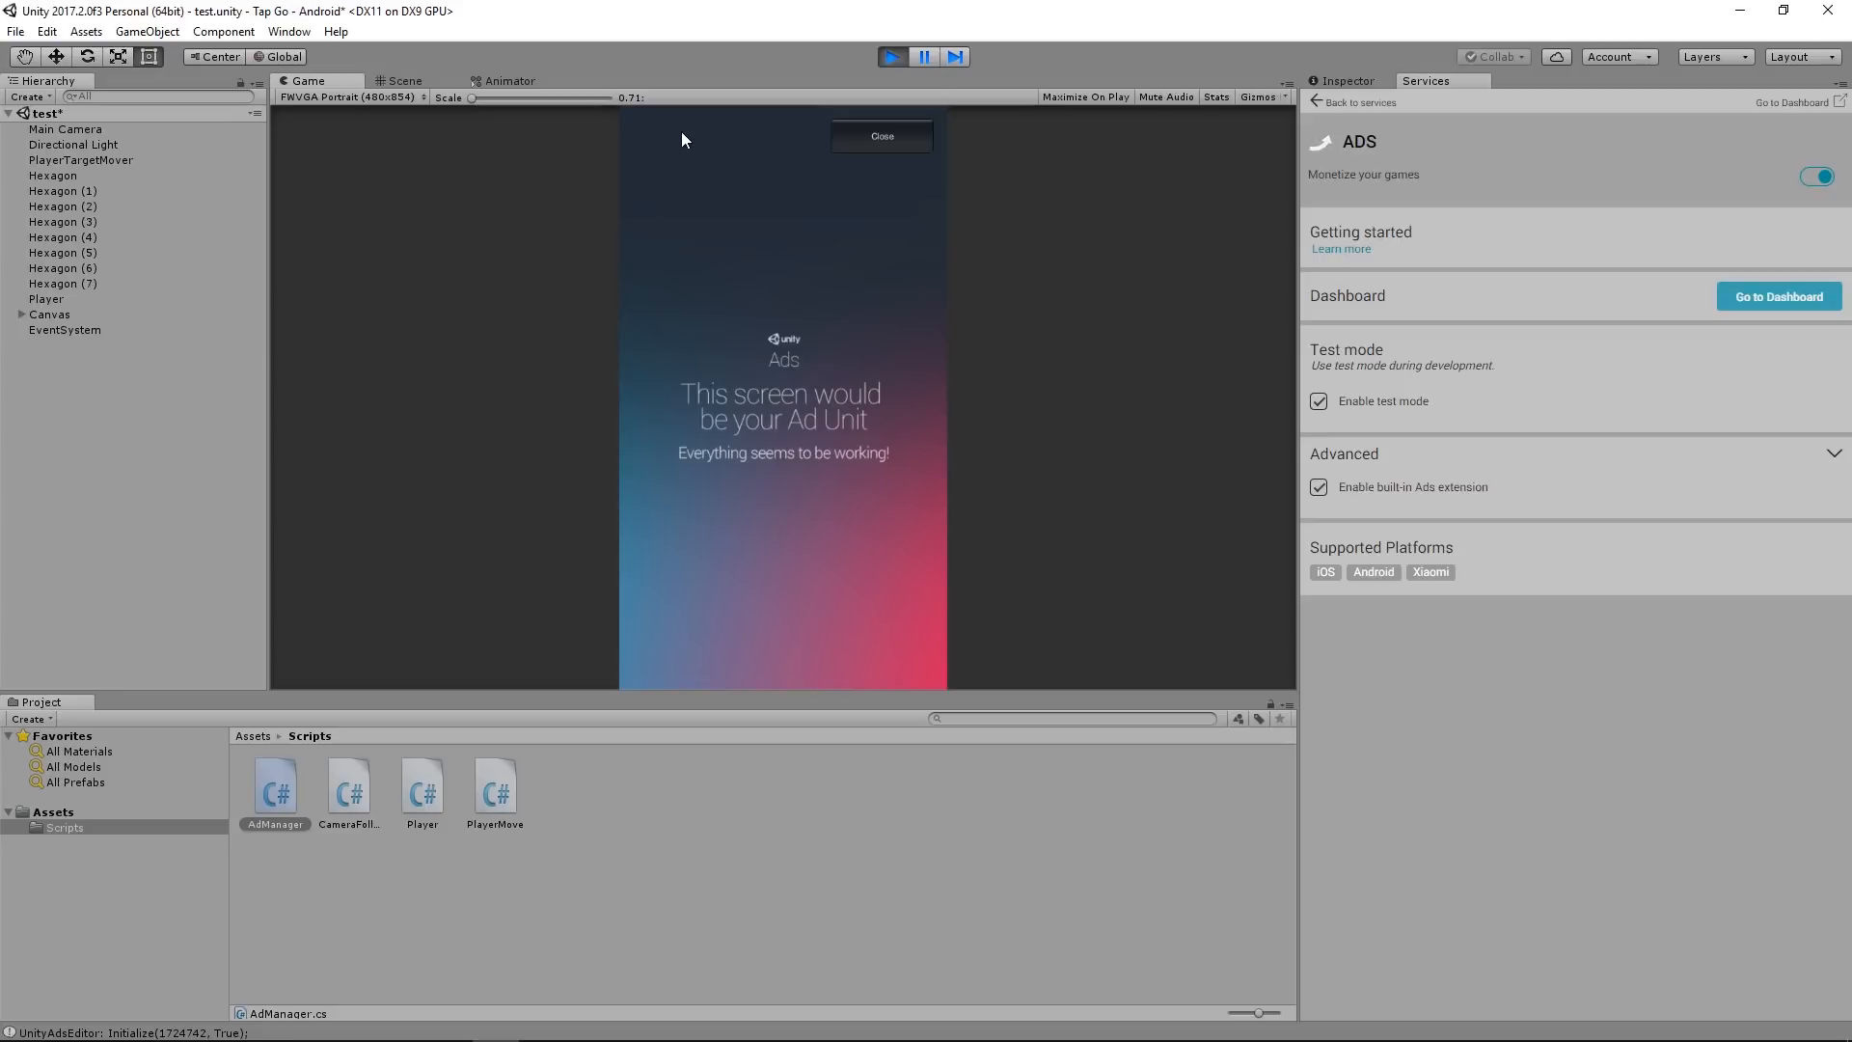
left_click(880, 135)
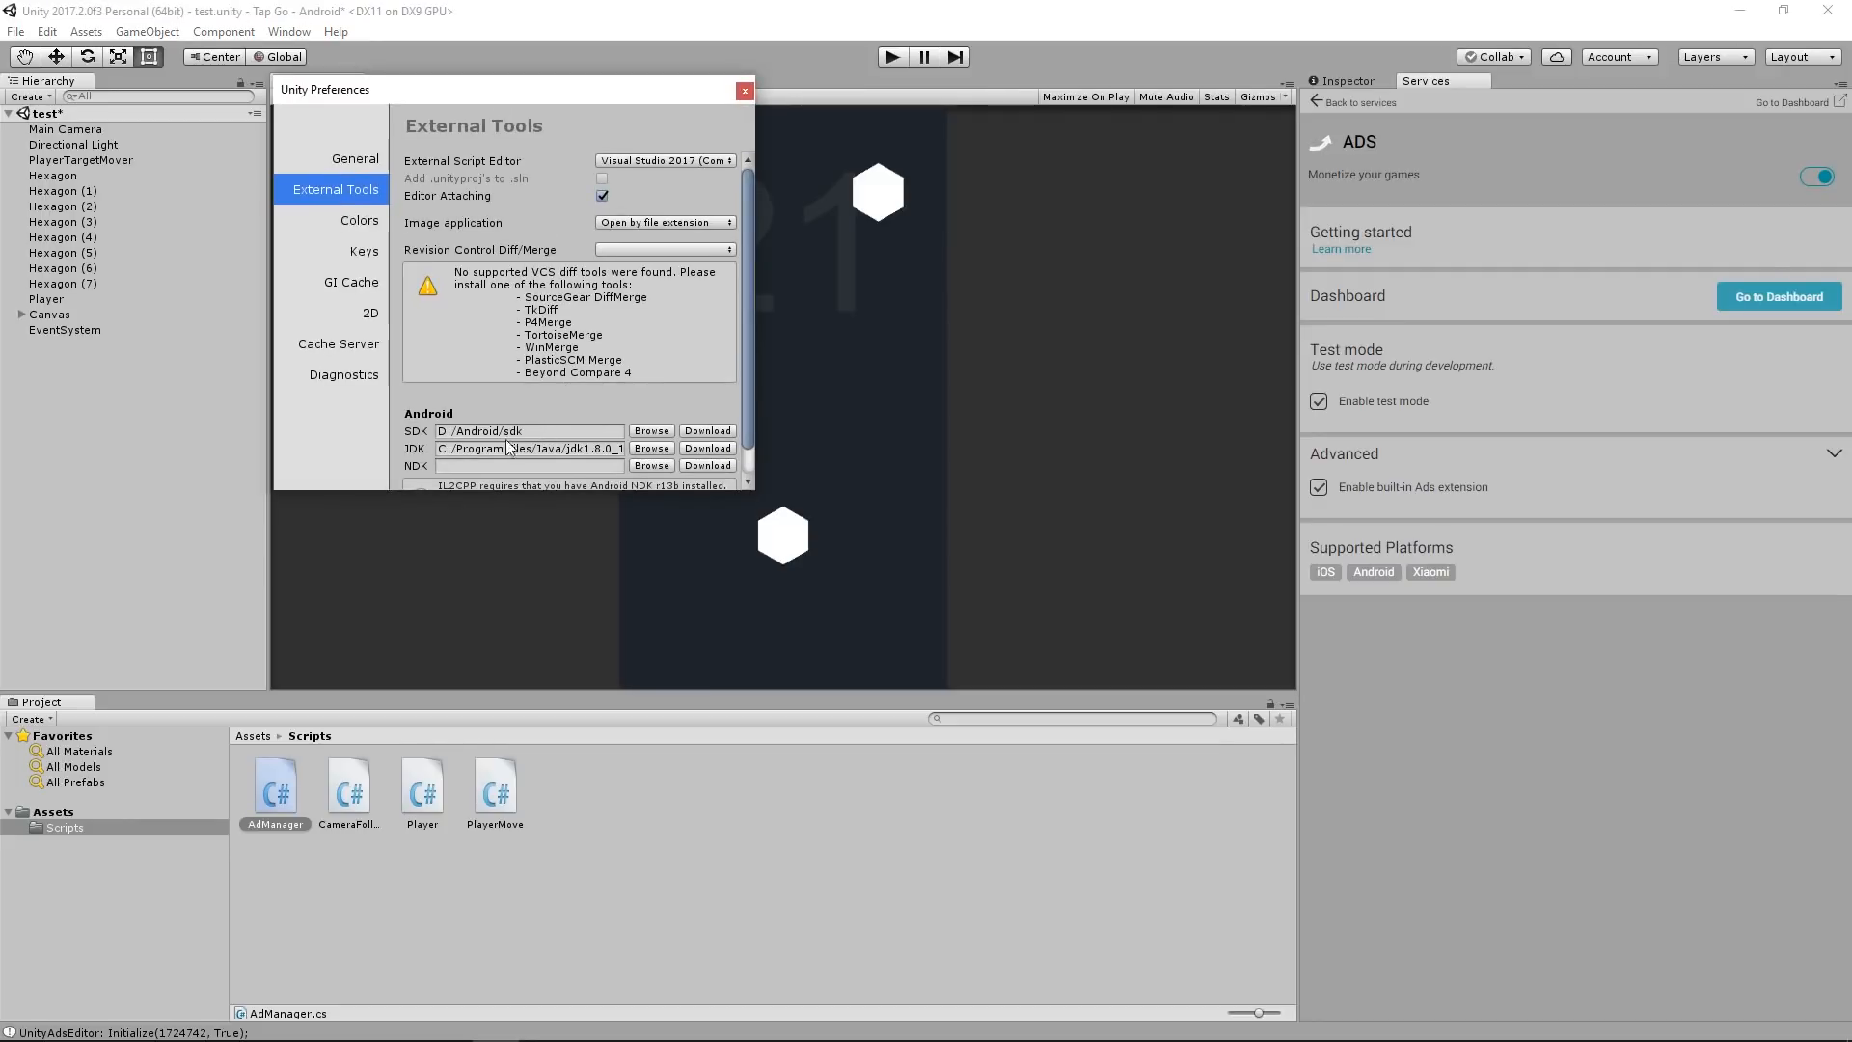
Step: Scroll through the External Tools preferences and close the Preferences window
scroll("down", 3)
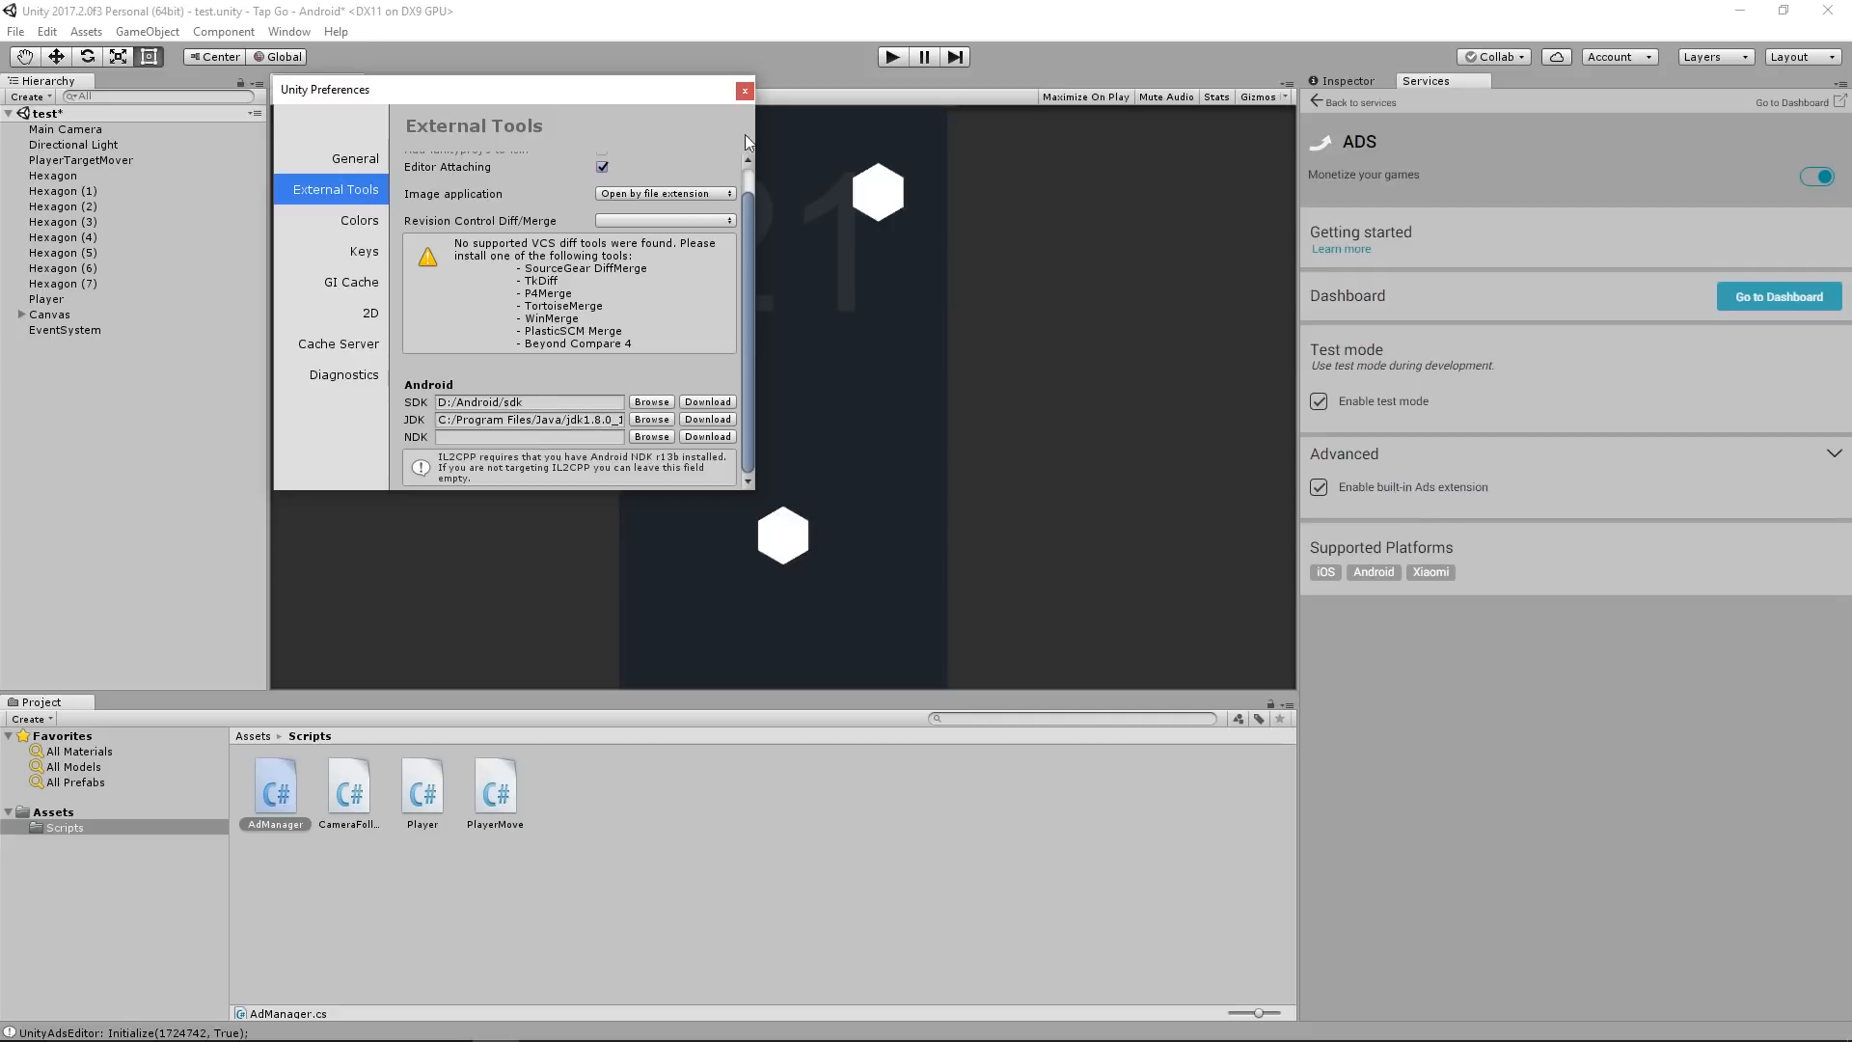
mouse_move(747, 106)
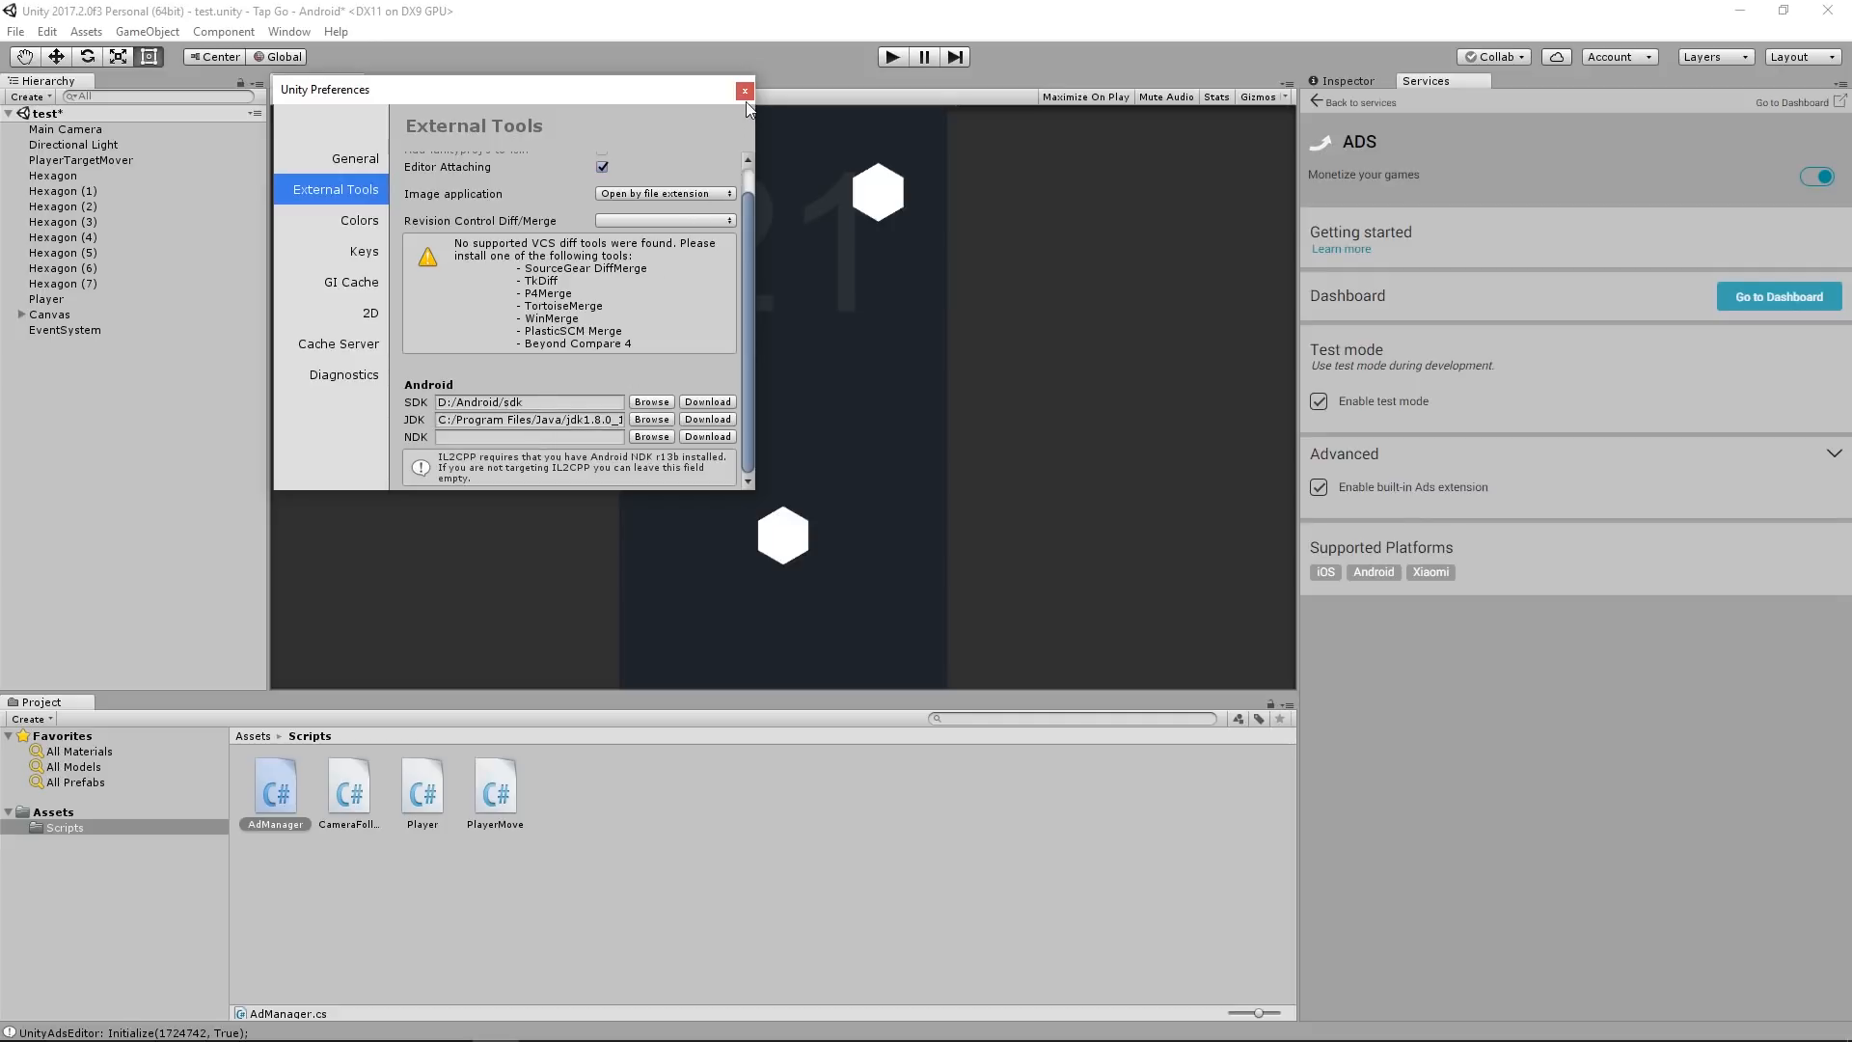
left_click(743, 91)
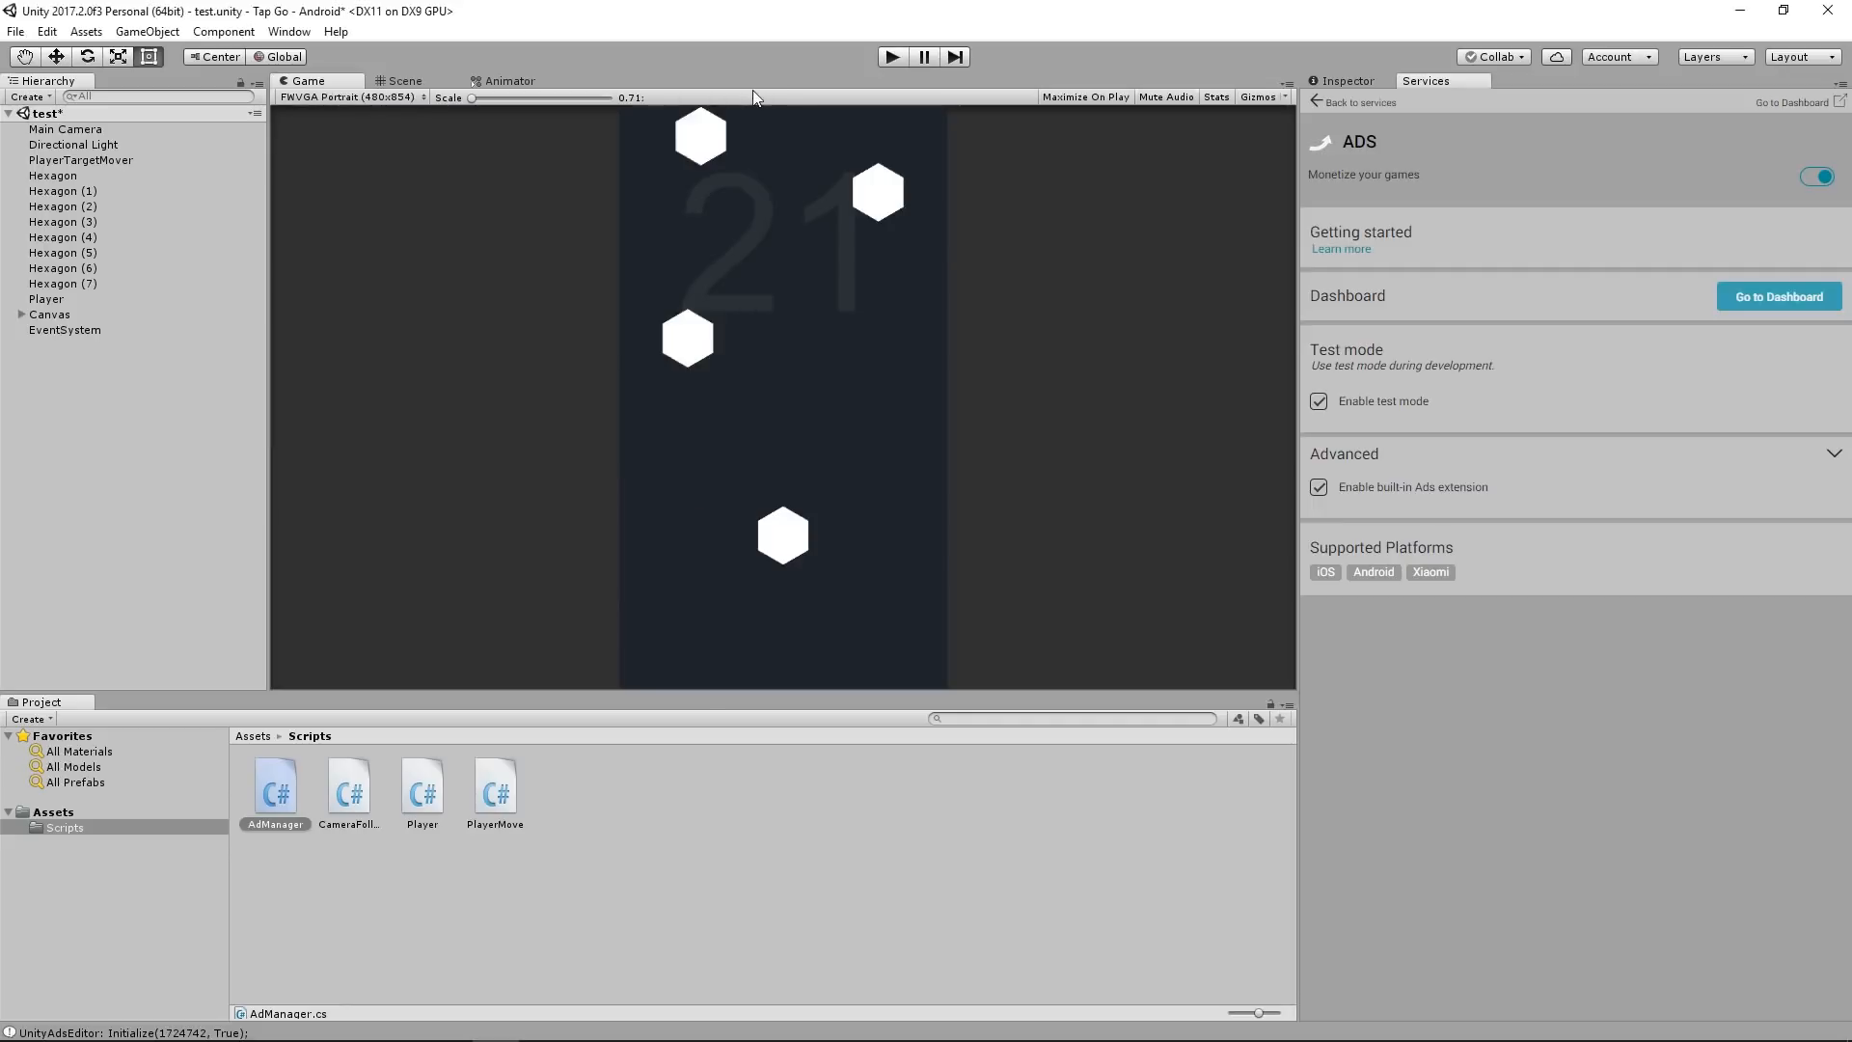